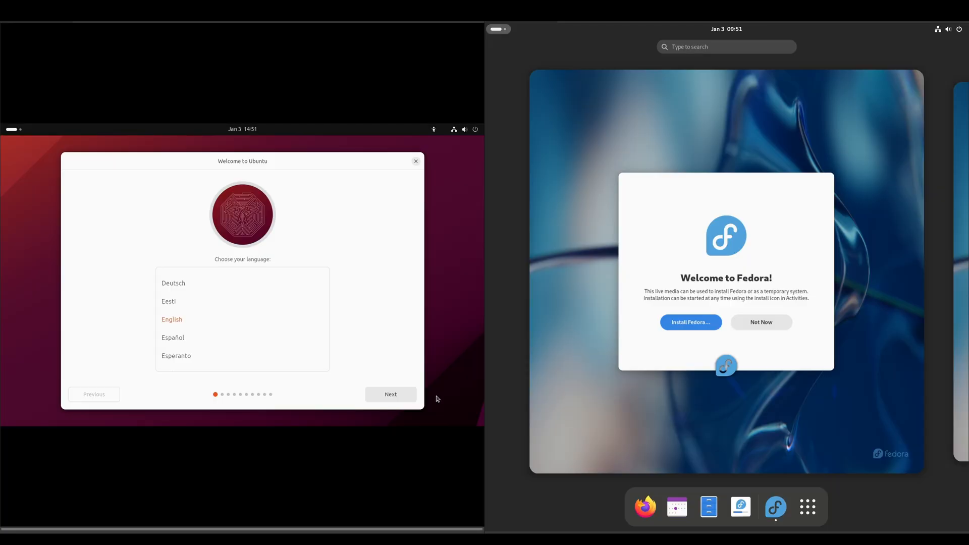
mouse_move(646, 164)
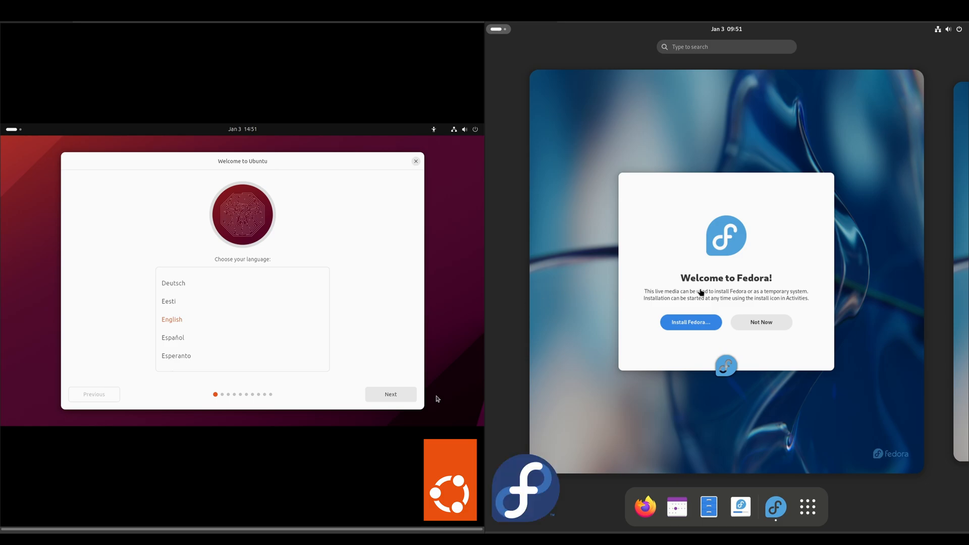
mouse_move(346, 299)
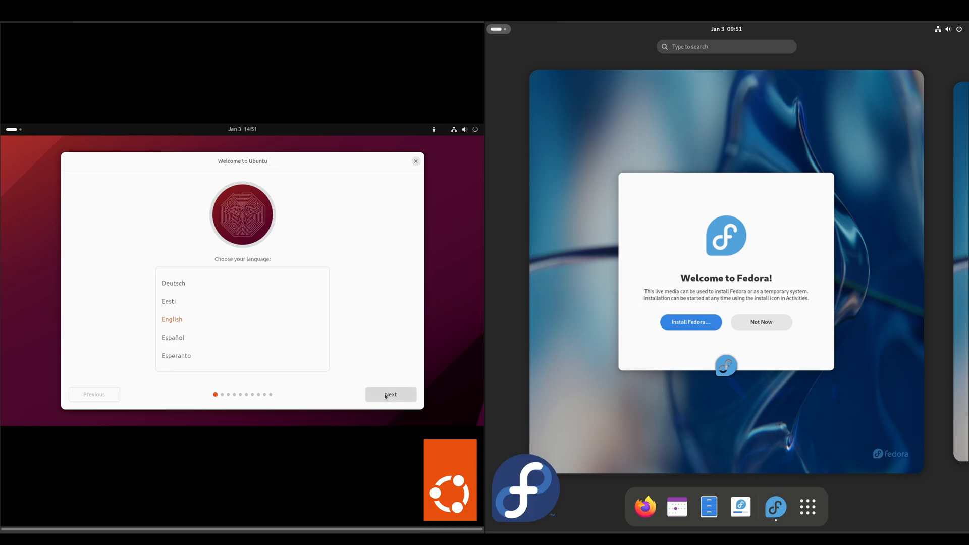
- Advance Ubuntu past language, Install Ubuntu and keyboard to Update installer, and start Fedora's installer from the welcome dialog
left_click(390, 395)
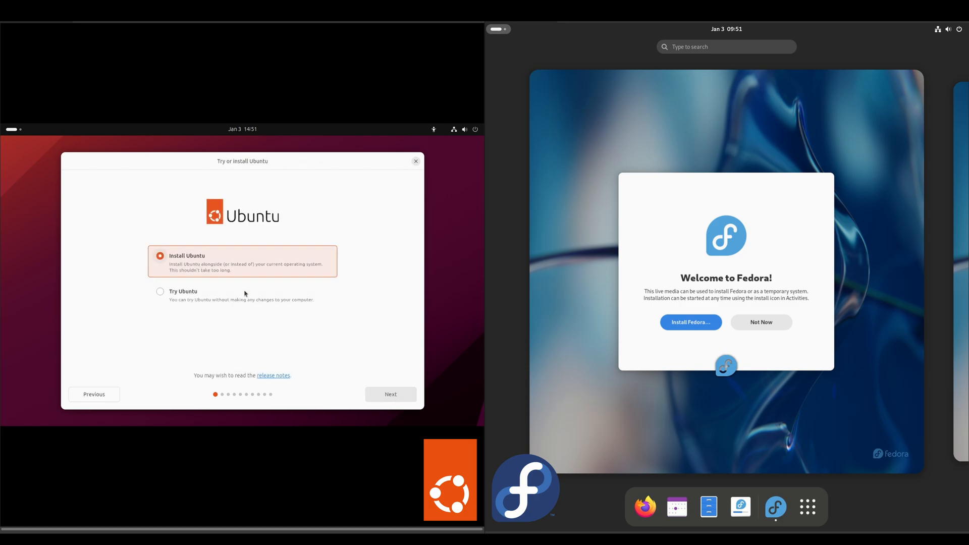
left_click(390, 395)
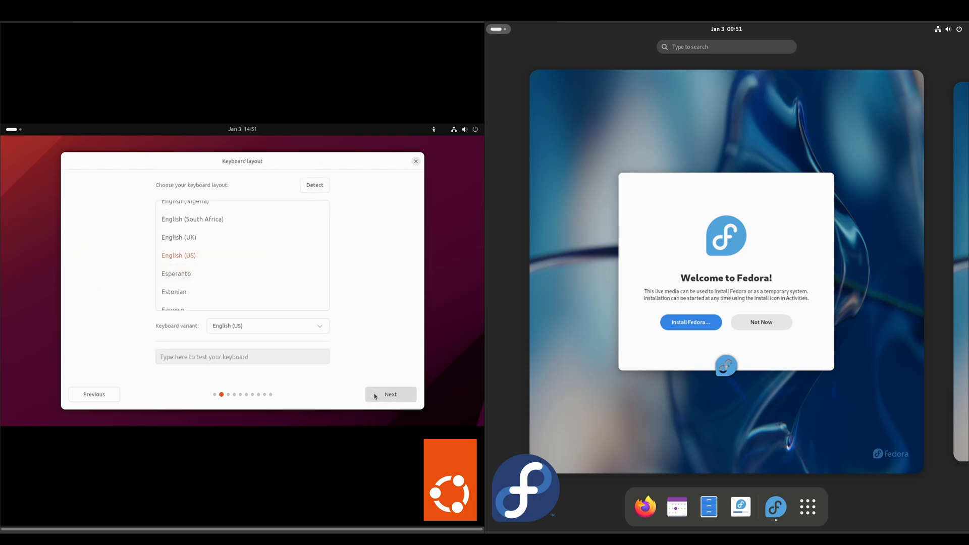
left_click(390, 395)
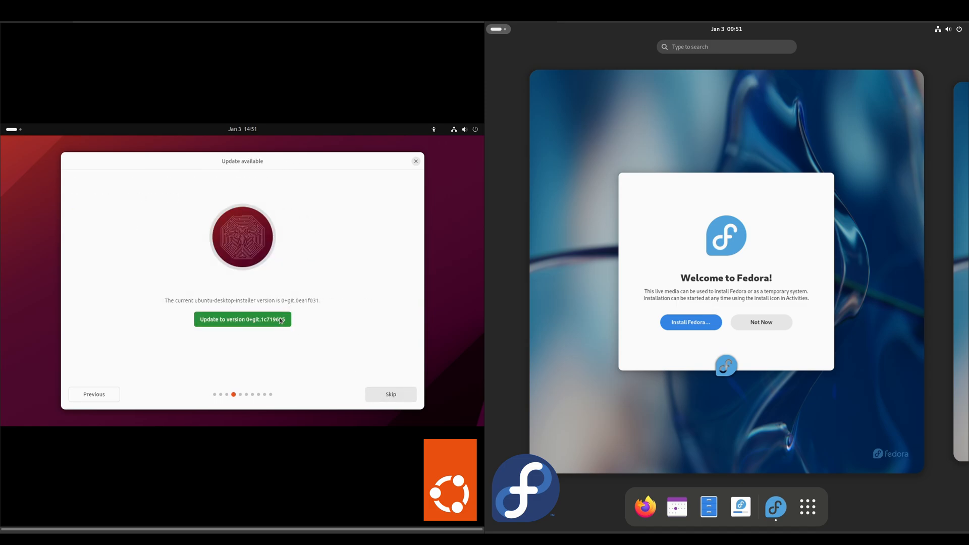
left_click(242, 319)
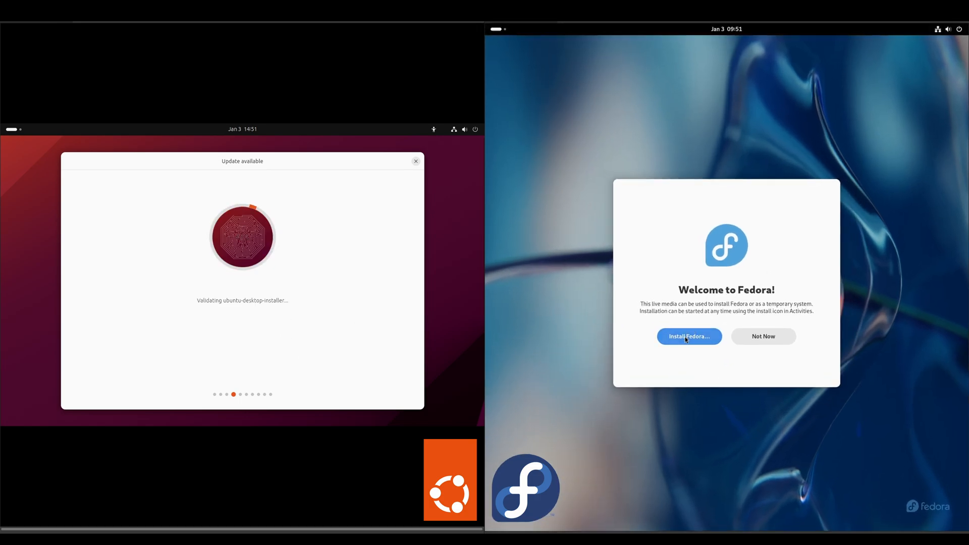
left_click(688, 336)
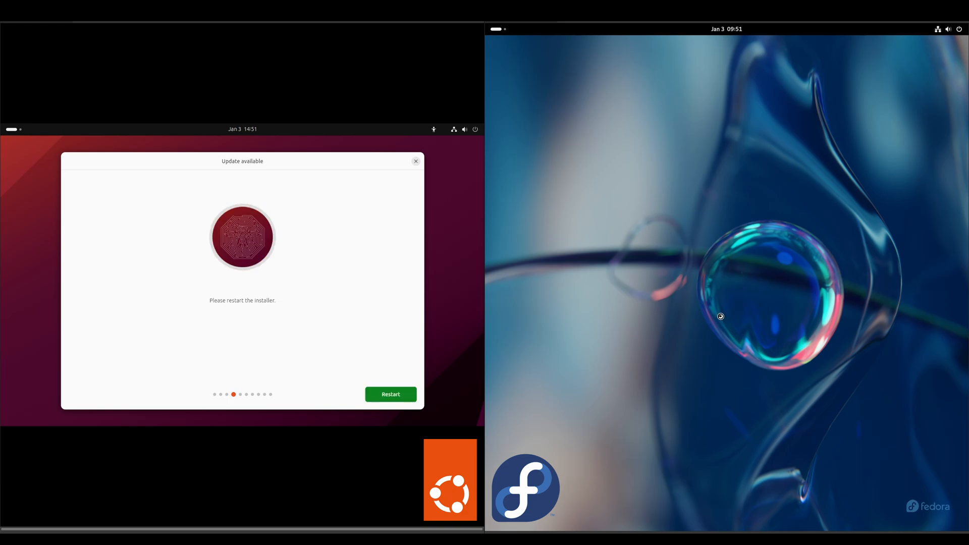
mouse_move(833, 327)
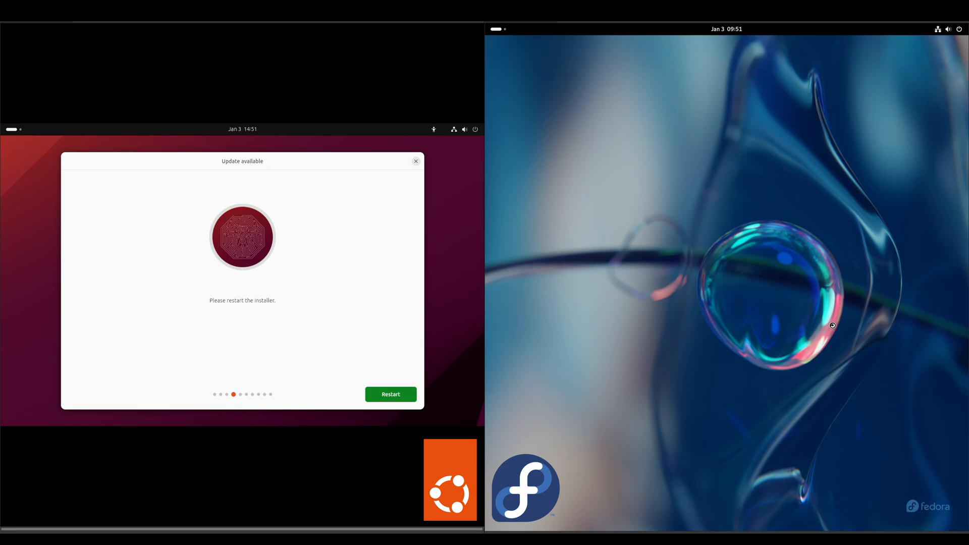
mouse_move(410, 393)
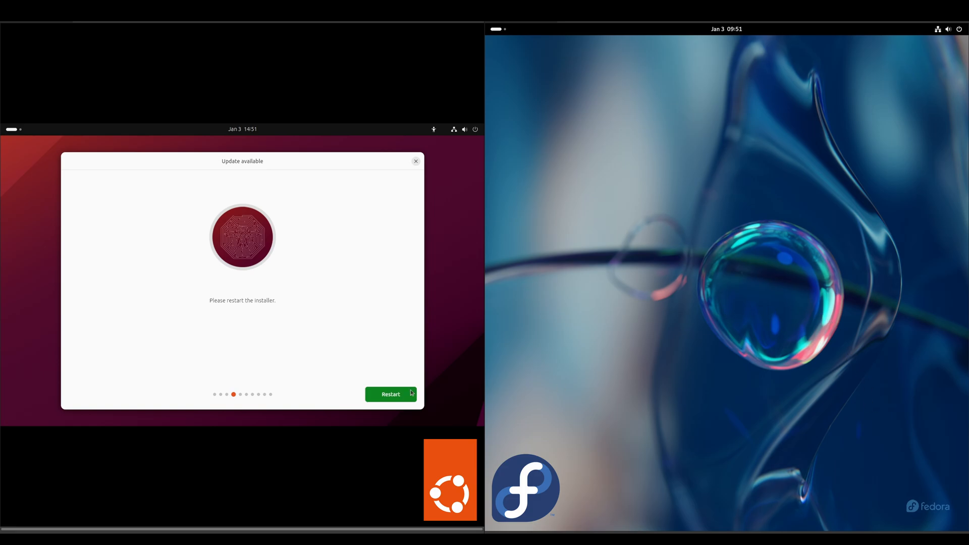
- Restart the updated Ubuntu installer and repeat English, US keyboard and network steps
left_click(390, 395)
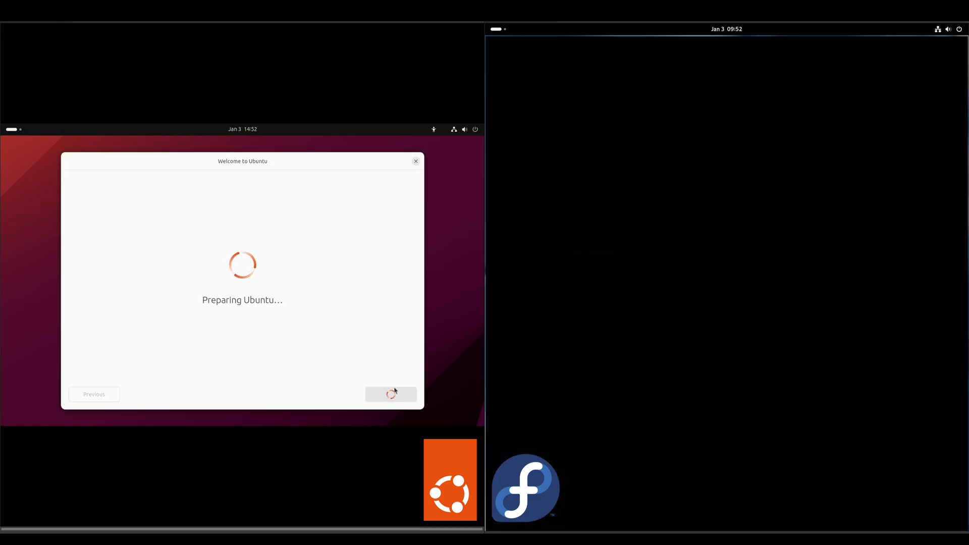
mouse_move(454, 344)
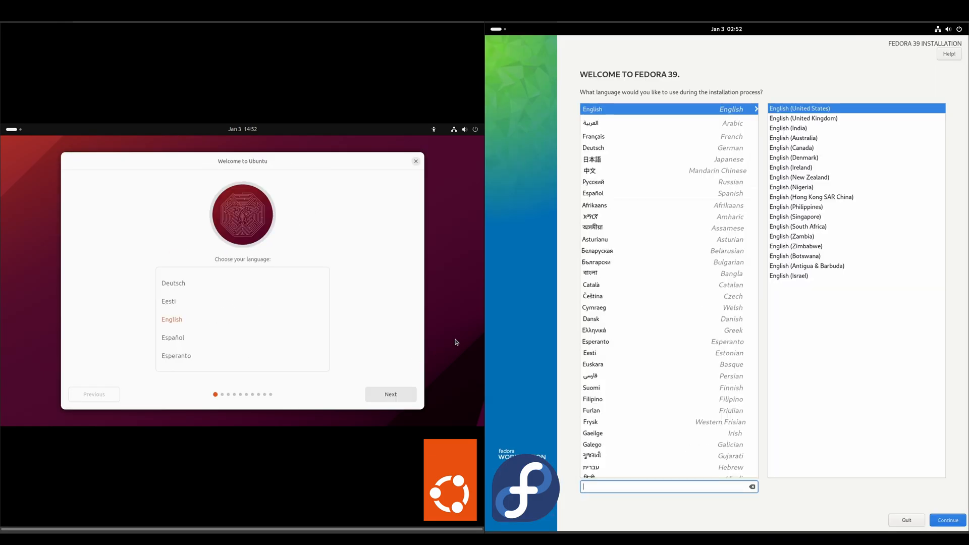
left_click(390, 395)
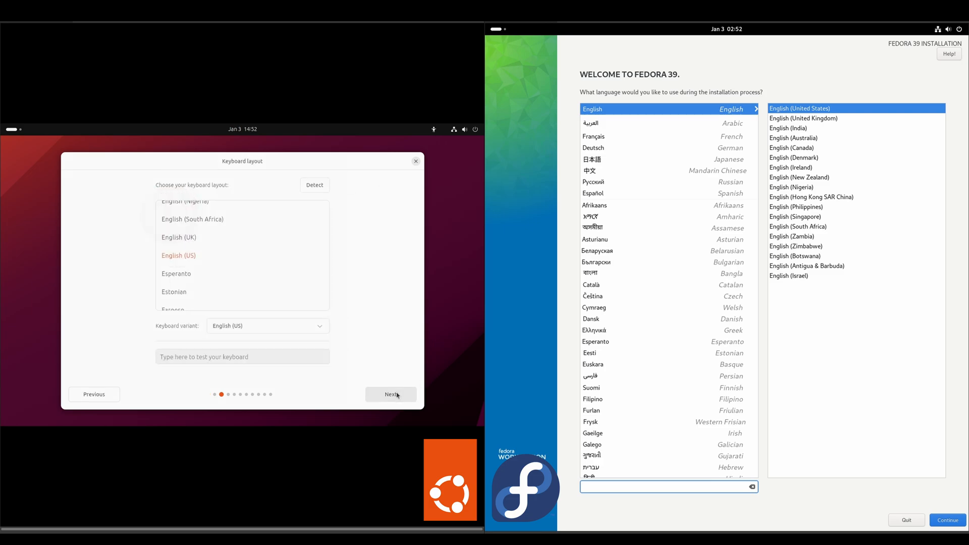
left_click(391, 395)
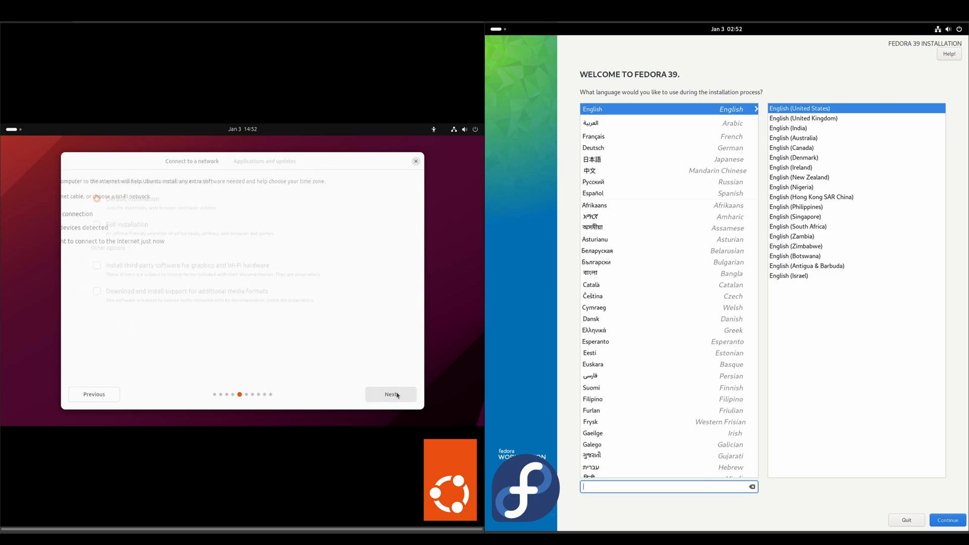
left_click(390, 395)
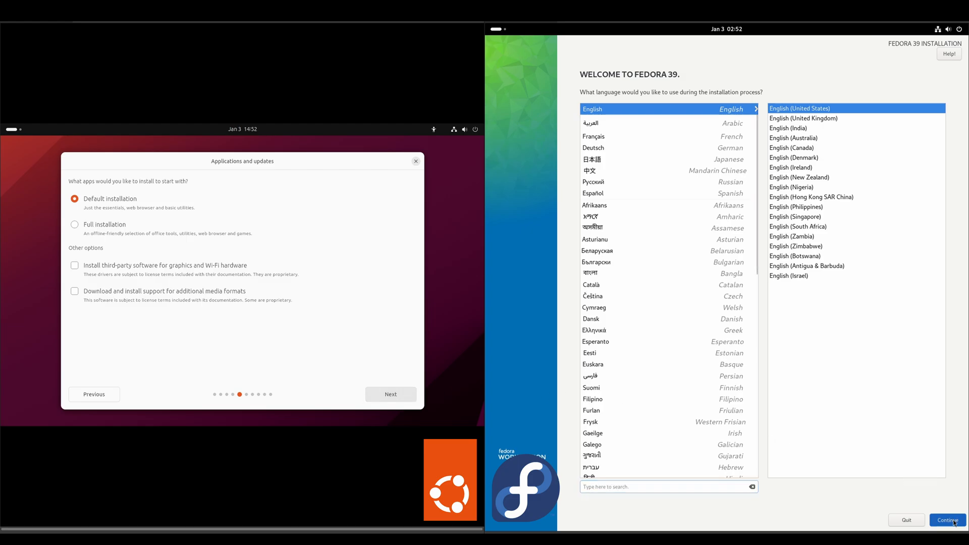
- In Anaconda continue with English, then delete all partitions and reclaim the whole 20 GiB disk
left_click(946, 520)
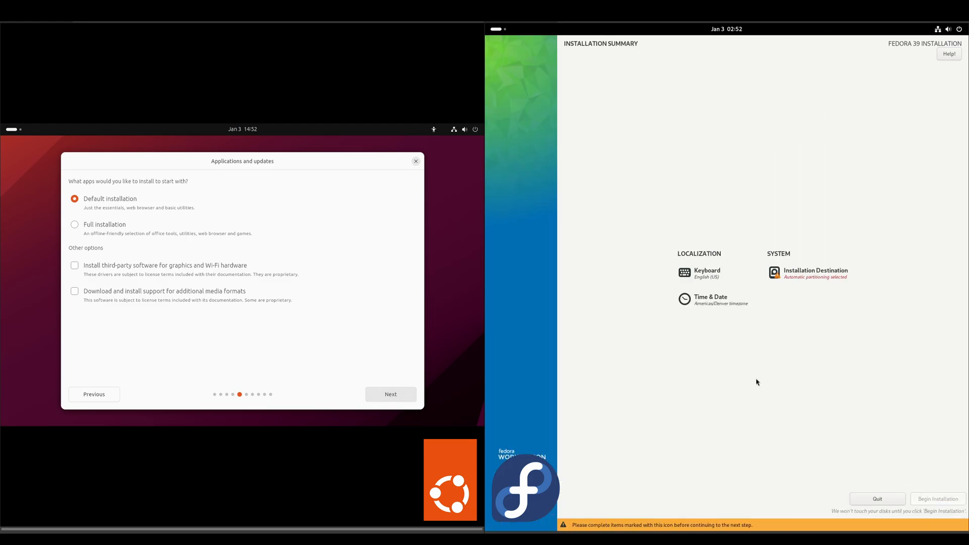
mouse_move(825, 273)
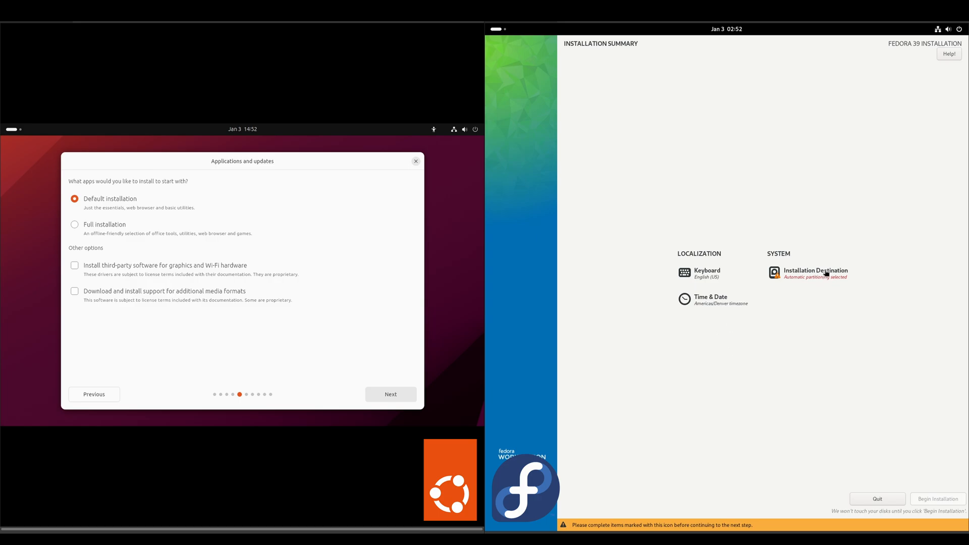
left_click(816, 274)
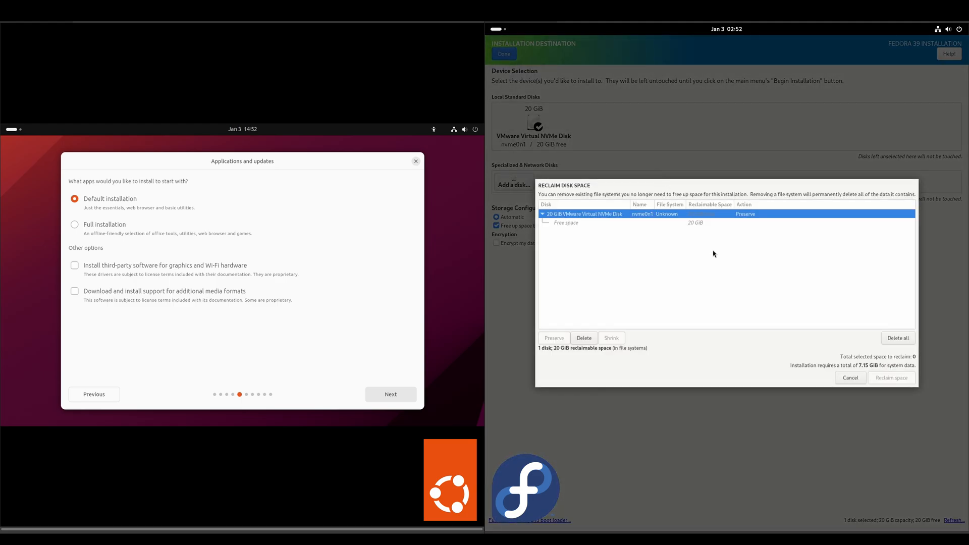
left_click(583, 339)
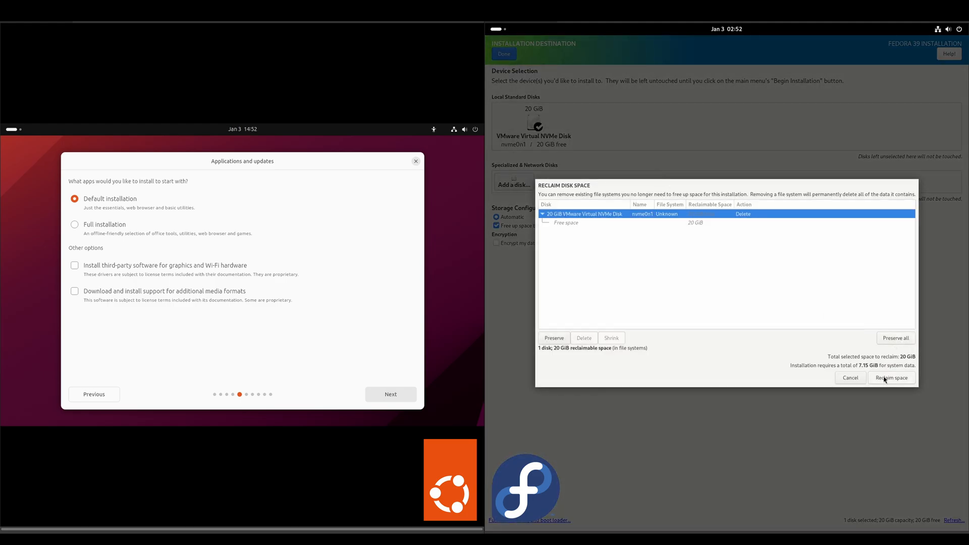
left_click(892, 378)
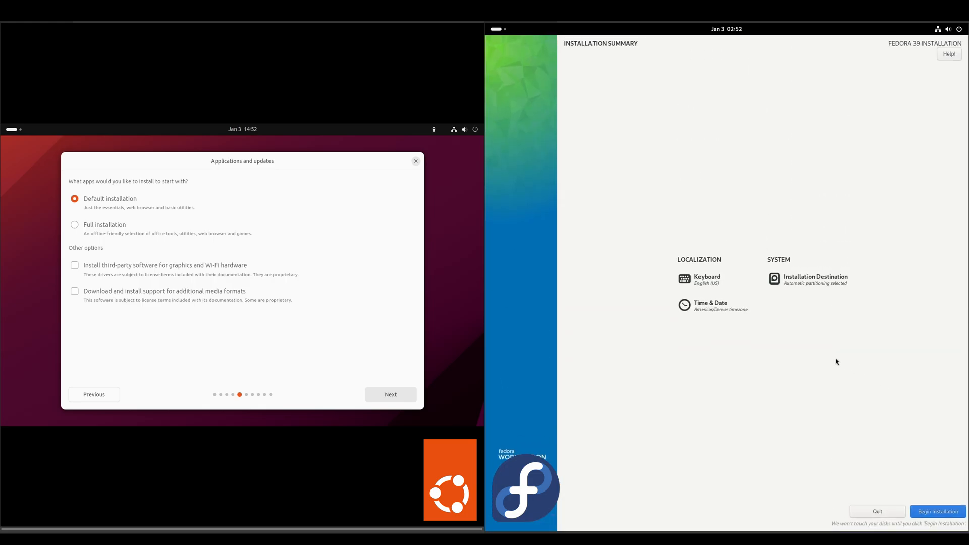
mouse_move(926, 290)
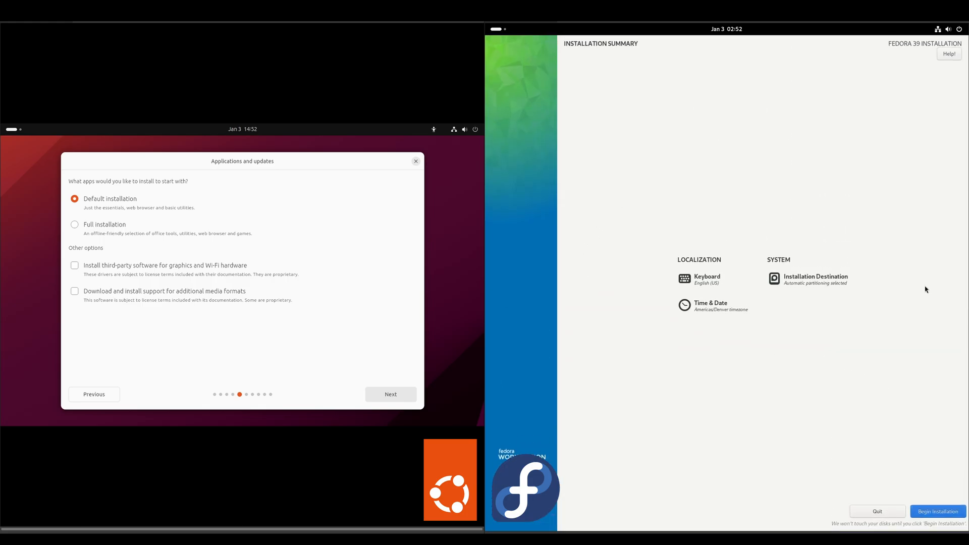
mouse_move(810, 339)
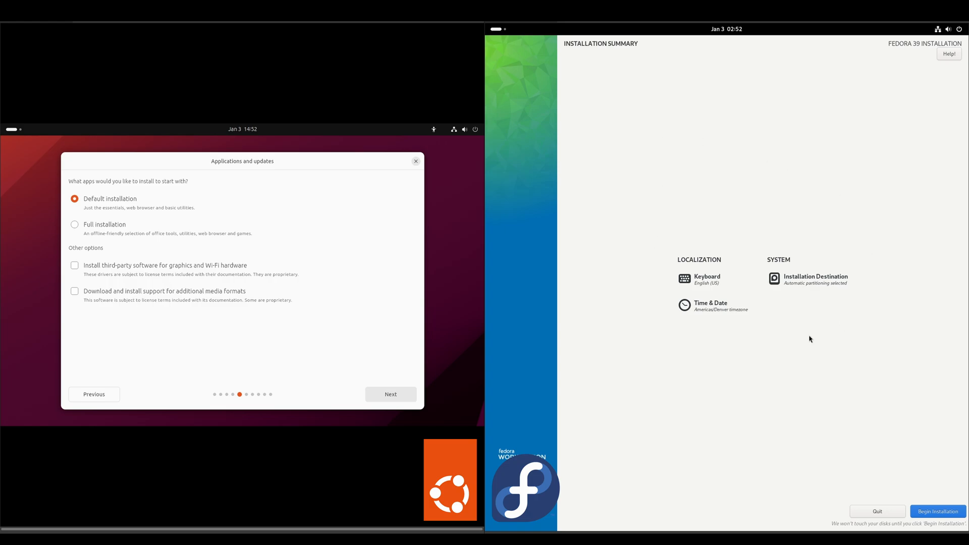
mouse_move(713, 312)
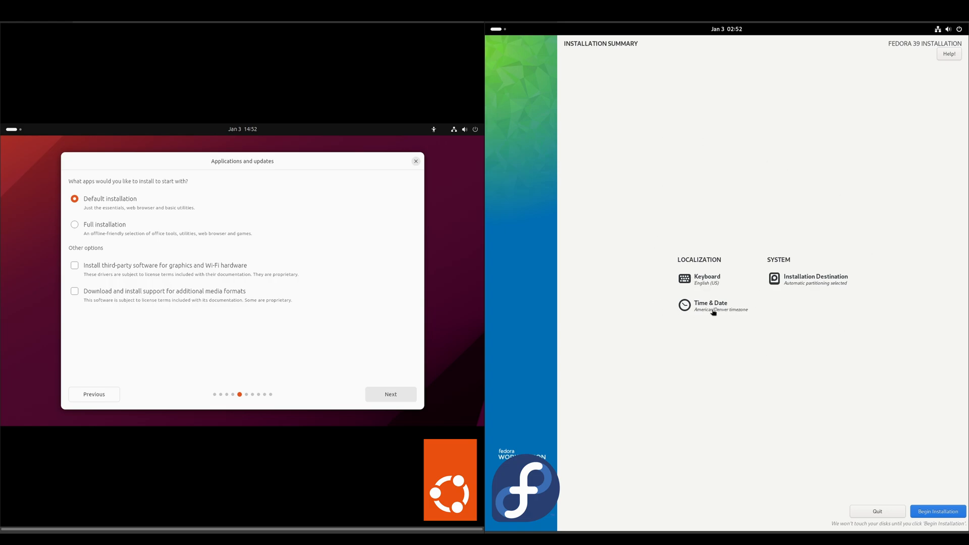
mouse_move(828, 285)
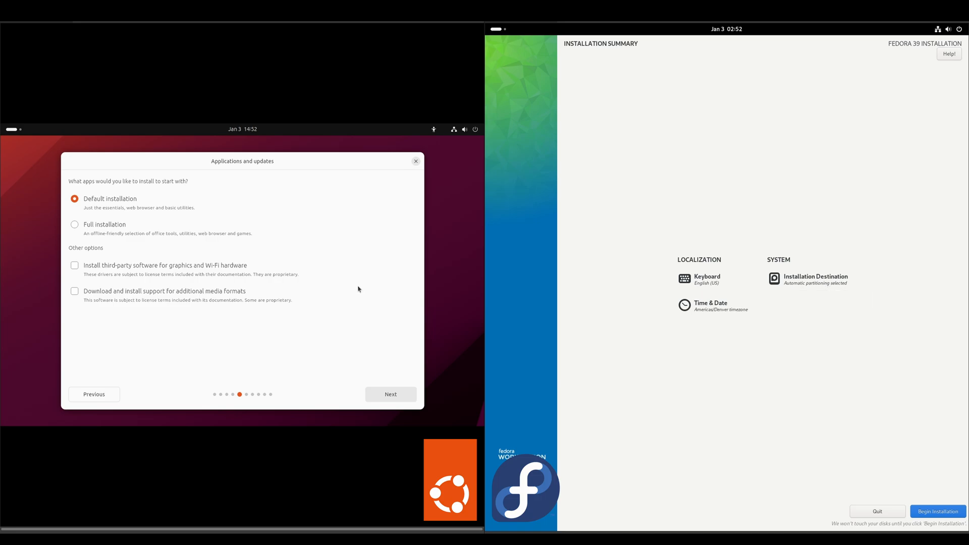
mouse_move(359, 341)
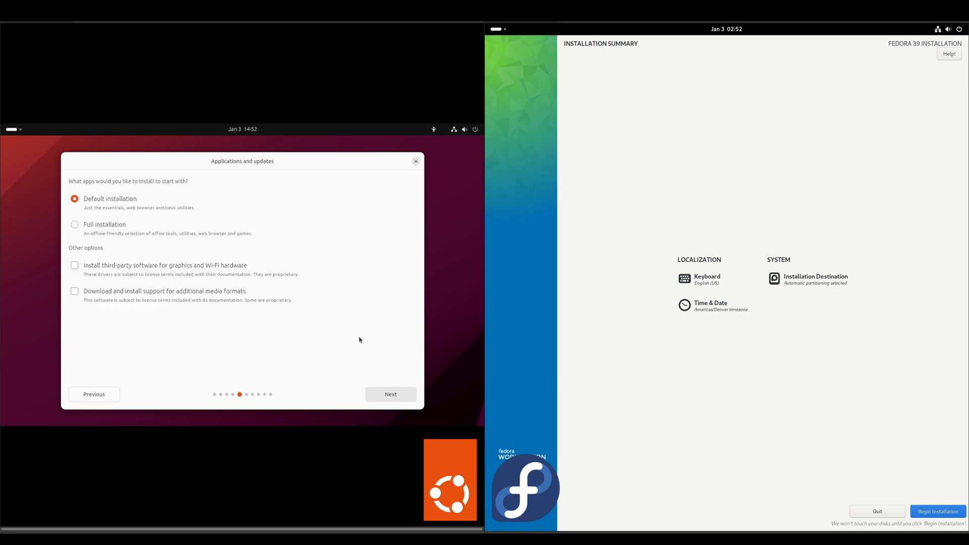
mouse_move(212, 343)
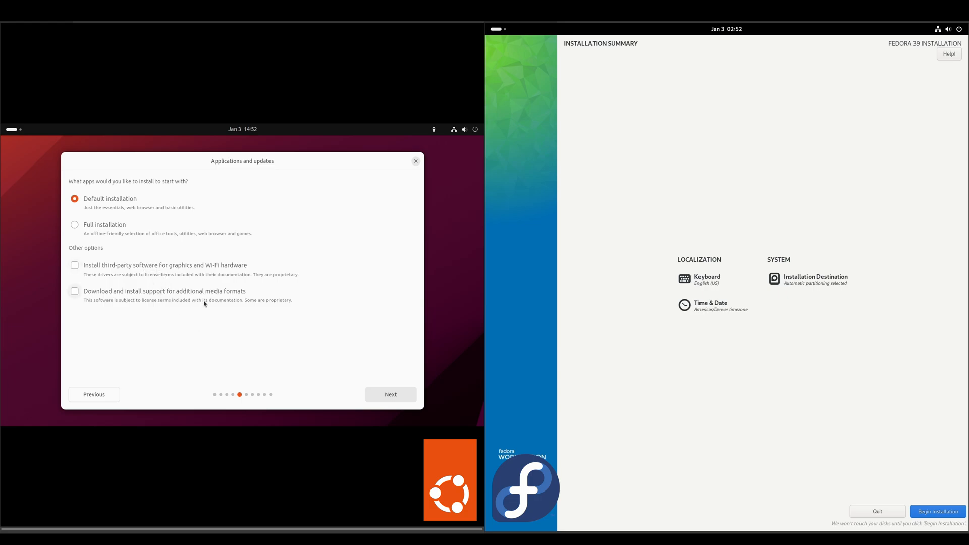
- Accept default apps, choose Erase disk and install Ubuntu, and keep the America/Denver timezone
left_click(390, 395)
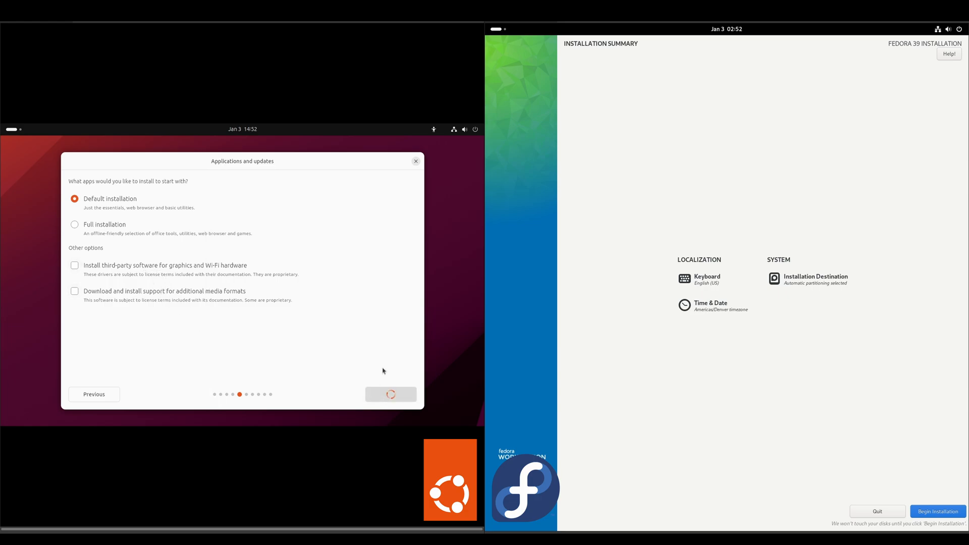
left_click(389, 394)
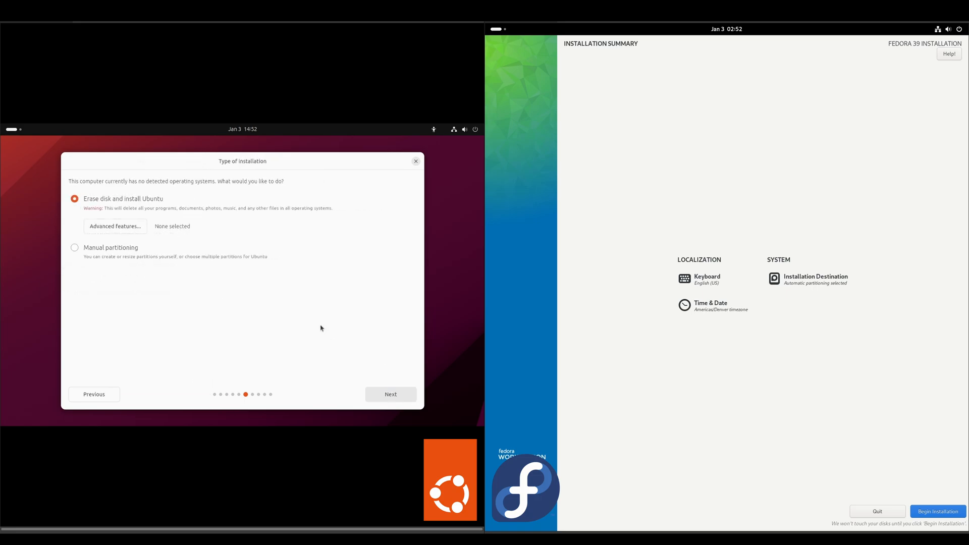
left_click(389, 395)
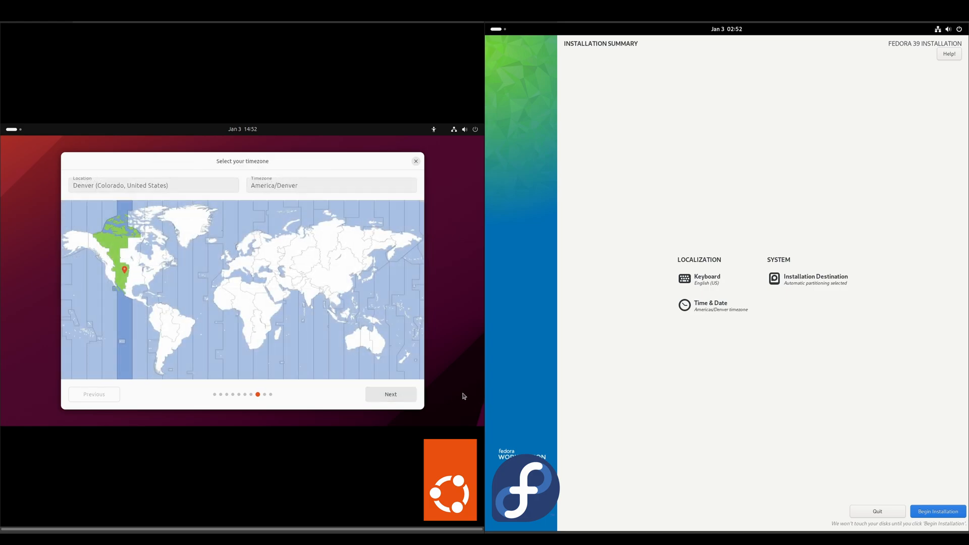
left_click(390, 395)
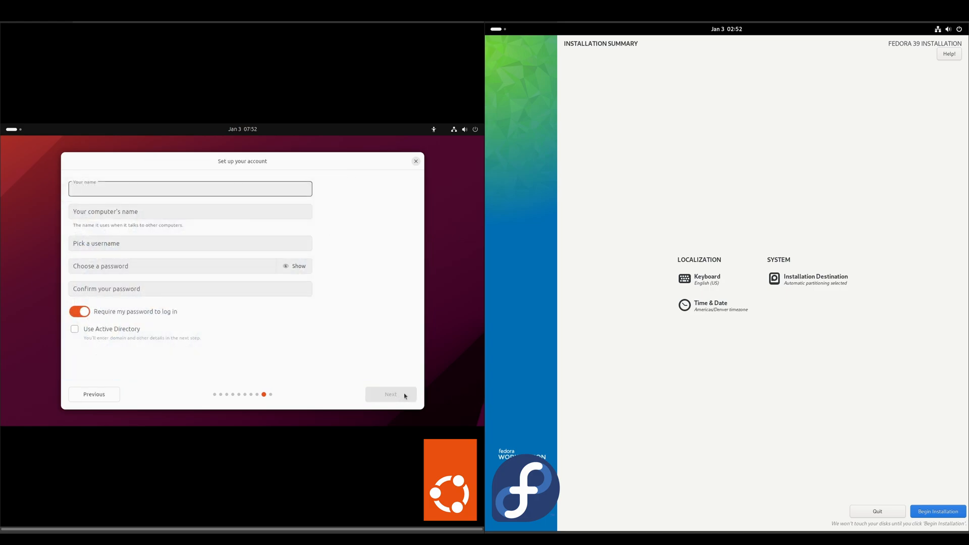
- Enter 'The Linux IT' as the name with username and password, and begin installing Ubuntu
left_click(937, 511)
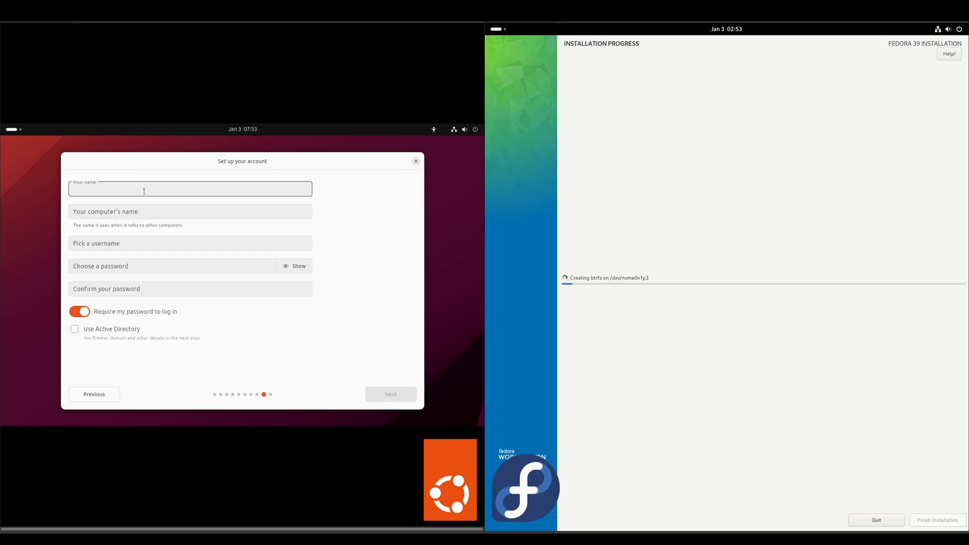
type("The Linux IT Guy")
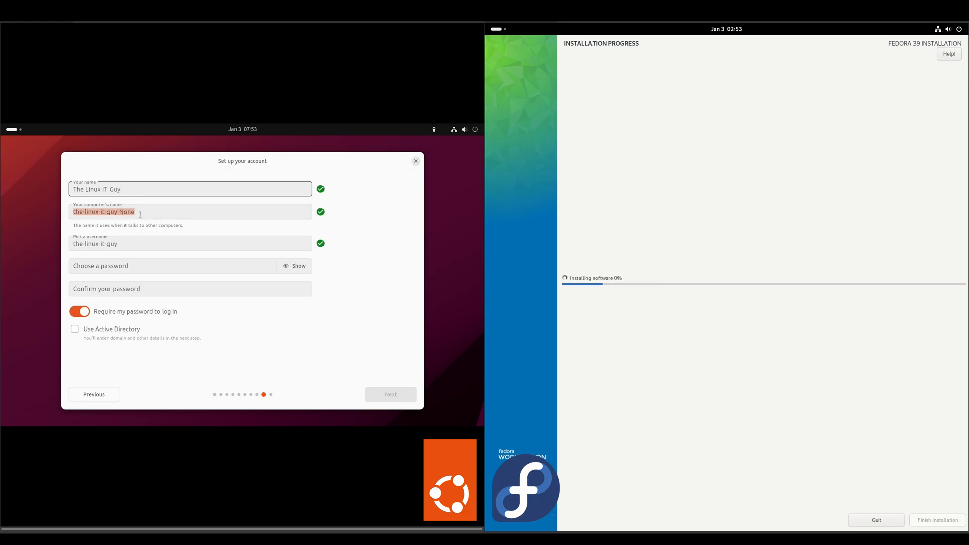
type("ubuntu")
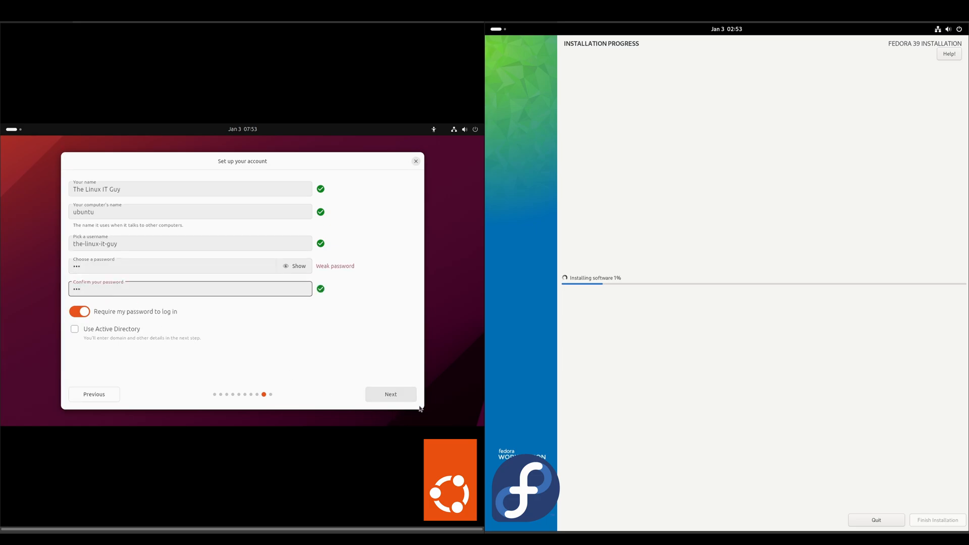
left_click(389, 394)
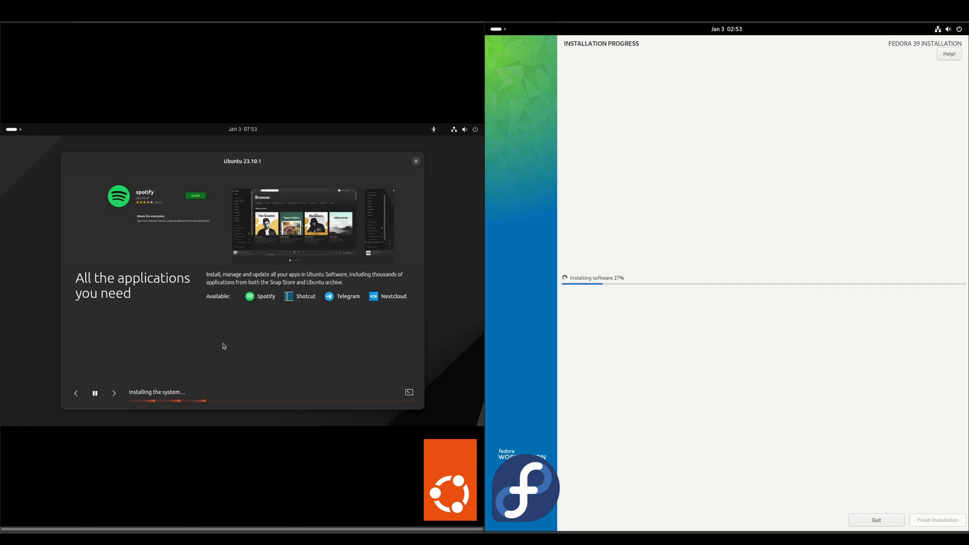
- Wait through the installation slideshow until Ubuntu 23.10.1 reports Installation complete
left_click(408, 392)
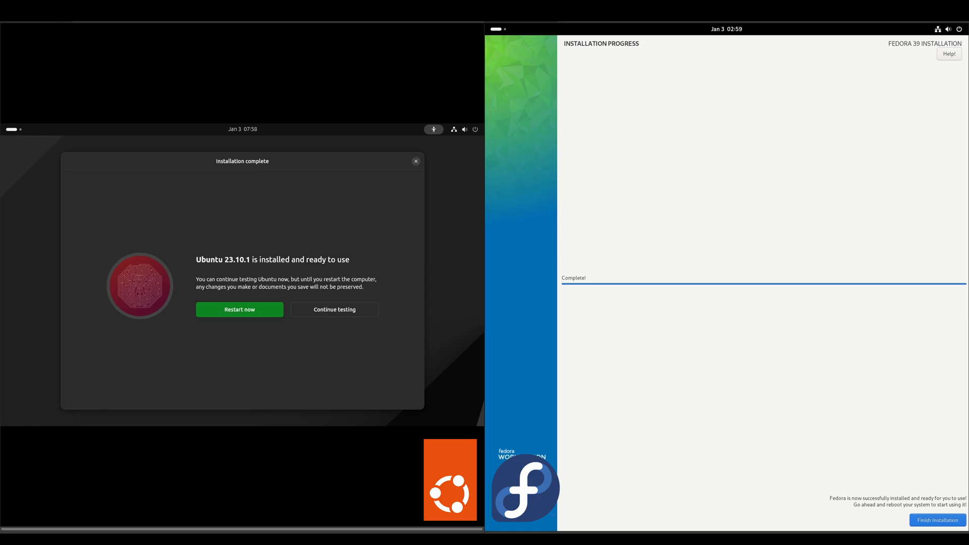
- Reboot into the installed systems, log in to Ubuntu, start Fedora setup and disable location services and problem reporting
left_click(938, 520)
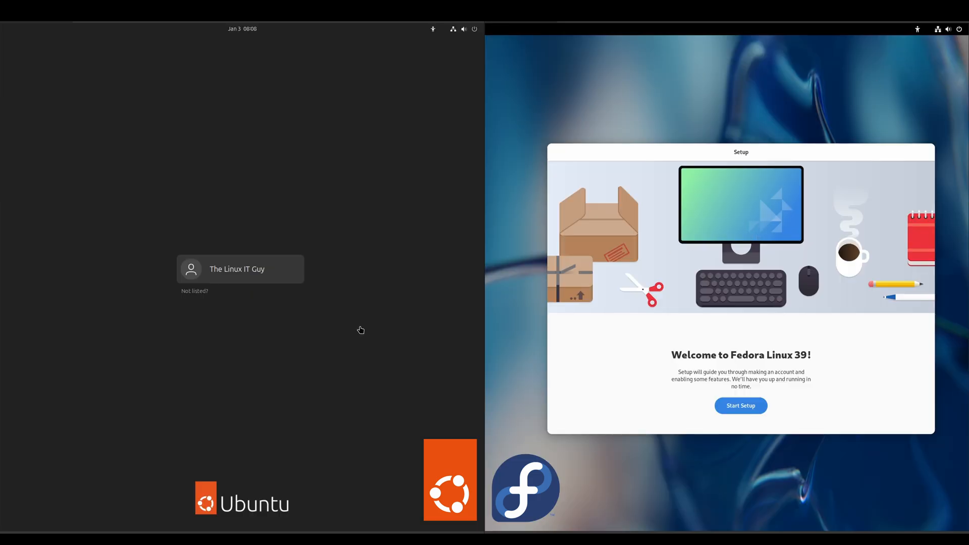
left_click(240, 269)
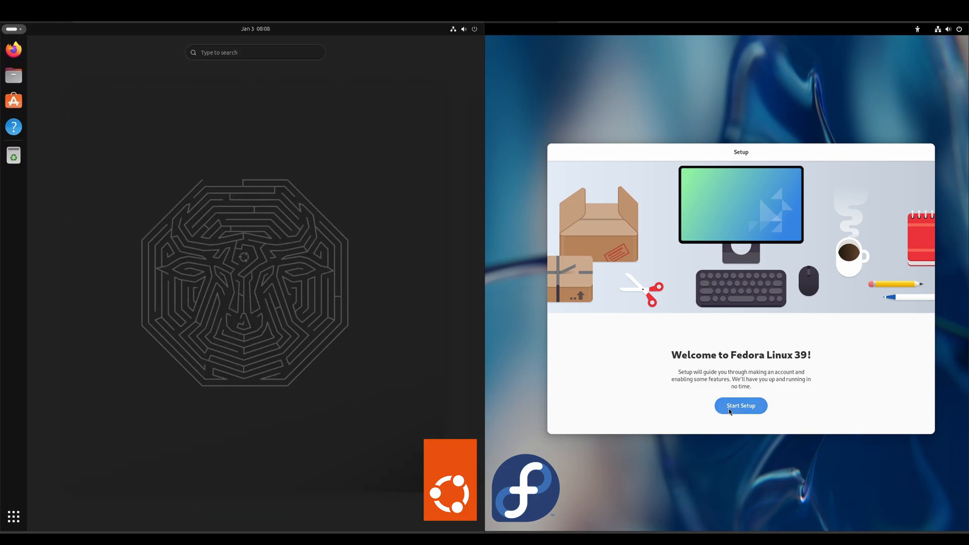
left_click(741, 406)
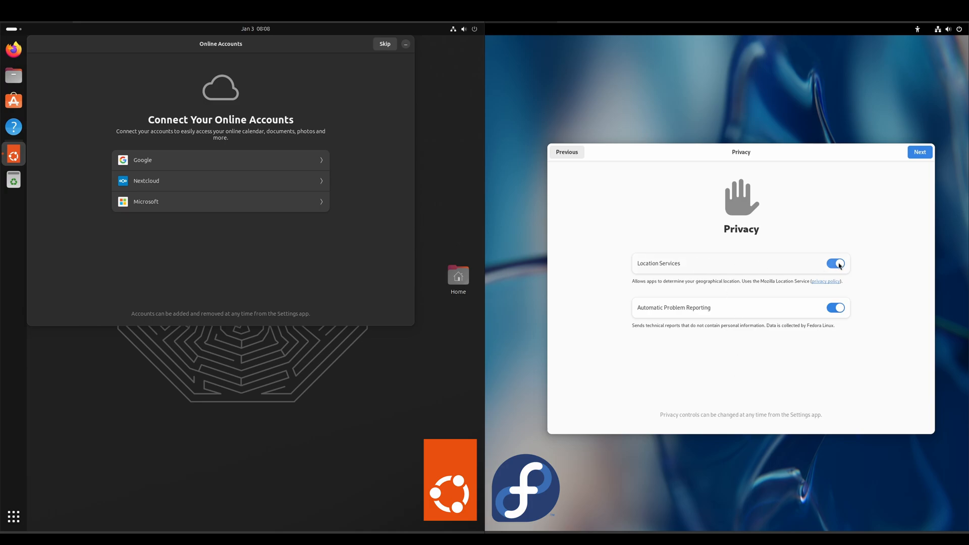
left_click(836, 264)
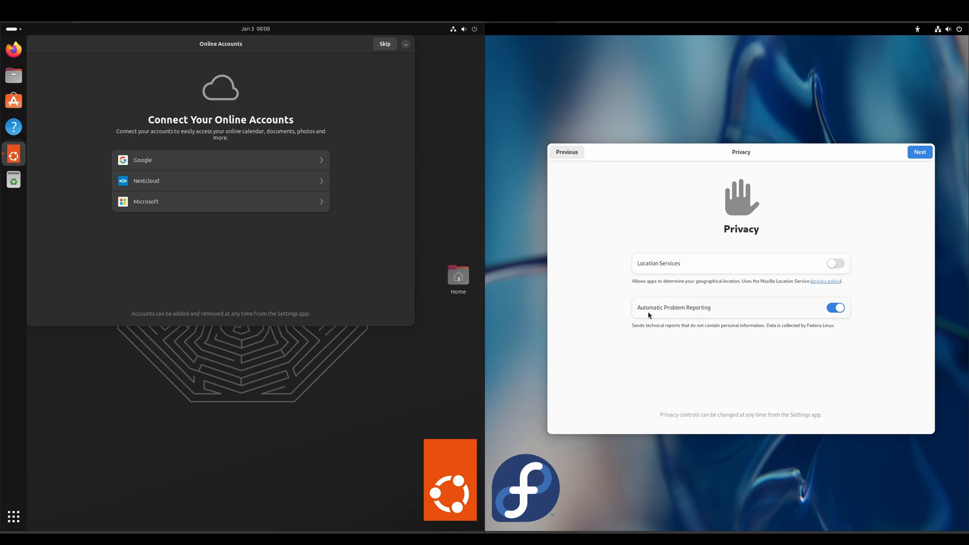
left_click(836, 308)
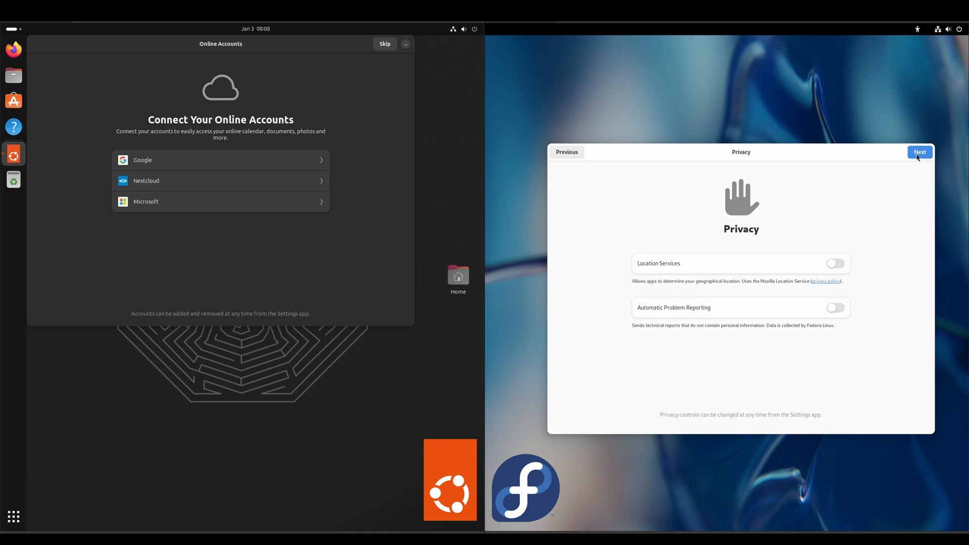
left_click(919, 152)
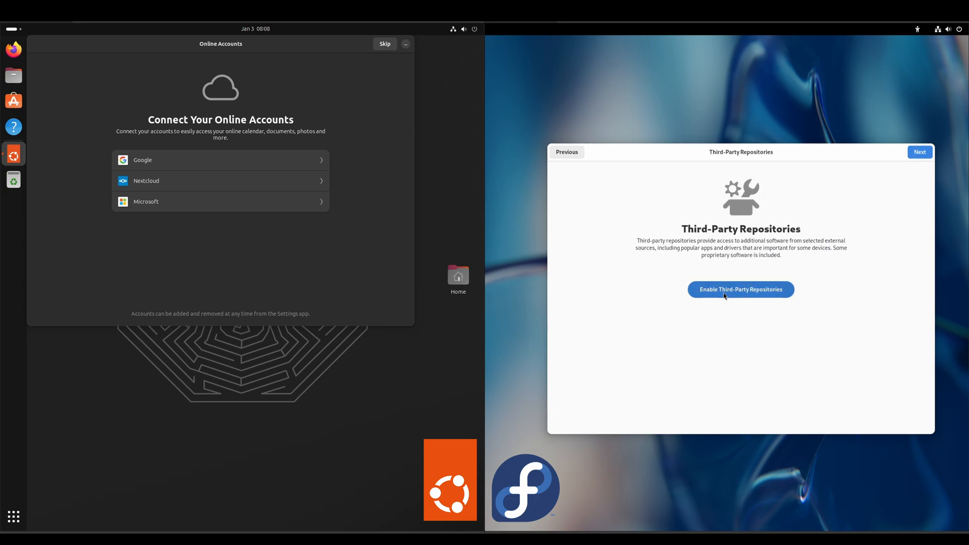
- Enable third-party repositories, skip online accounts, and enter 'The Linux IT' as the full name
left_click(740, 290)
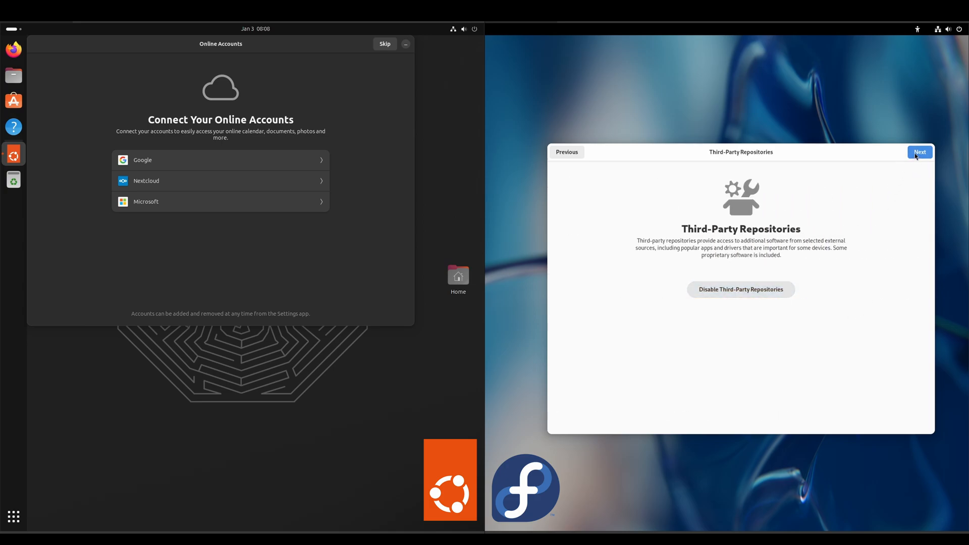
left_click(920, 152)
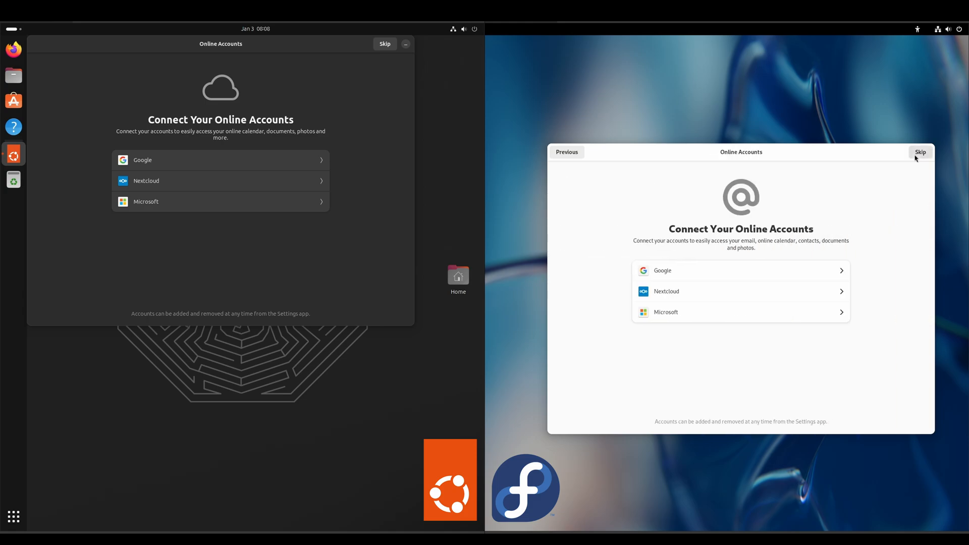
left_click(920, 152)
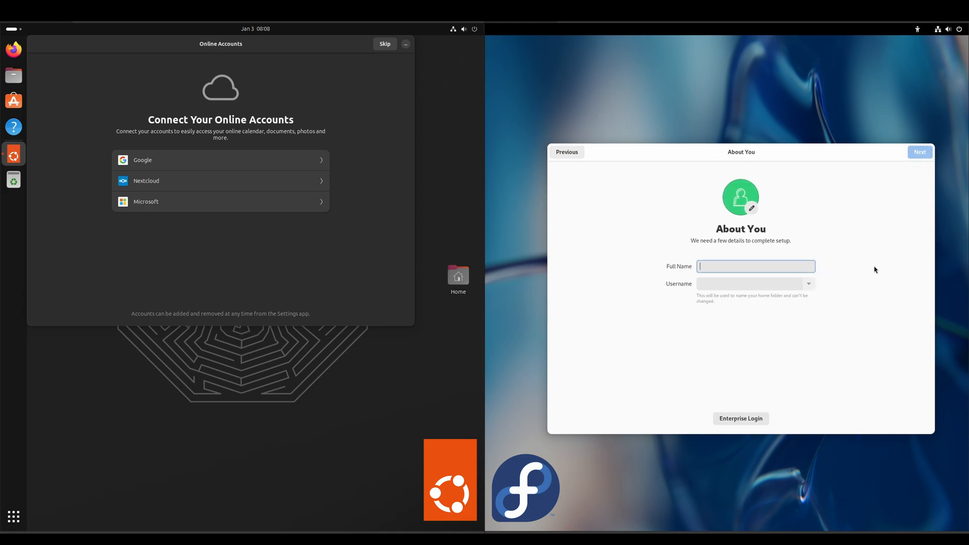
type("The Linux IT Guy")
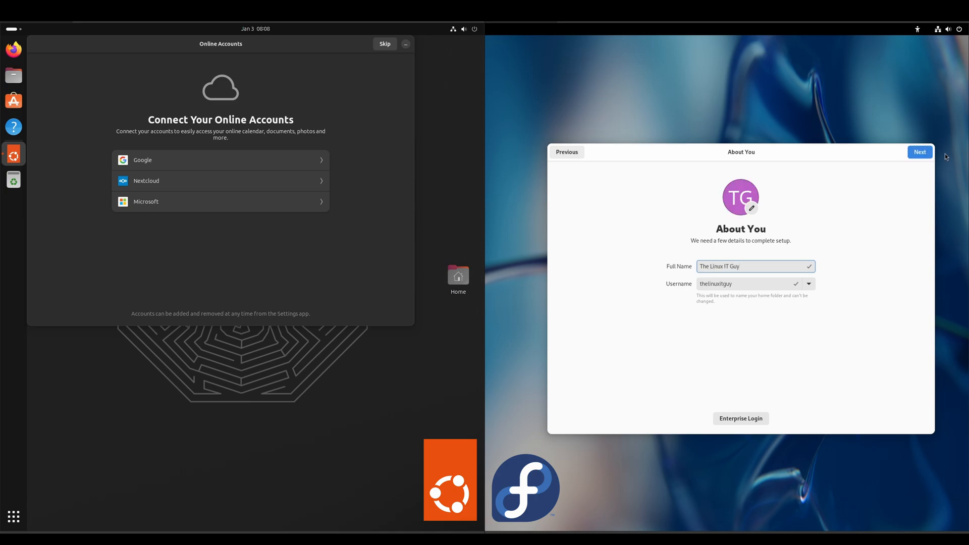
left_click(919, 153)
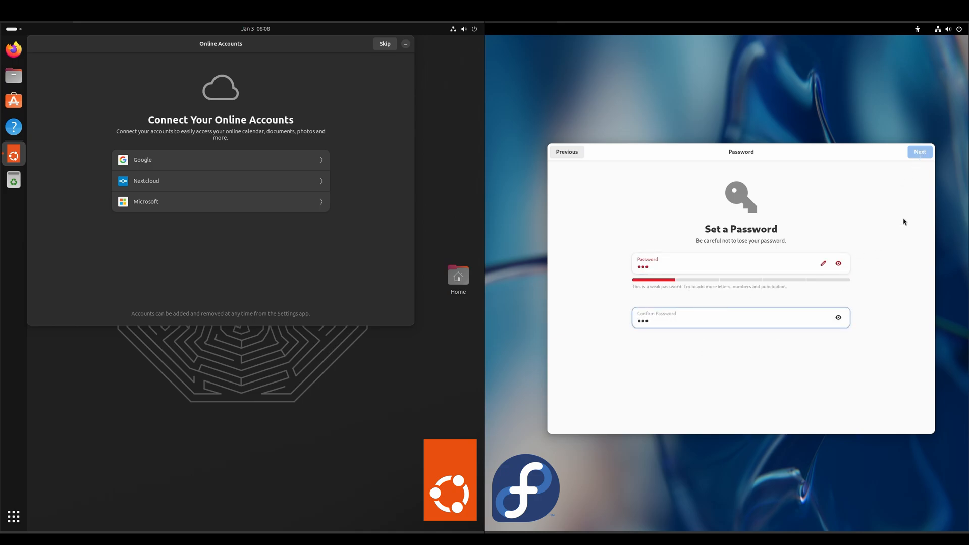
- Confirm the account password and finish with Start Using Fedora Linux
left_click(919, 153)
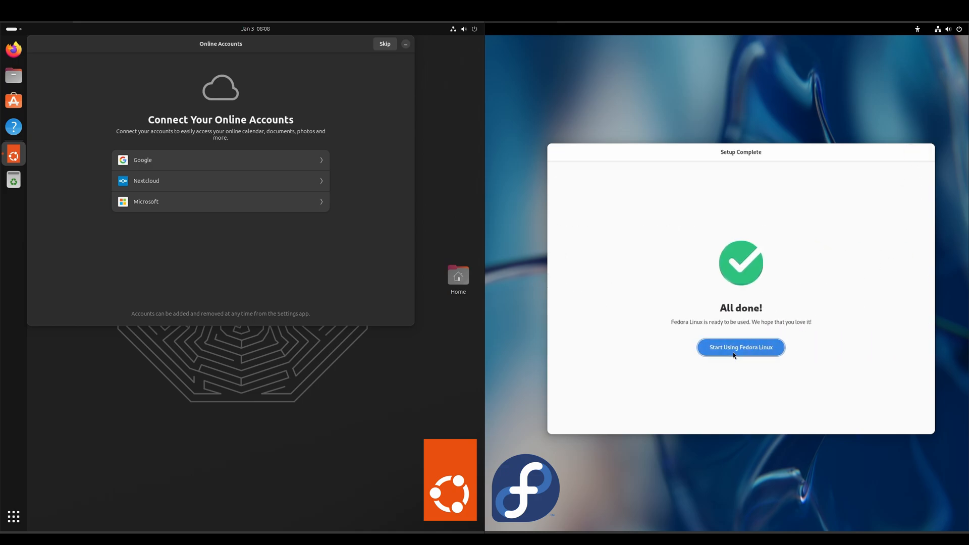
left_click(741, 347)
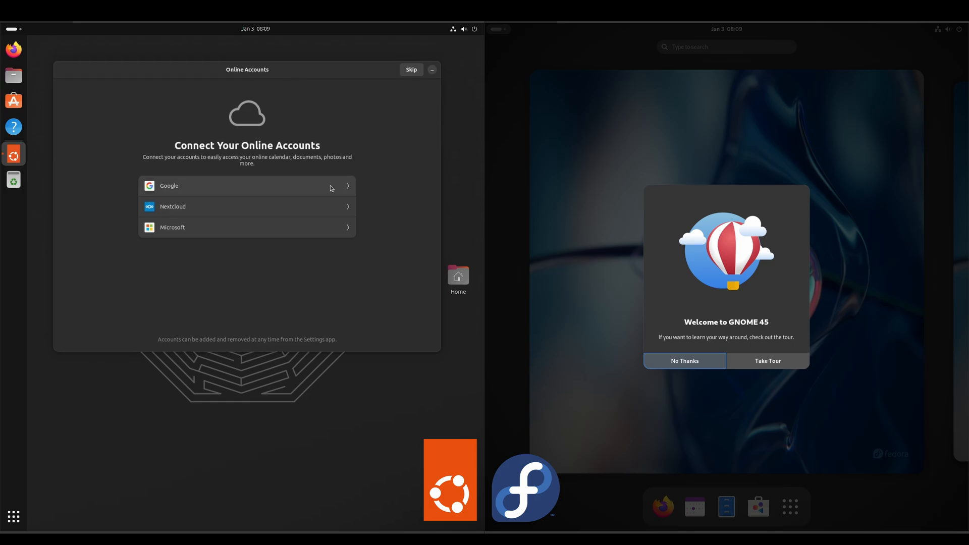
mouse_move(823, 252)
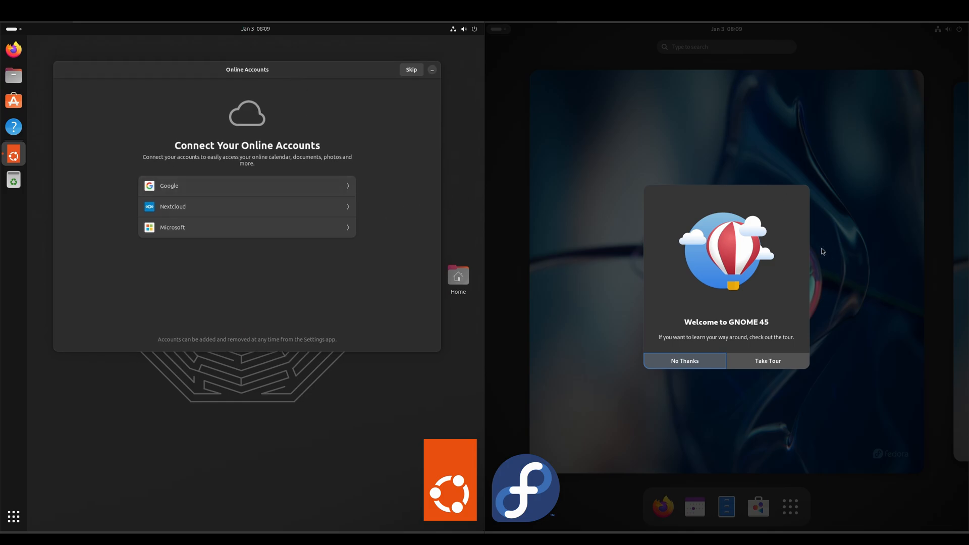
mouse_move(778, 250)
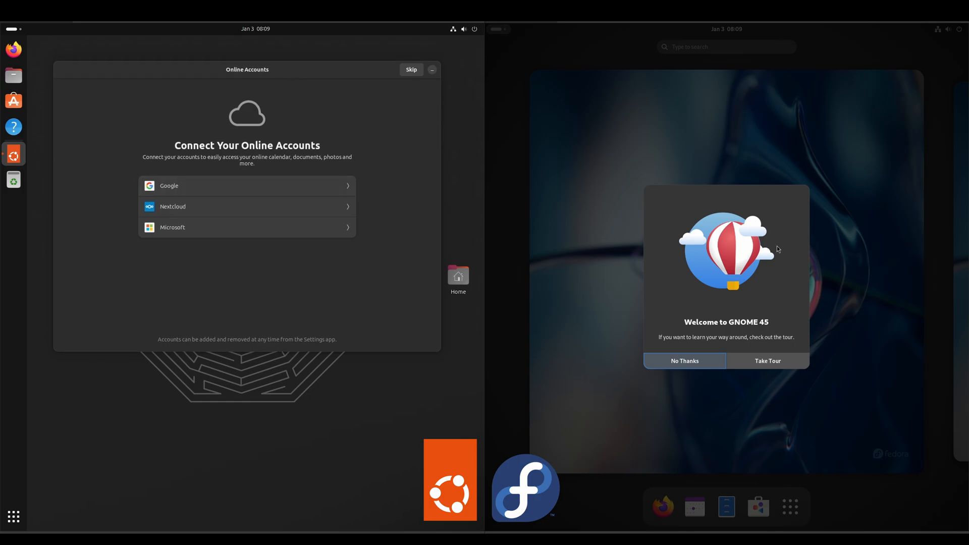
mouse_move(53, 297)
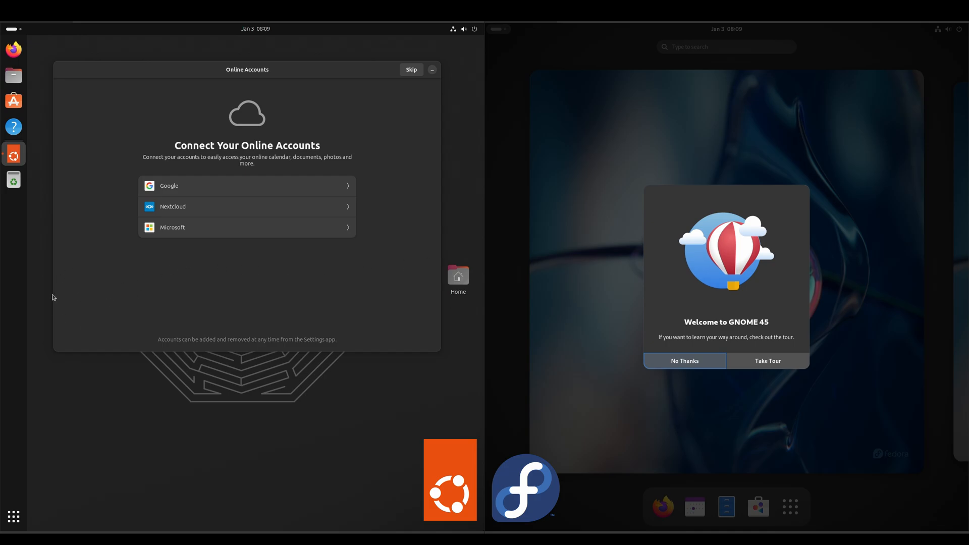
mouse_move(659, 296)
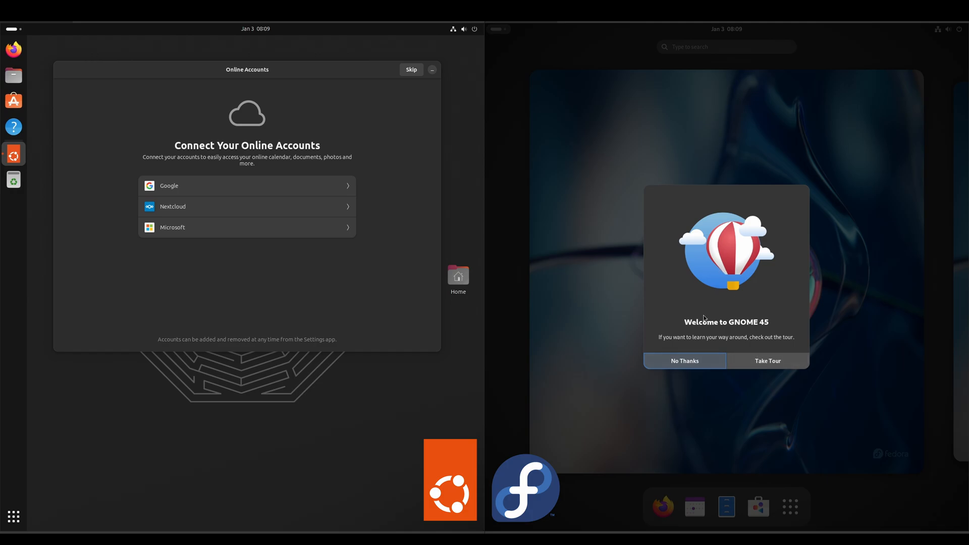
- Start the GNOME Tour, try Show Apps and a search while advancing through its first pages
left_click(768, 360)
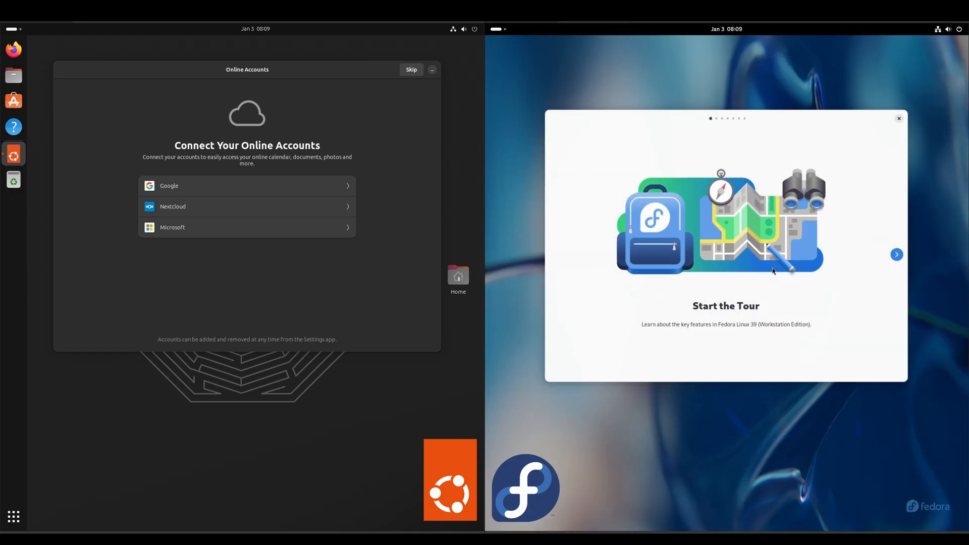
mouse_move(759, 291)
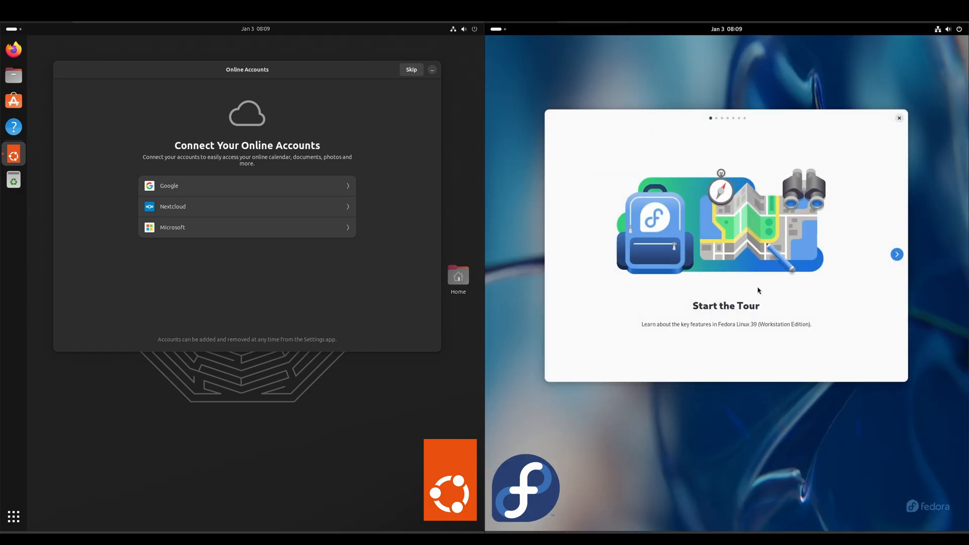
left_click(897, 254)
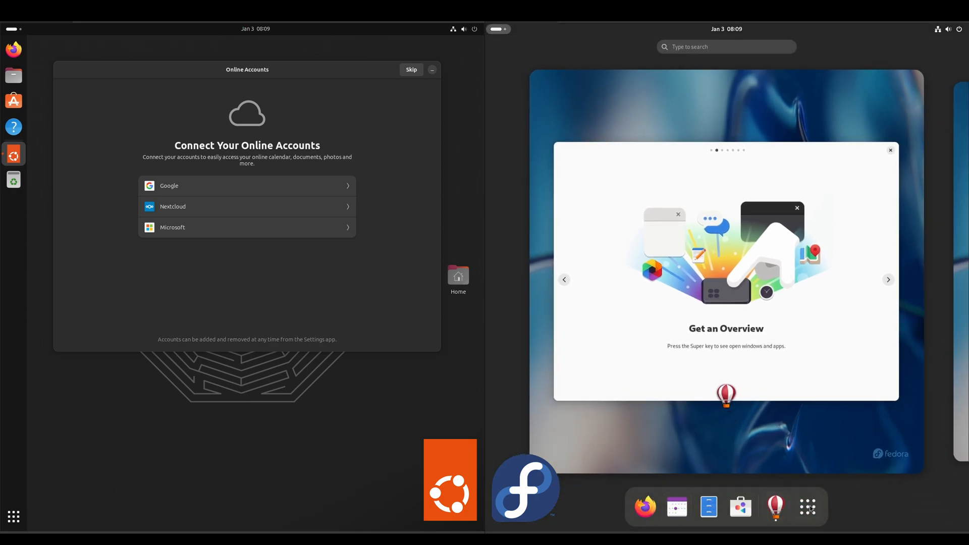
mouse_move(808, 507)
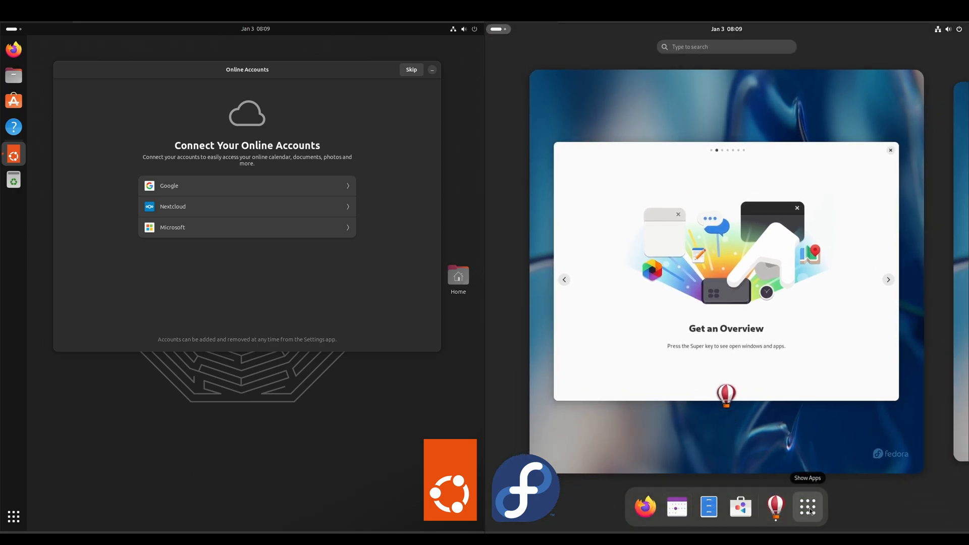
left_click(808, 507)
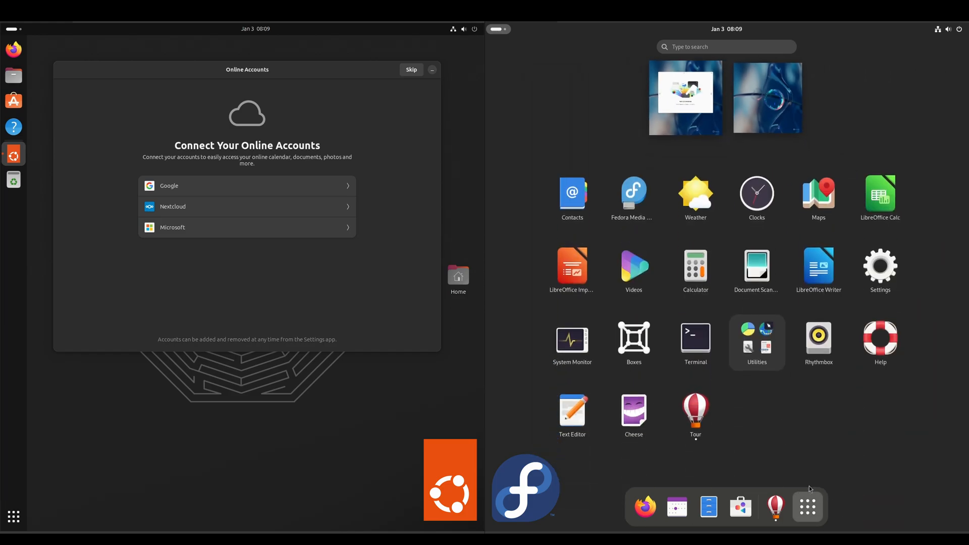
left_click(696, 411)
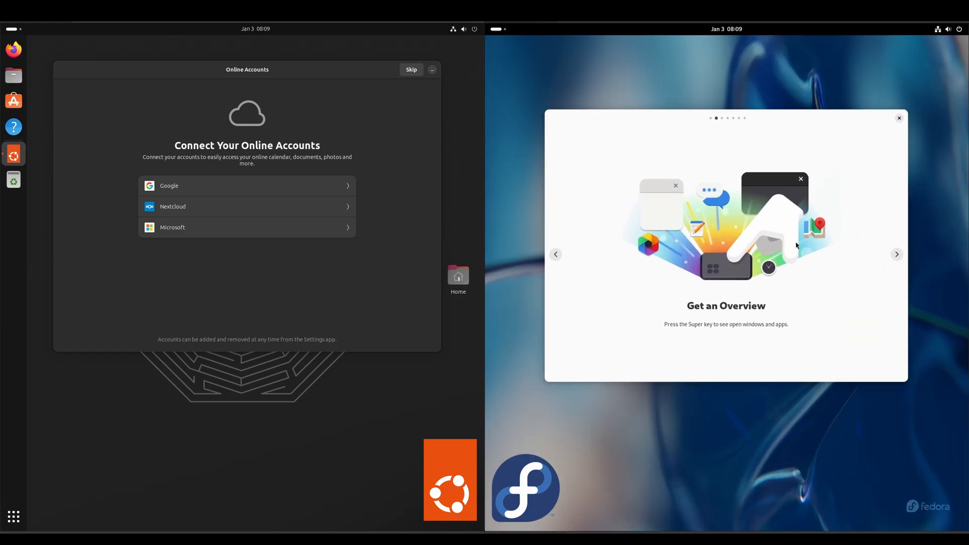
left_click(897, 254)
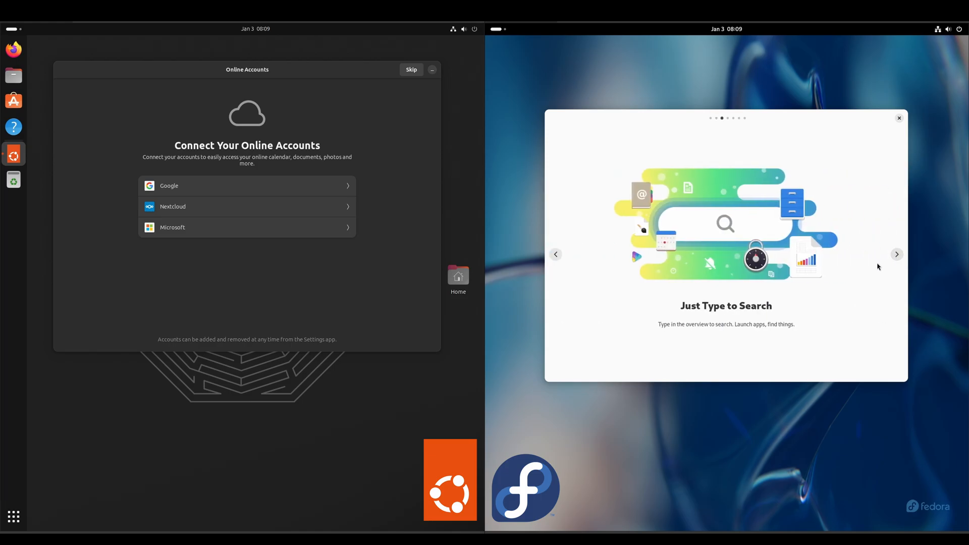
type("text")
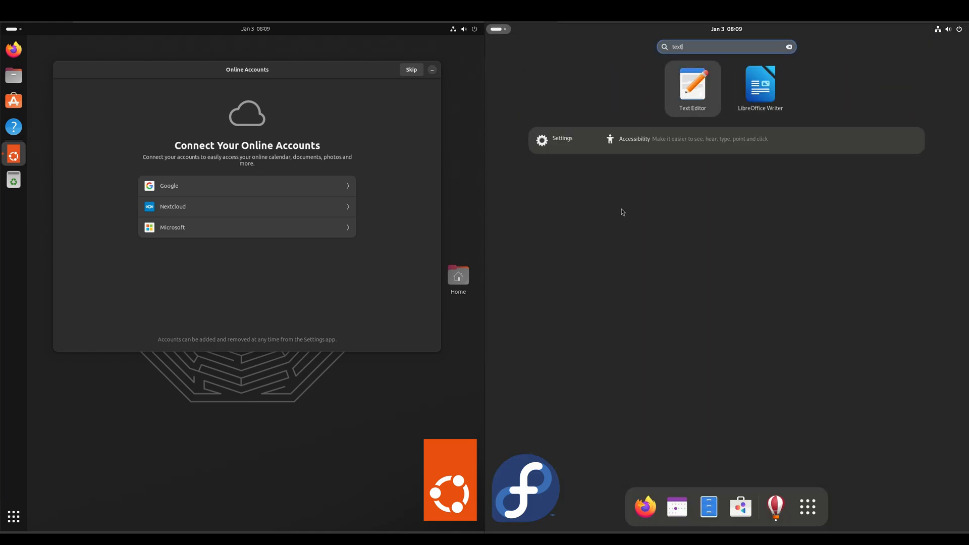
mouse_move(808, 506)
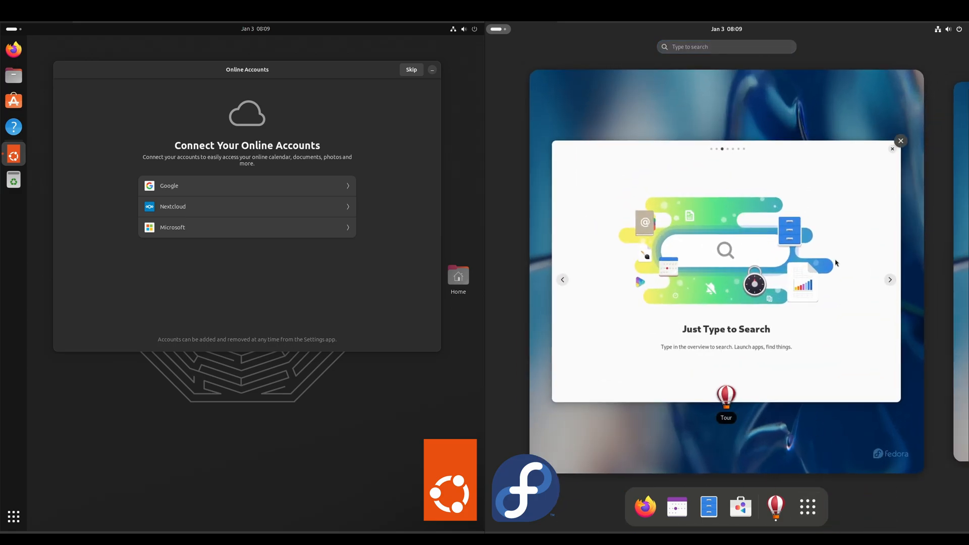
left_click(890, 280)
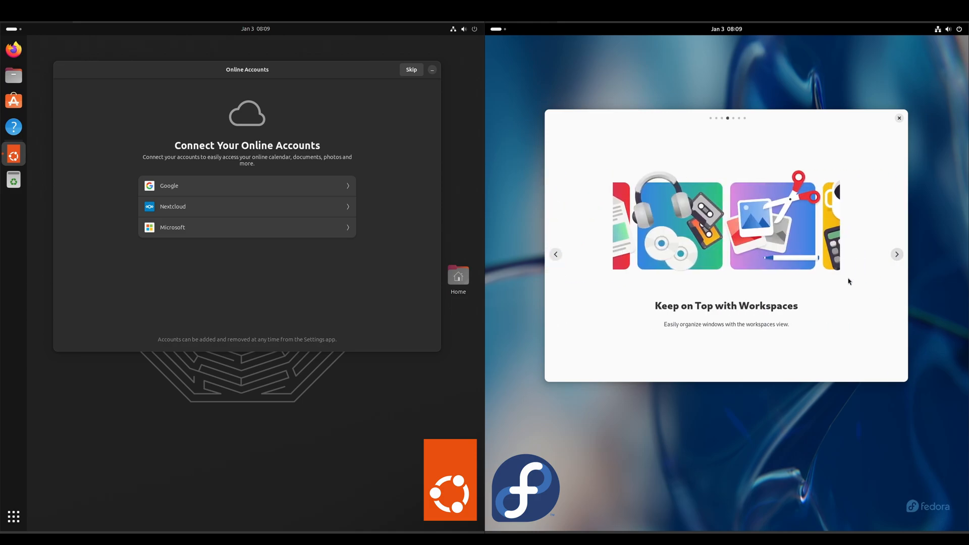
mouse_move(790, 314)
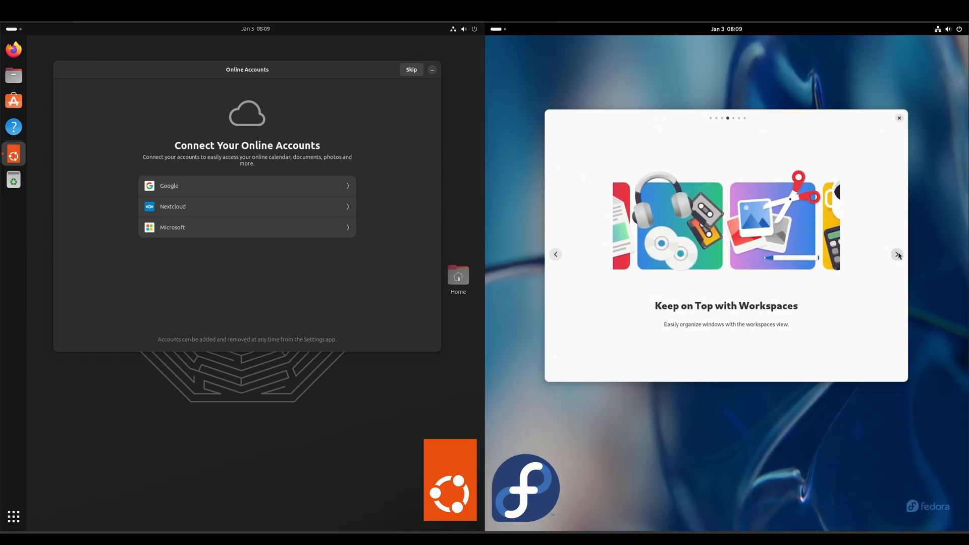
- Advance the tour to its final page and close it
left_click(897, 255)
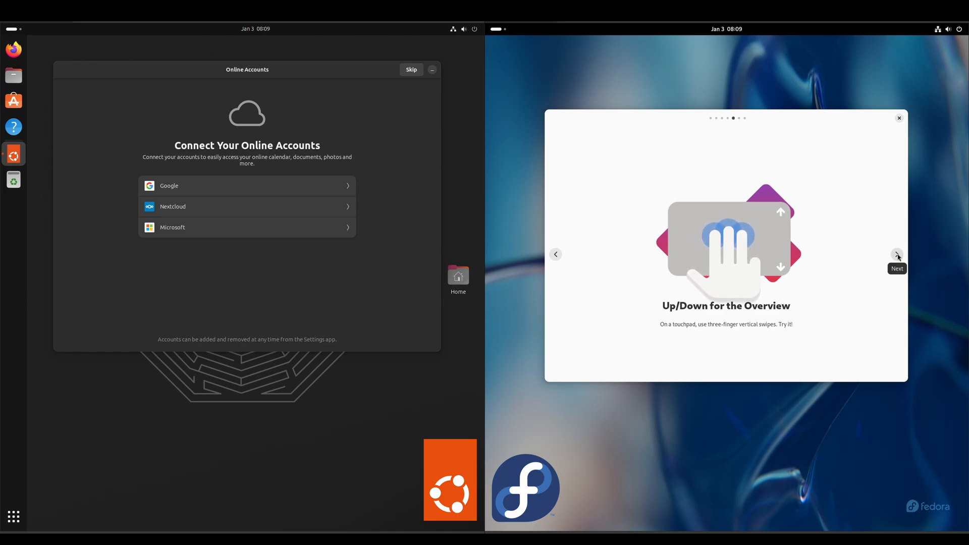
left_click(896, 254)
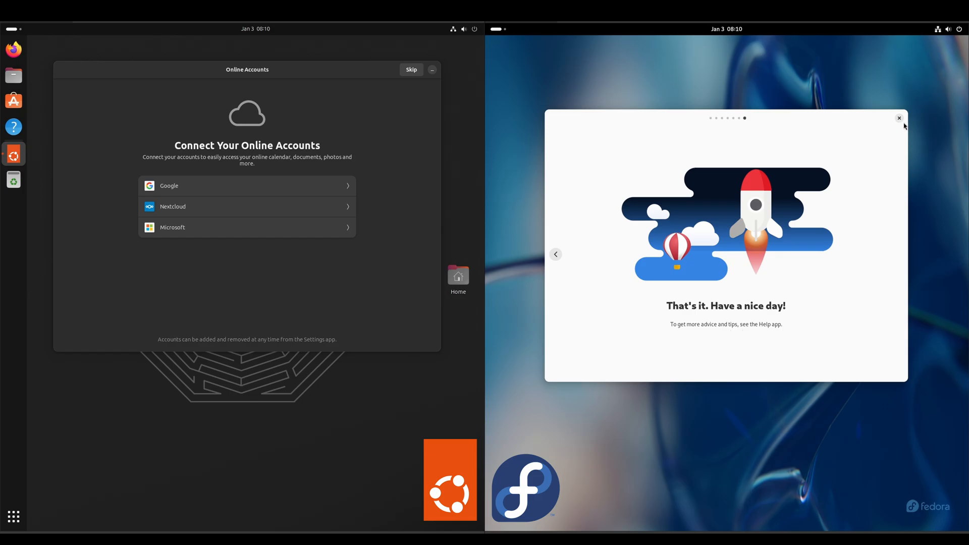
left_click(900, 117)
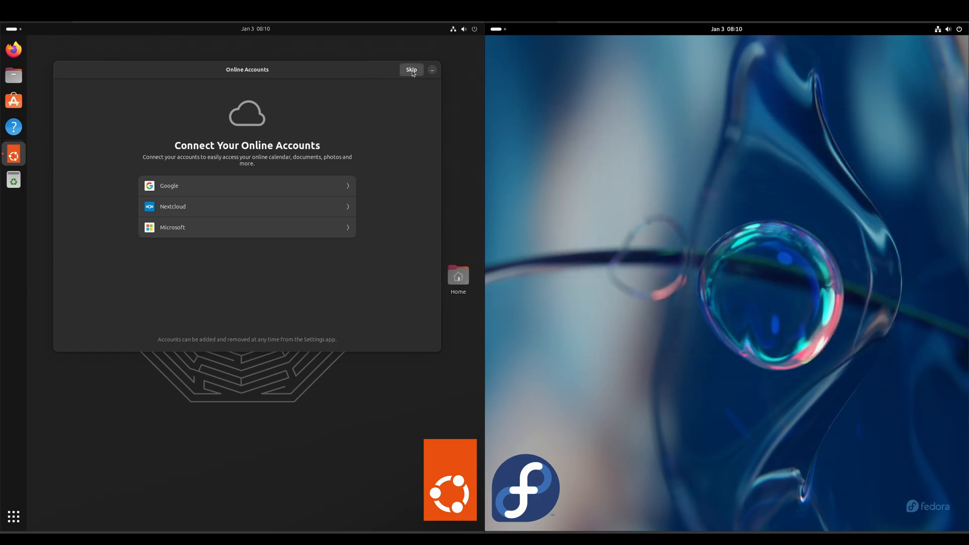
- Skip online accounts, choose 'No, don't send system info', and finish the Ubuntu Welcome wizard with Done
left_click(411, 70)
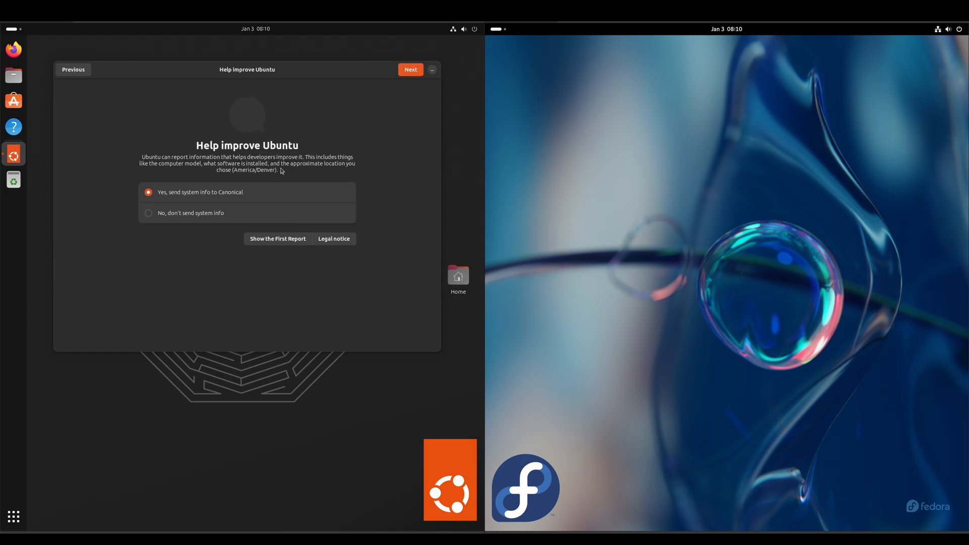
left_click(148, 213)
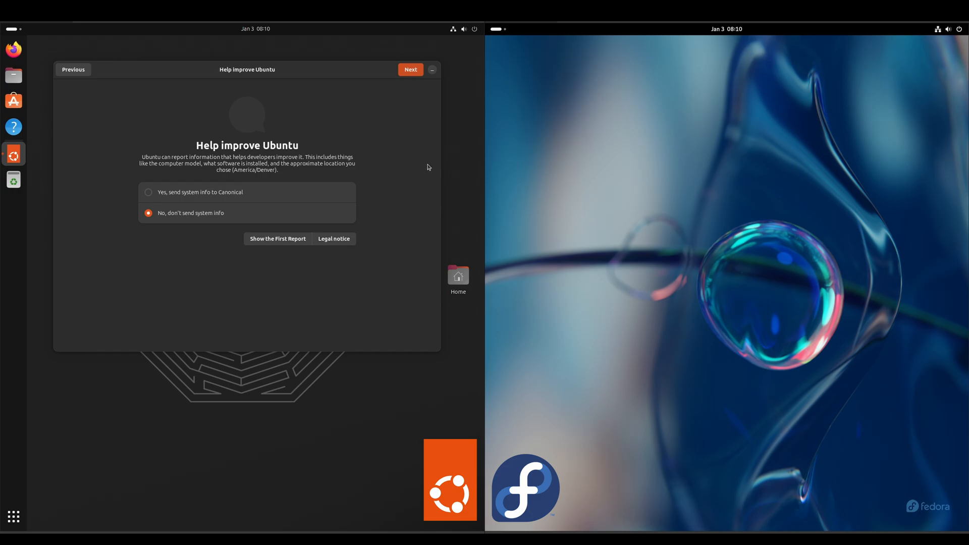
left_click(410, 69)
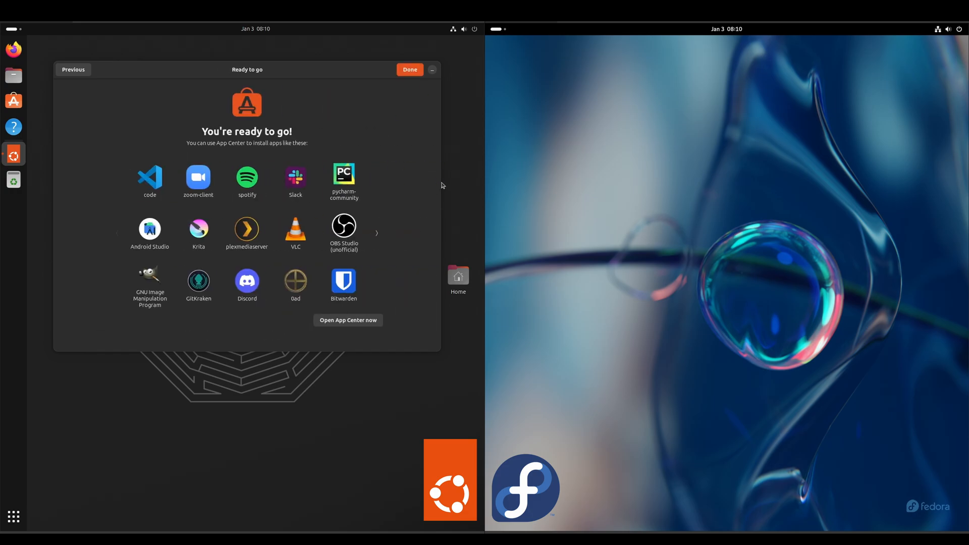
mouse_move(75, 228)
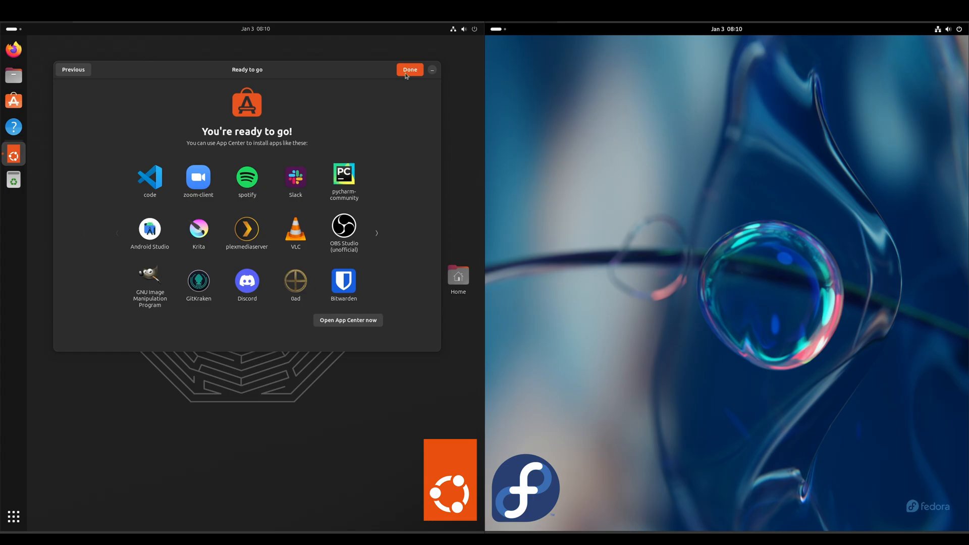
left_click(410, 70)
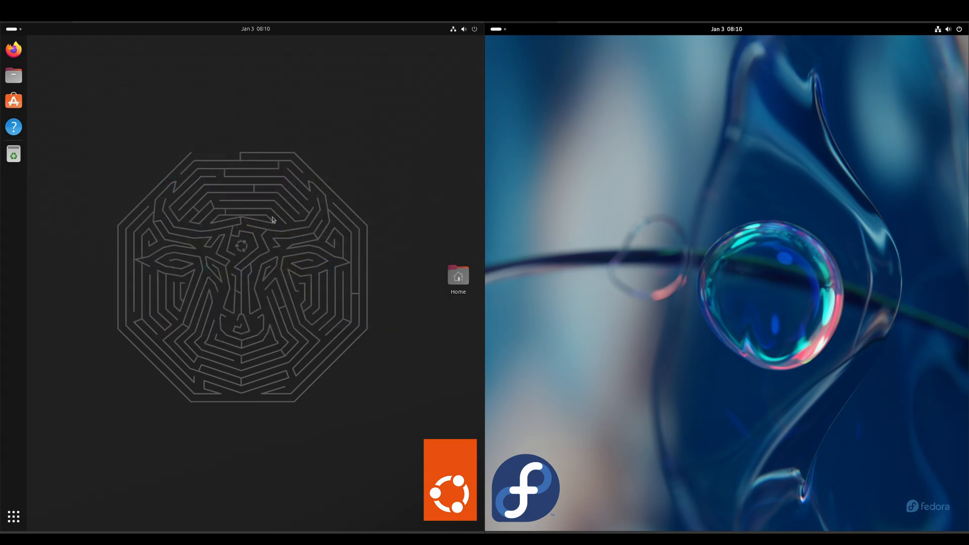
mouse_move(13, 517)
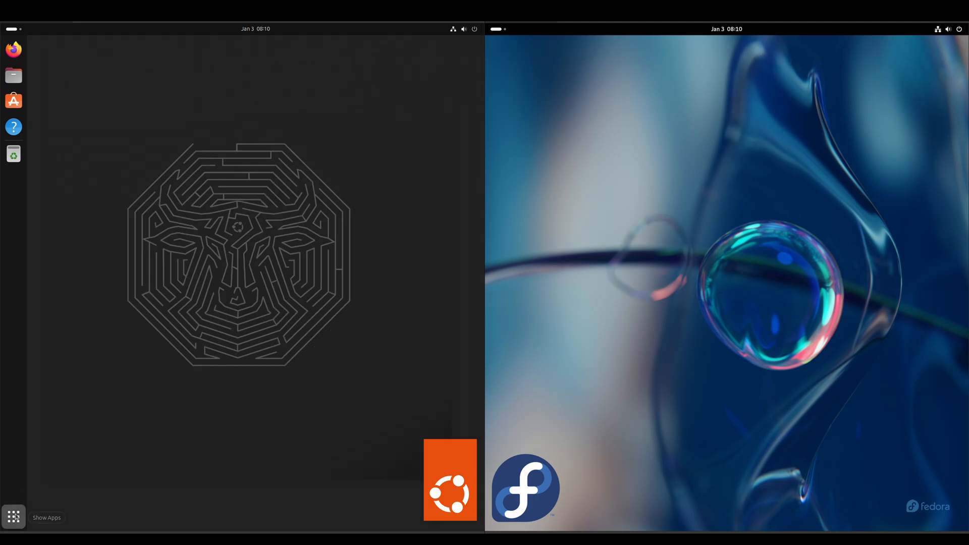
- Show Ubuntu's app grid and launch Fedora's GNOME Software, repositioning its window while the catalog loads
left_click(13, 517)
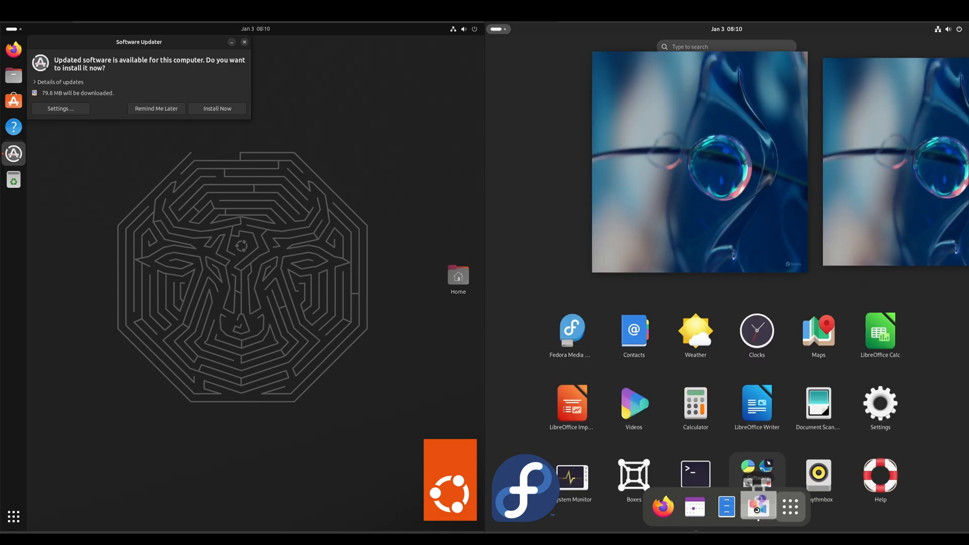
left_click(756, 506)
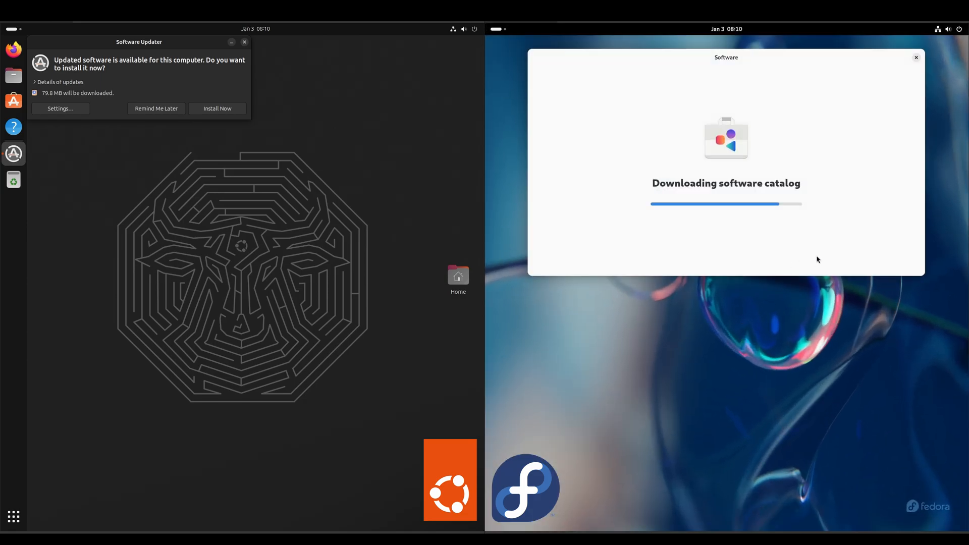
mouse_move(761, 60)
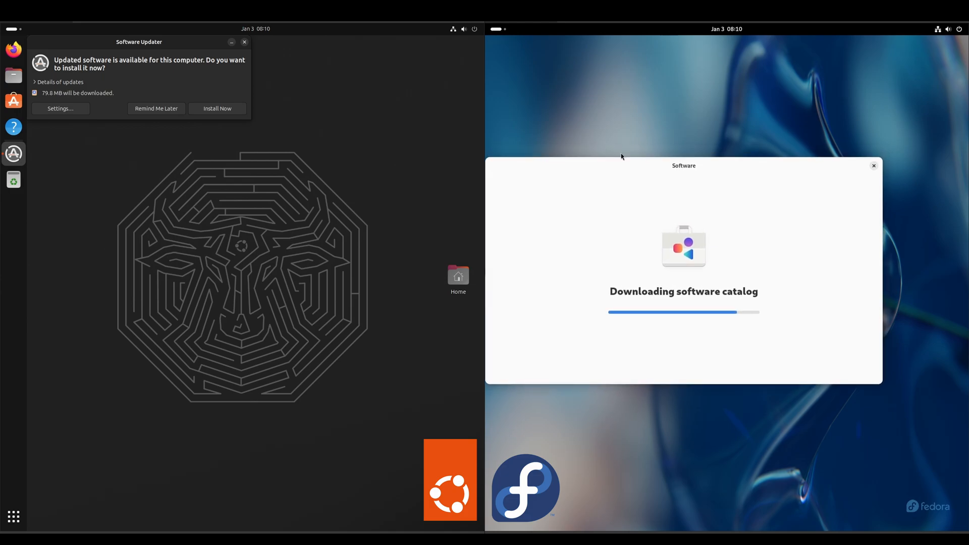
left_click_drag(138, 41, 354, 196)
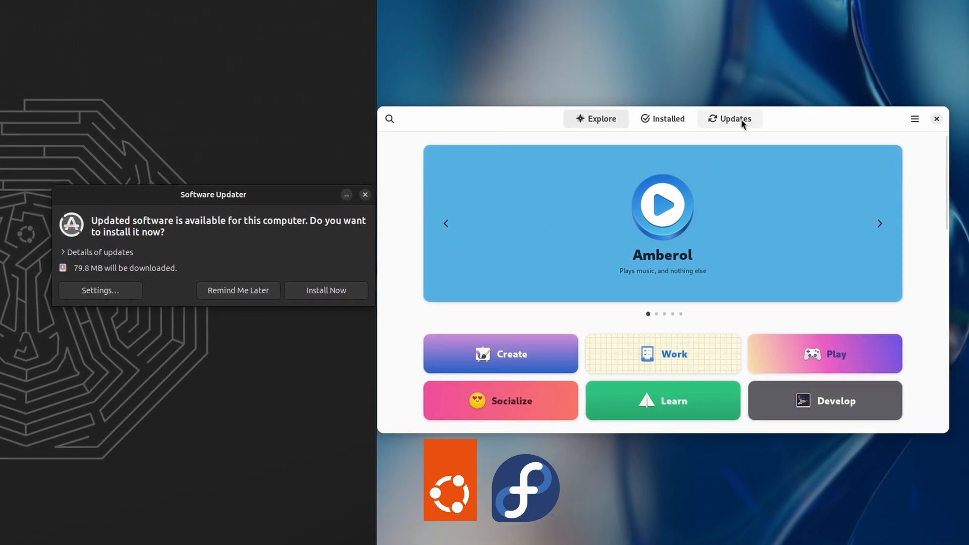
- Download Fedora's updates from the Updates tab and install Ubuntu's 79.8 MB of updates via Install Now
left_click(735, 119)
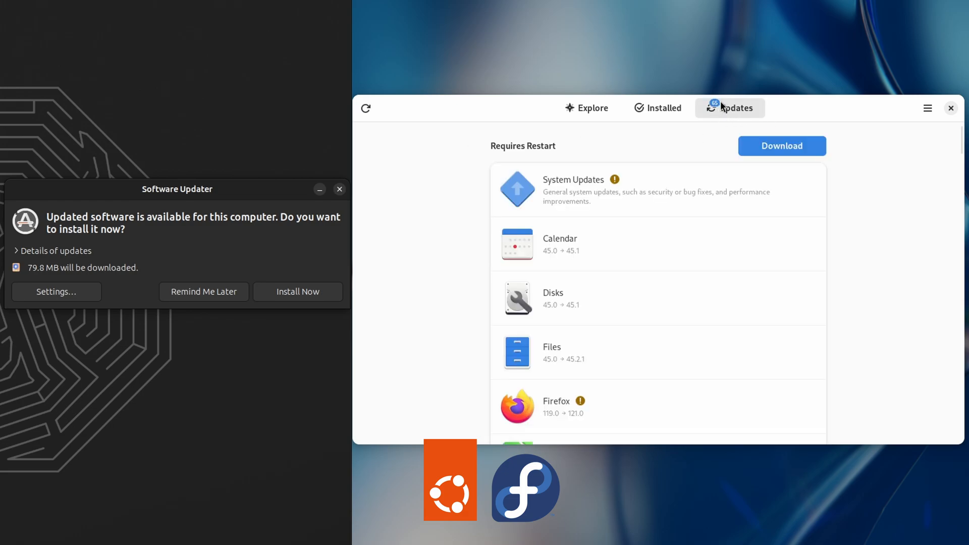
mouse_move(56, 256)
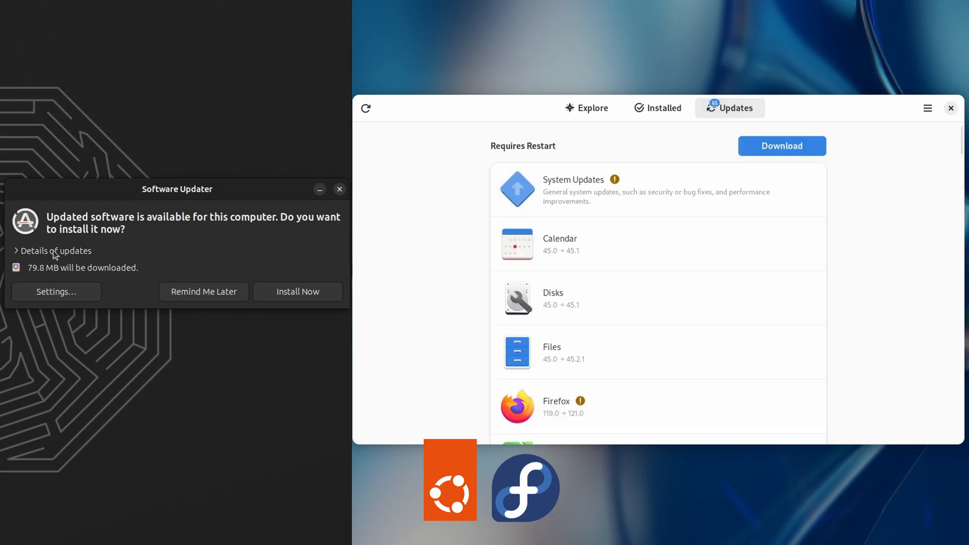
left_click(54, 251)
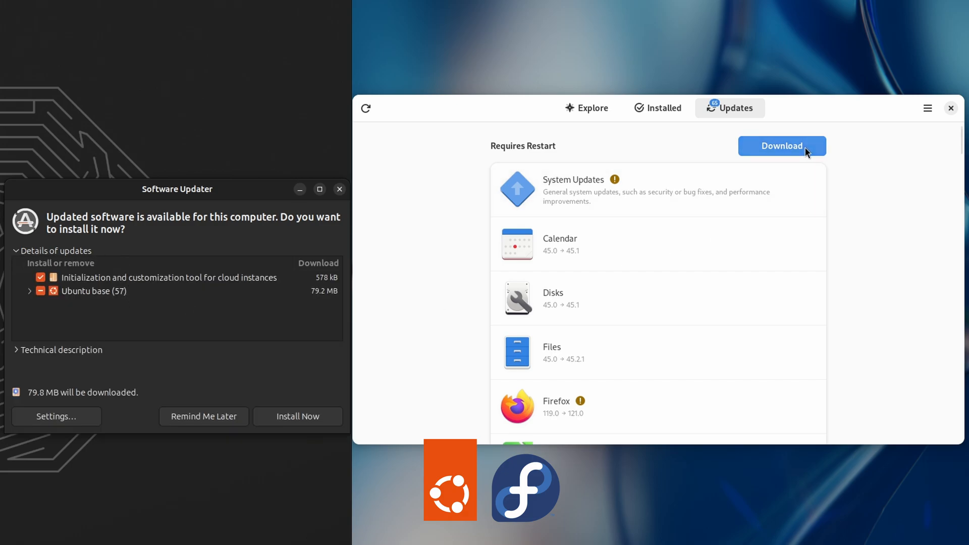
left_click(781, 146)
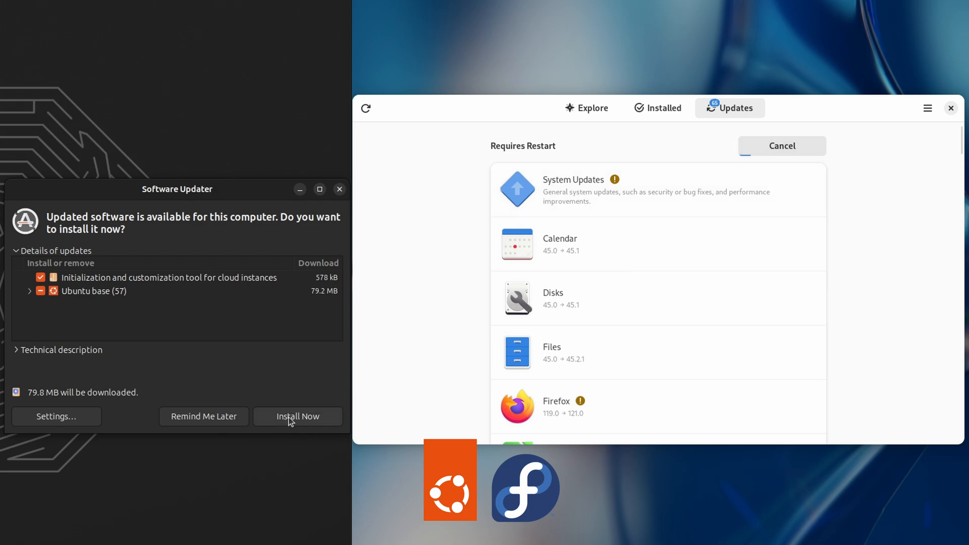
left_click(297, 416)
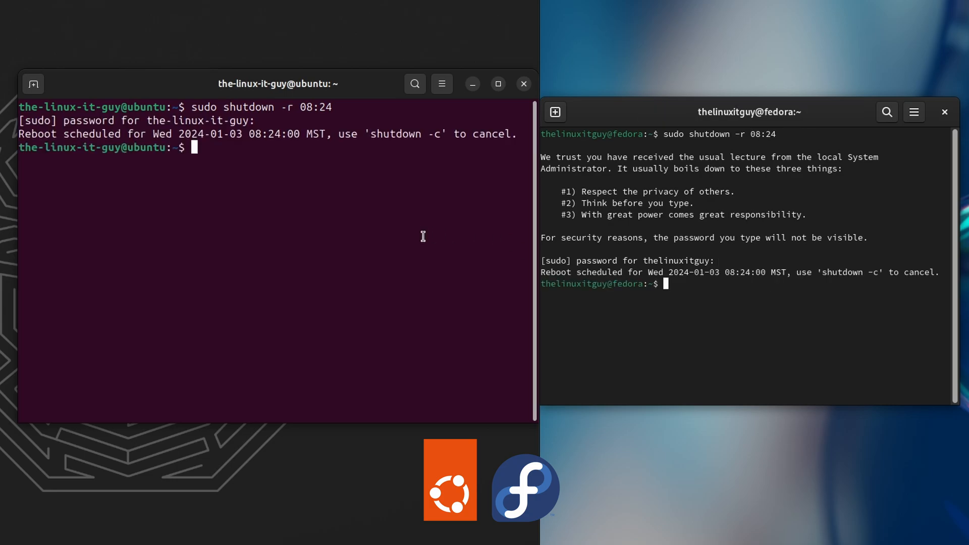
mouse_move(661, 460)
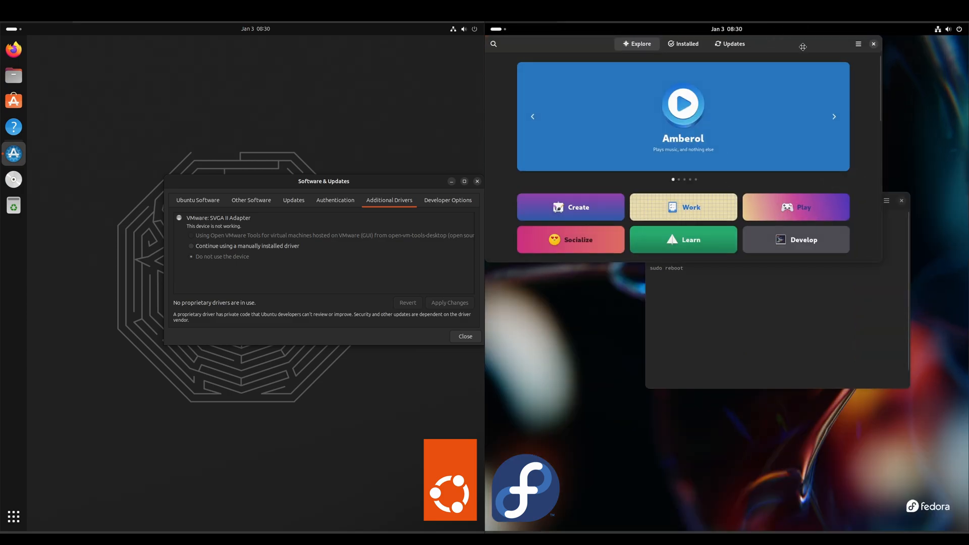
- Review Fedora's repository list in GNOME Software down to the enabled RPM Fusion NVIDIA and Steam repos
left_click(935, 126)
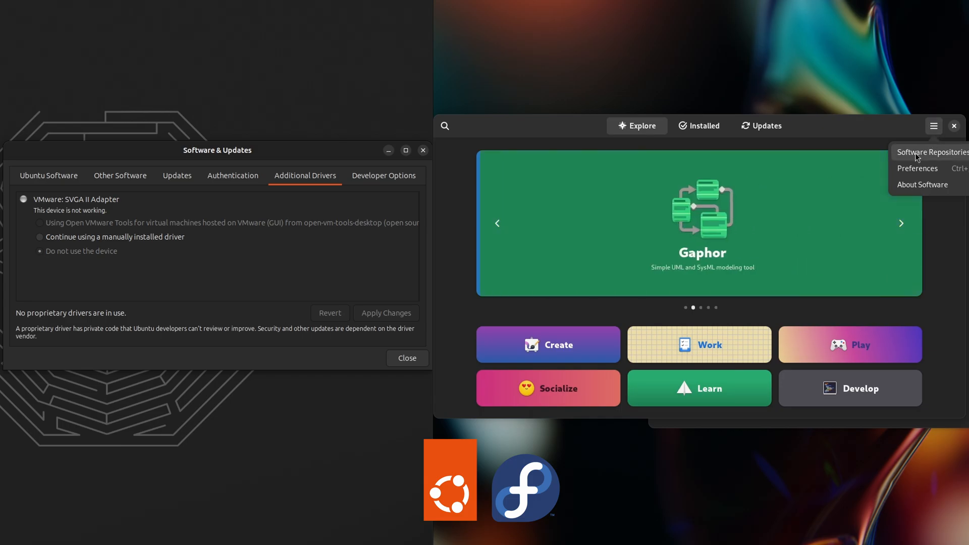
left_click(930, 153)
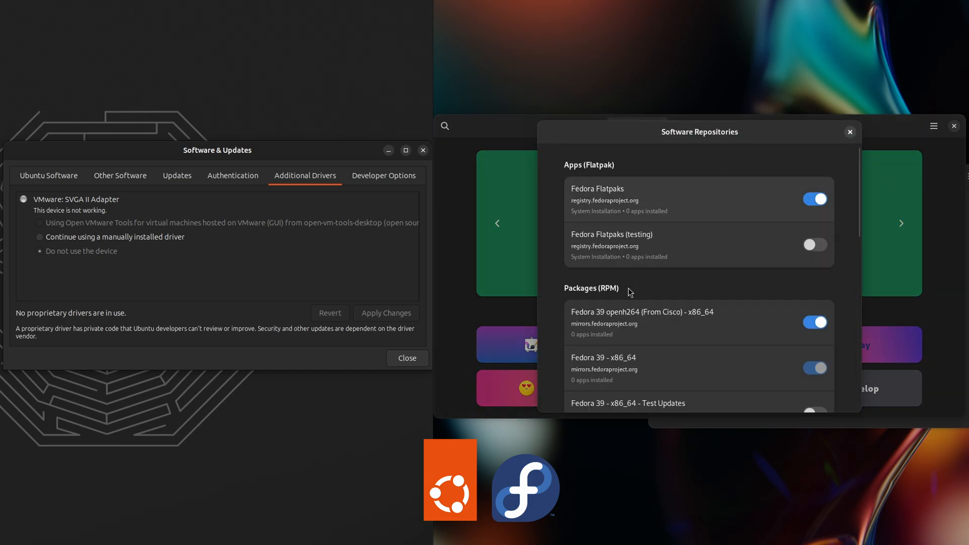
scroll("down", 3)
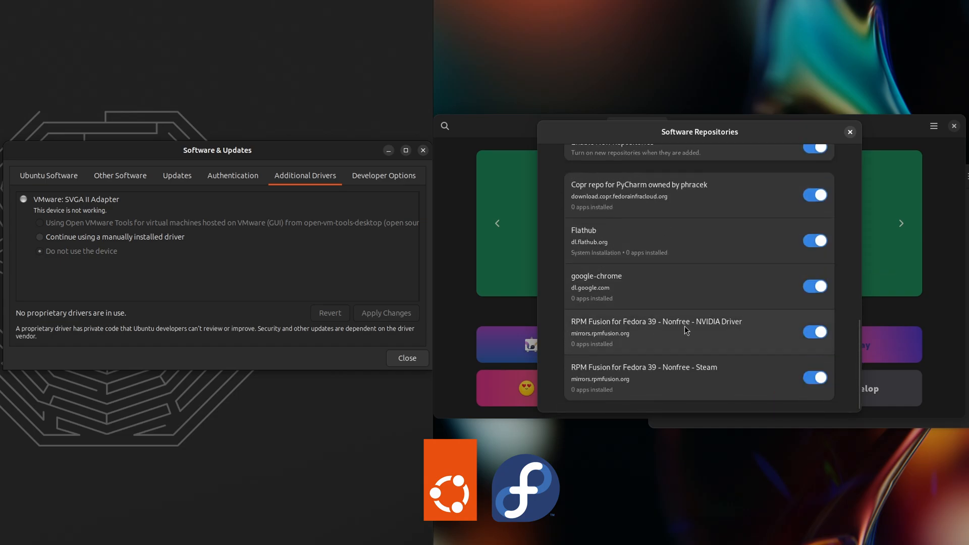
mouse_move(725, 330)
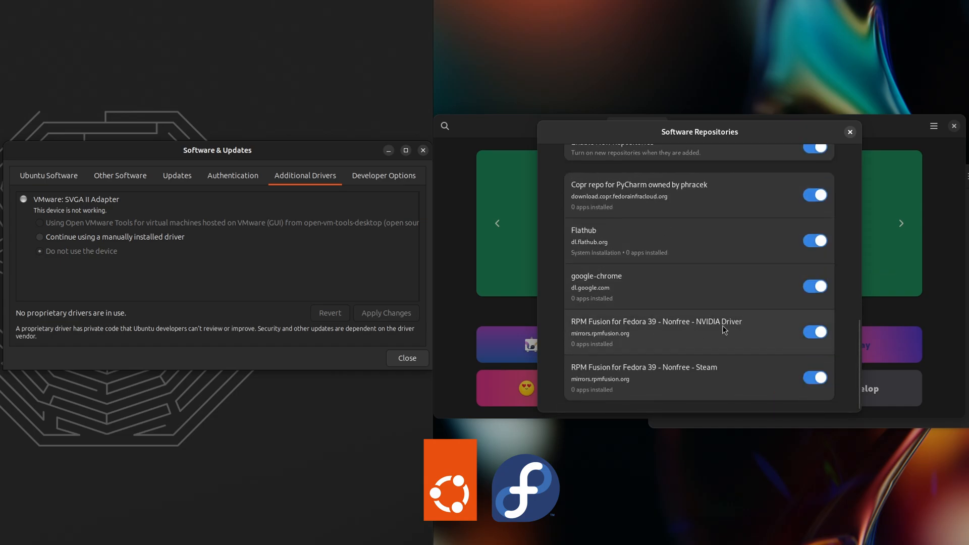
left_click(849, 132)
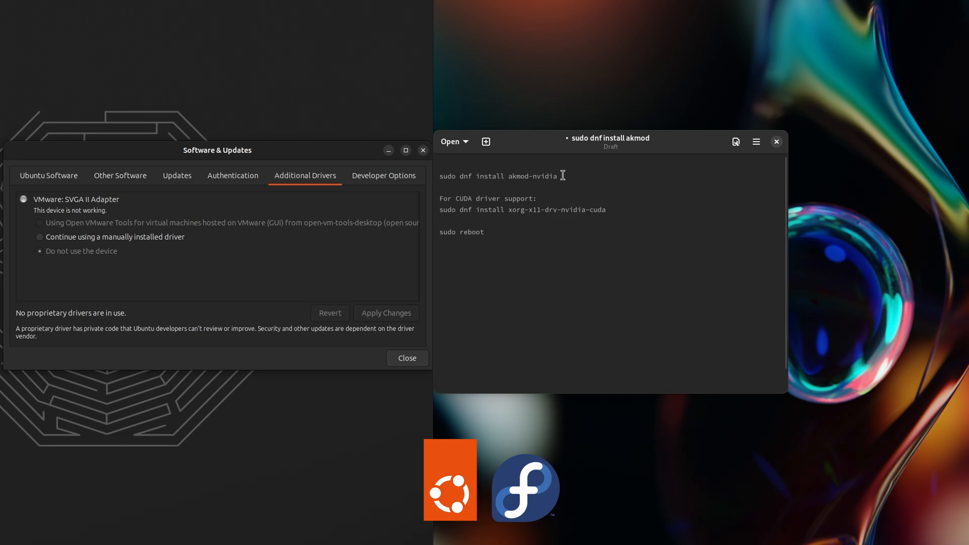
triple_click(497, 176)
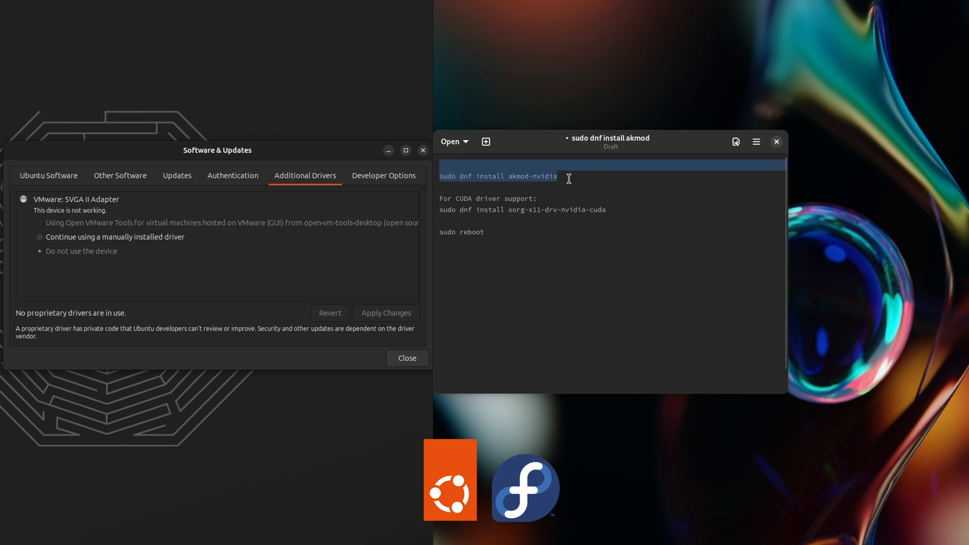
left_click(599, 210)
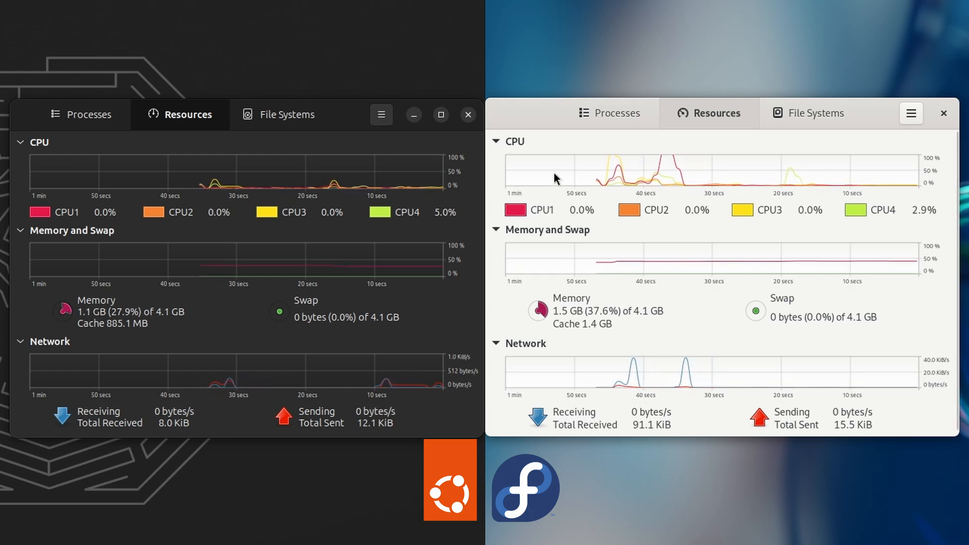
mouse_move(681, 224)
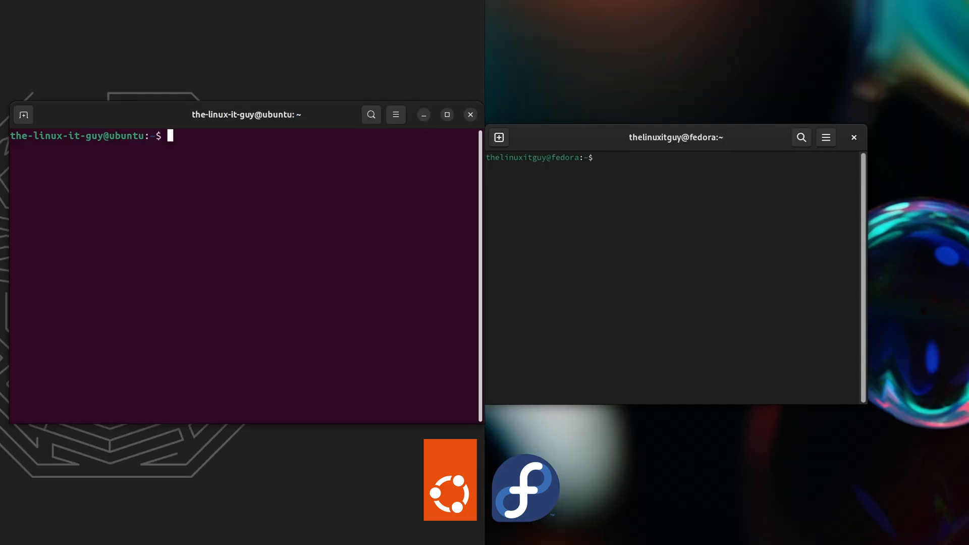
- Run htop in Fedora's Terminal to list CPU load, memory use and processes
type("ht")
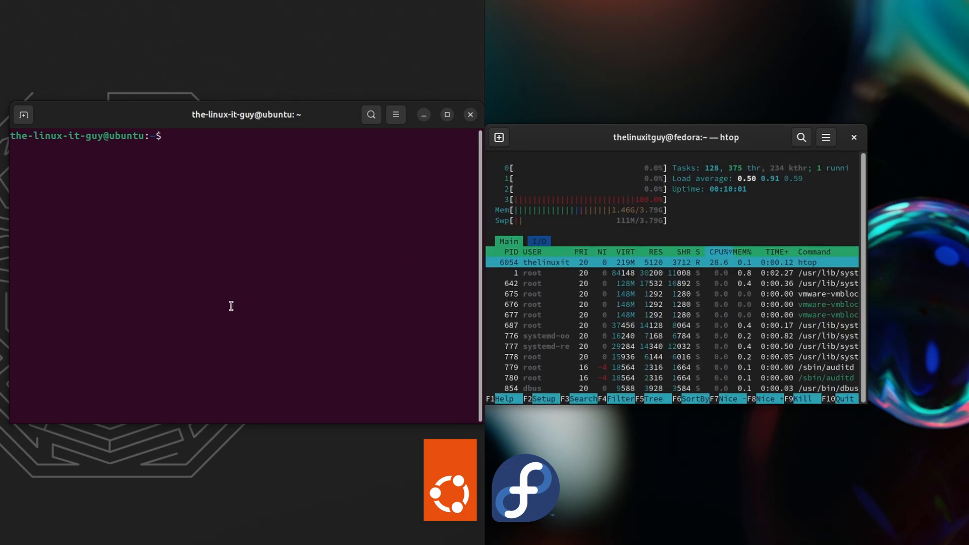
type("htop")
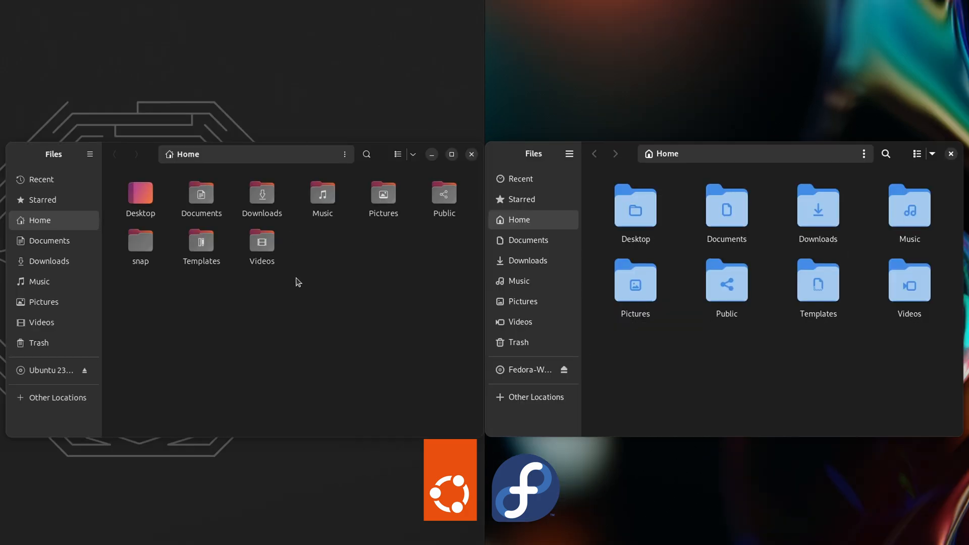
mouse_move(90, 154)
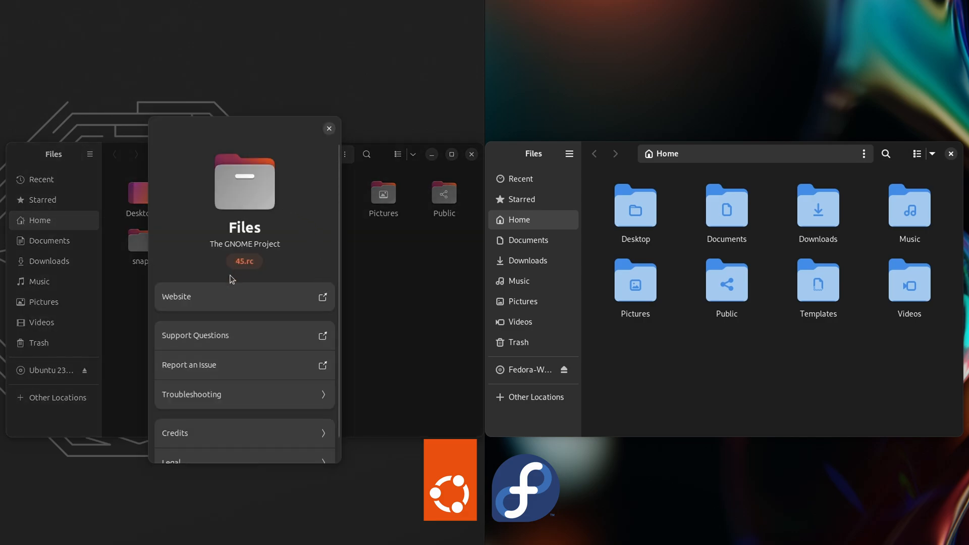
mouse_move(600, 170)
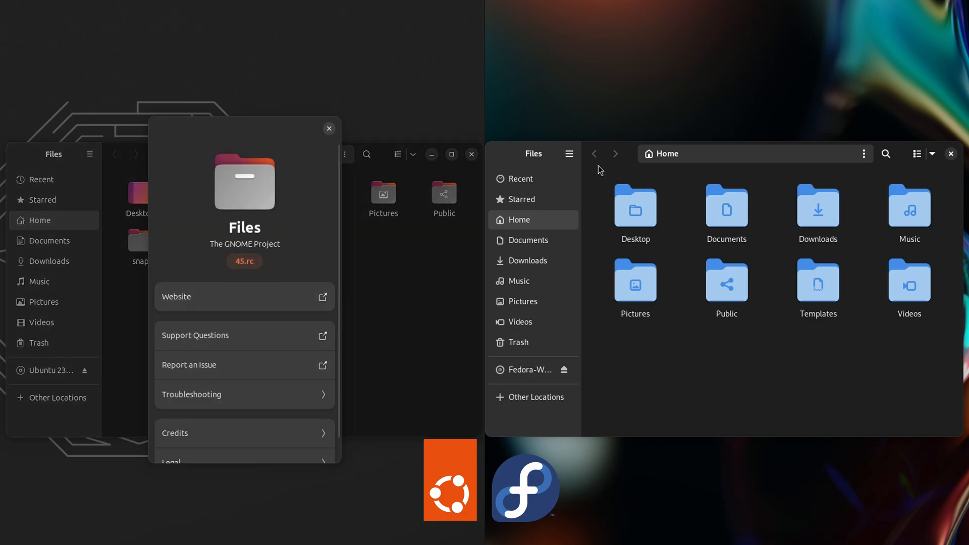
- Show About Files on Fedora's file manager next to Ubuntu's 45.rc
left_click(568, 153)
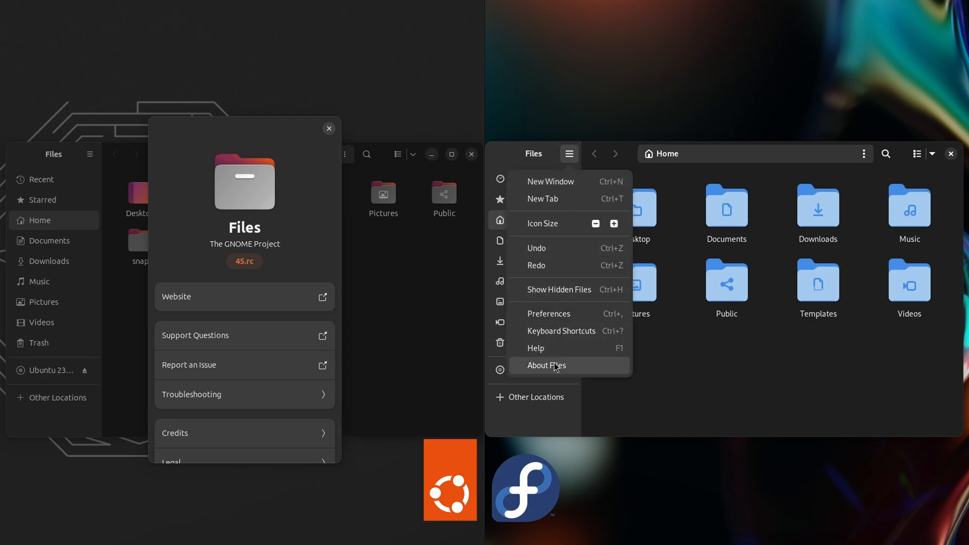
left_click(546, 366)
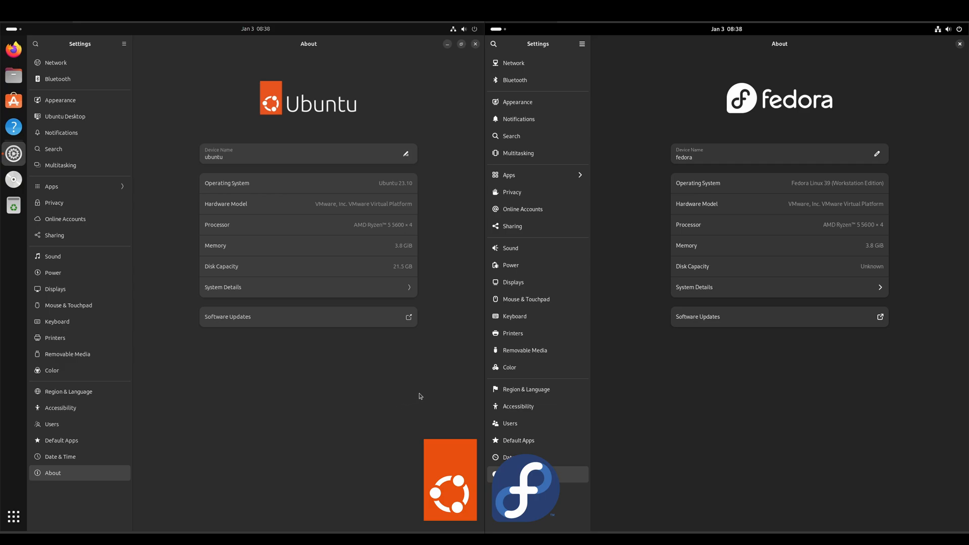
mouse_move(336, 187)
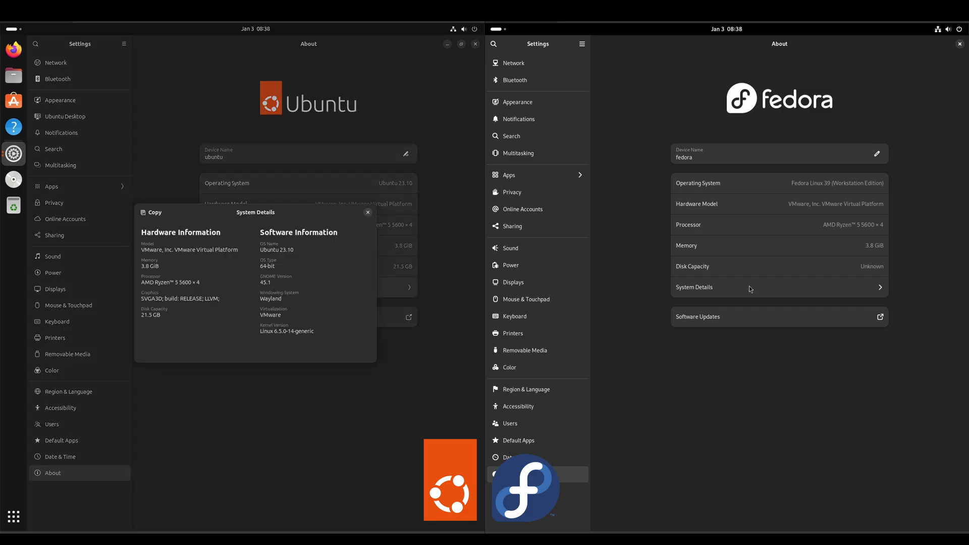
- Show Fedora 39's full System Details (GNOME 45.2, kernel 6.6.8) beside Ubuntu's
left_click(695, 287)
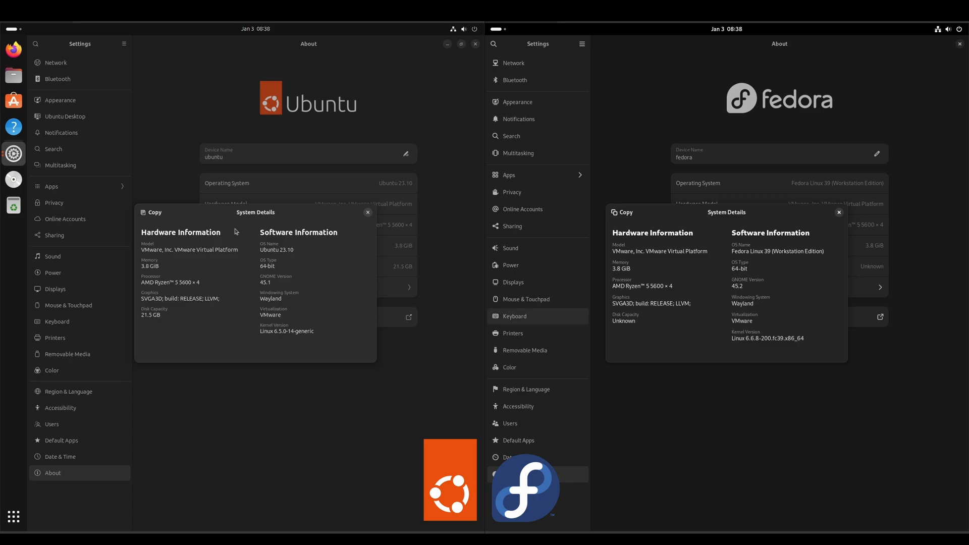
mouse_move(283, 334)
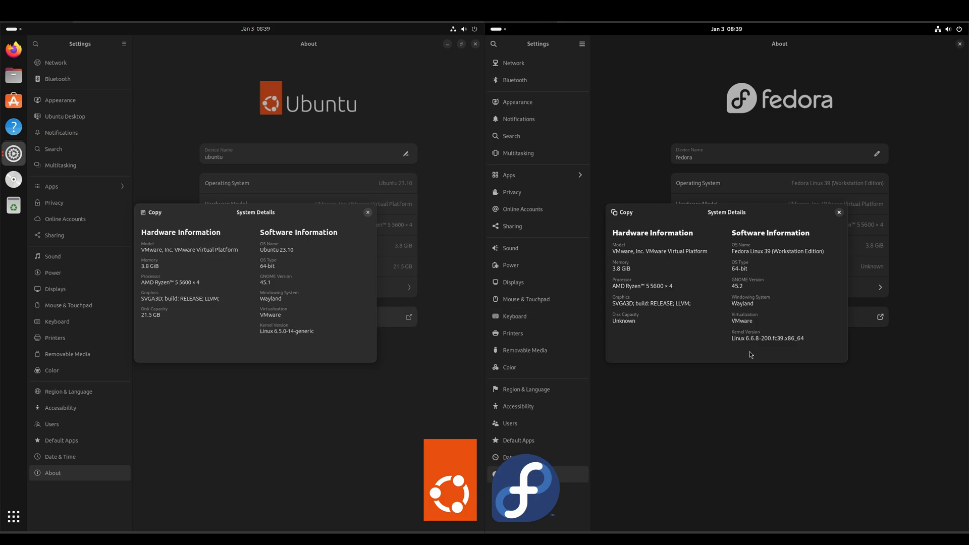
mouse_move(775, 346)
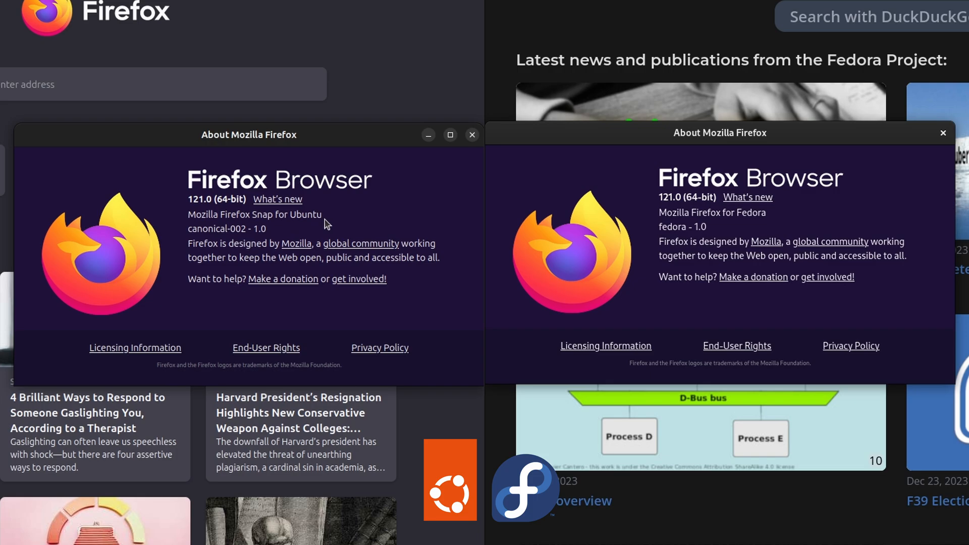
mouse_move(665, 208)
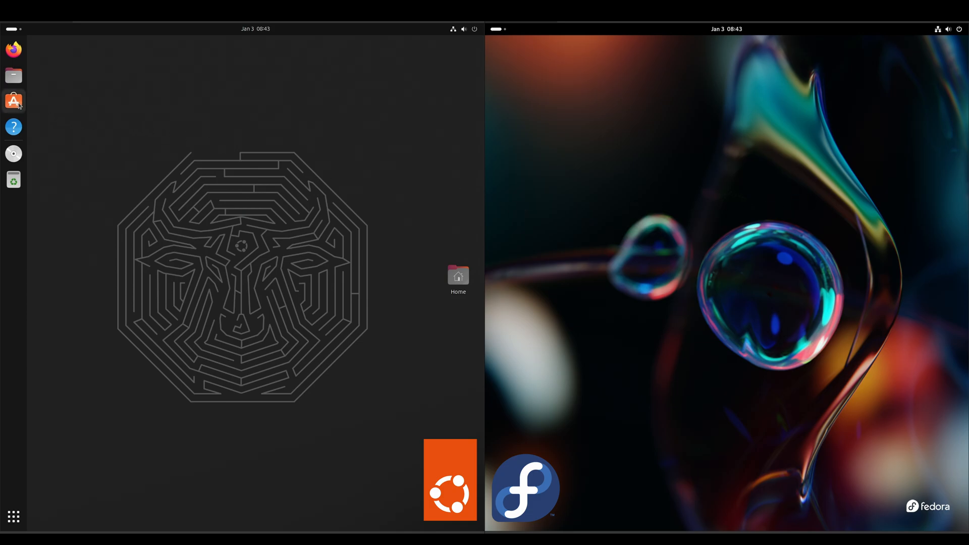
- Search 'inkscape' in Ubuntu App Center and Fedora's GNOME Software and open its snap page
left_click(14, 101)
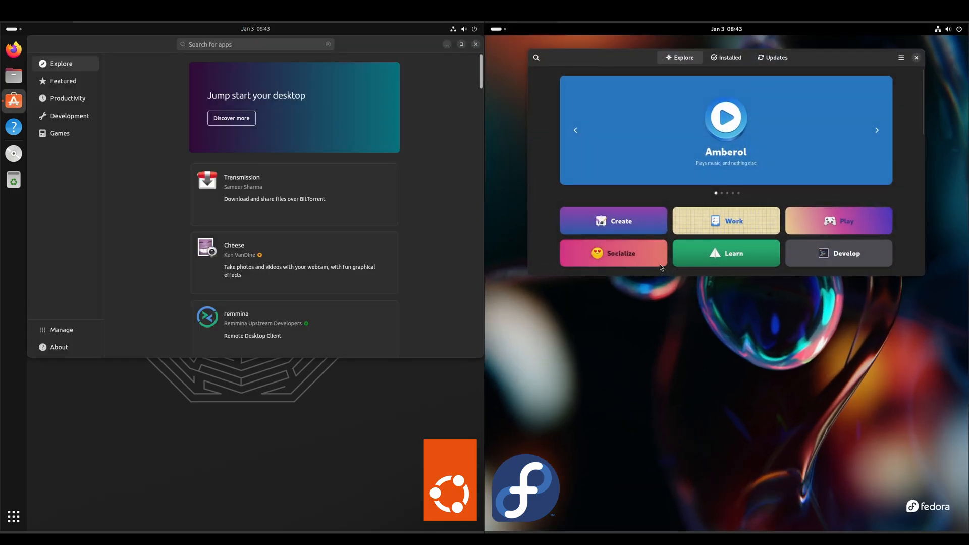
left_click(536, 57)
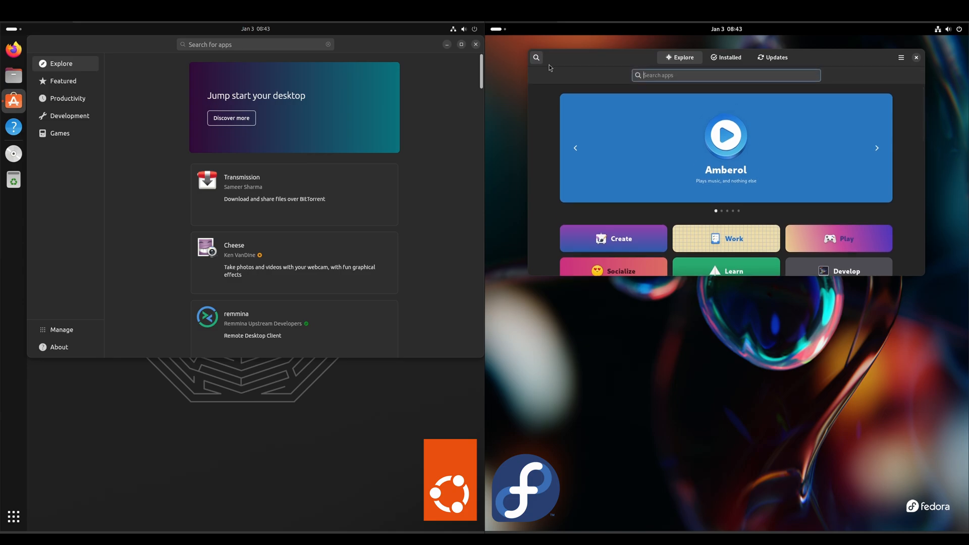
type("inkscape")
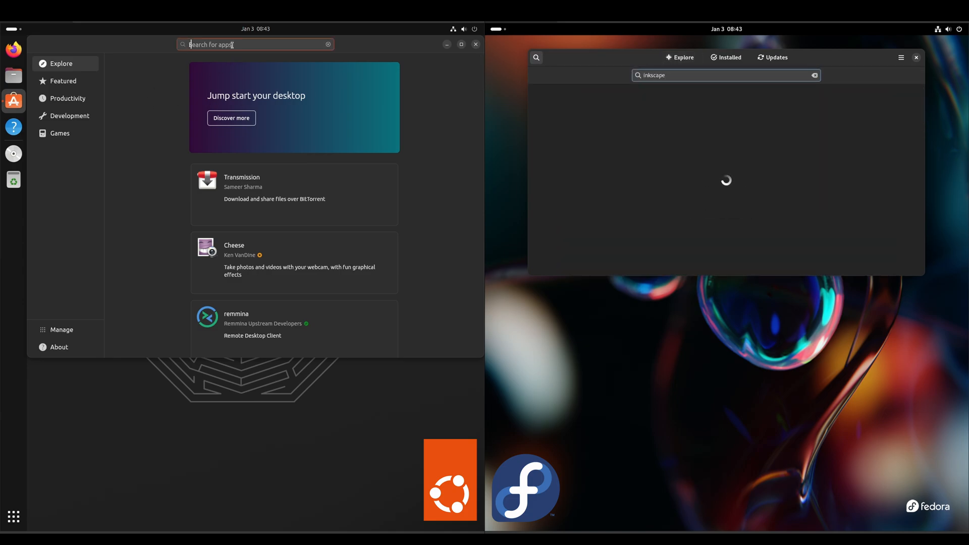
type("inkscape")
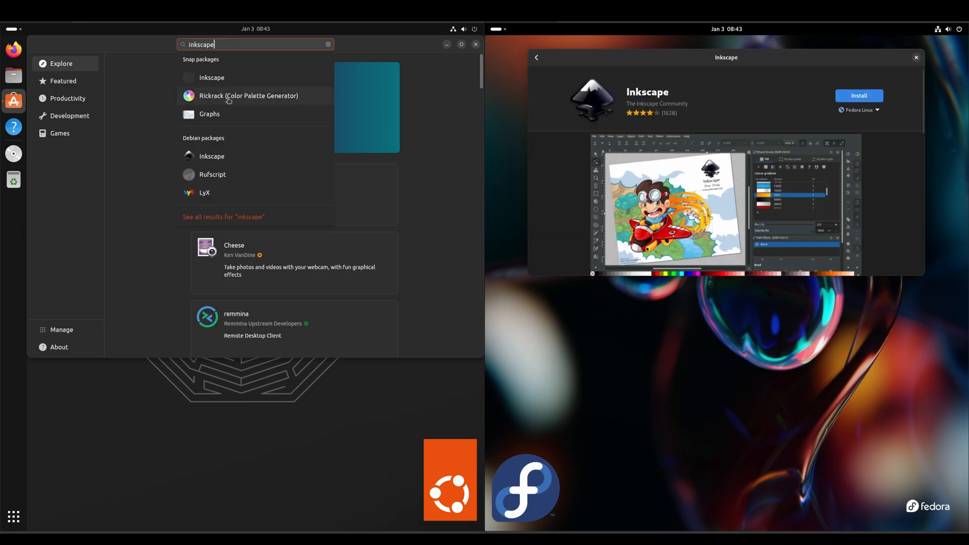
left_click(212, 78)
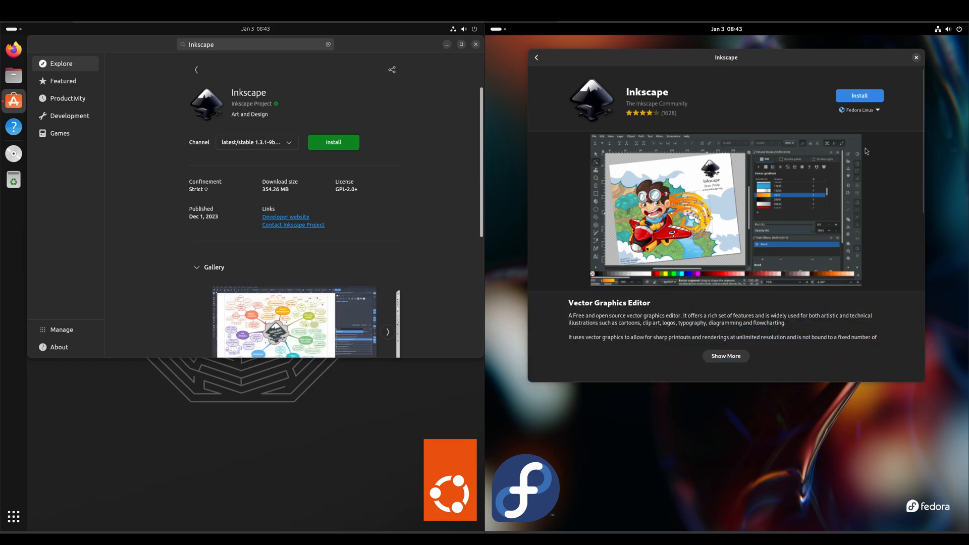
- Open Inkscape's page on Fedora and scroll through gallery, description and details
left_click(858, 109)
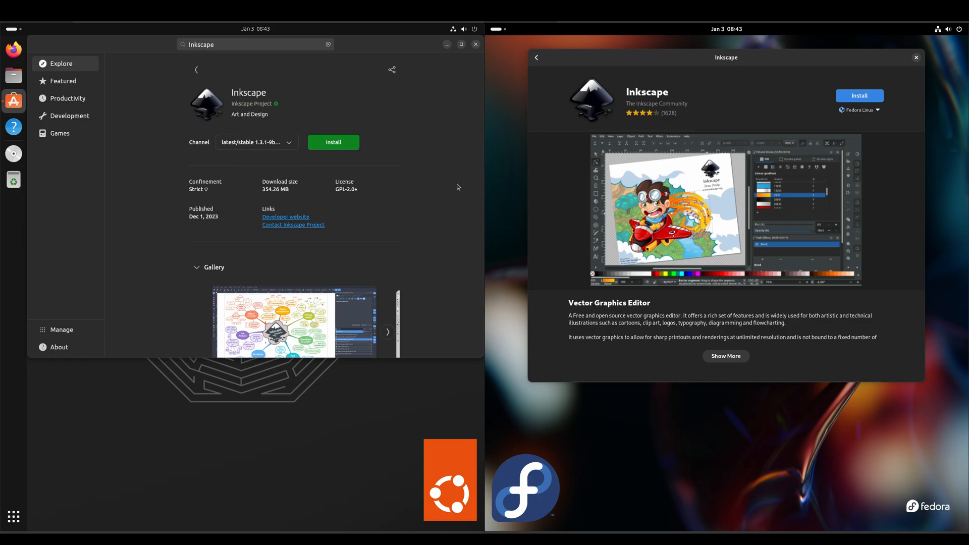
mouse_move(383, 213)
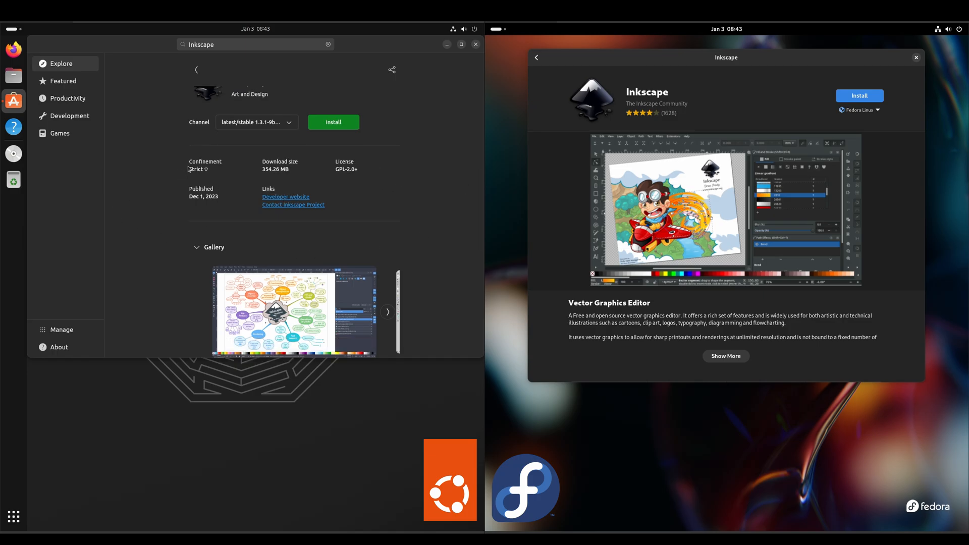
mouse_move(279, 171)
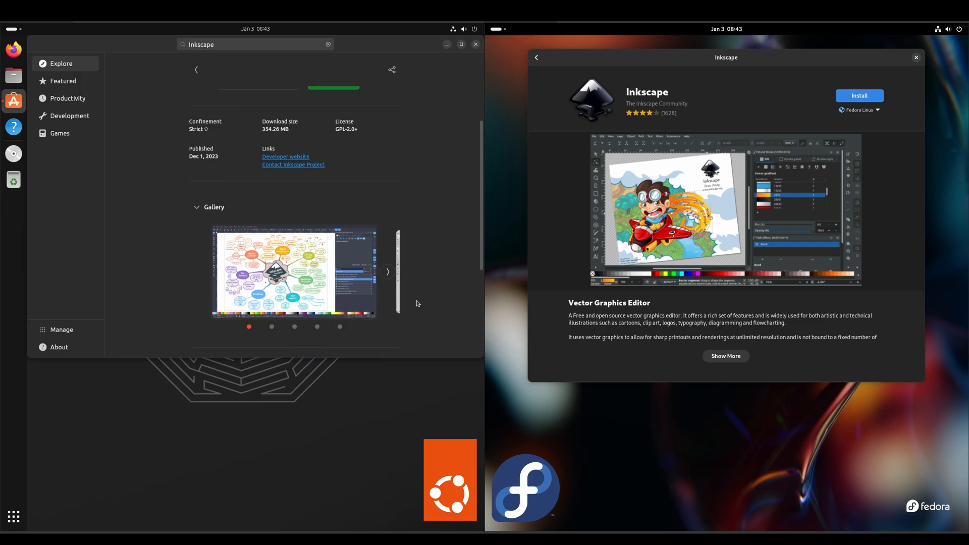
scroll("down", 3)
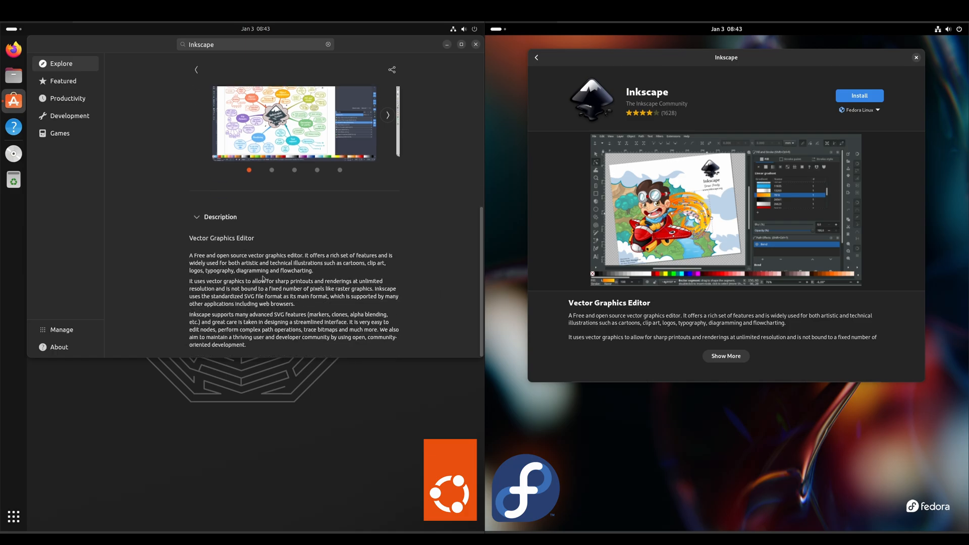
scroll("down", 3)
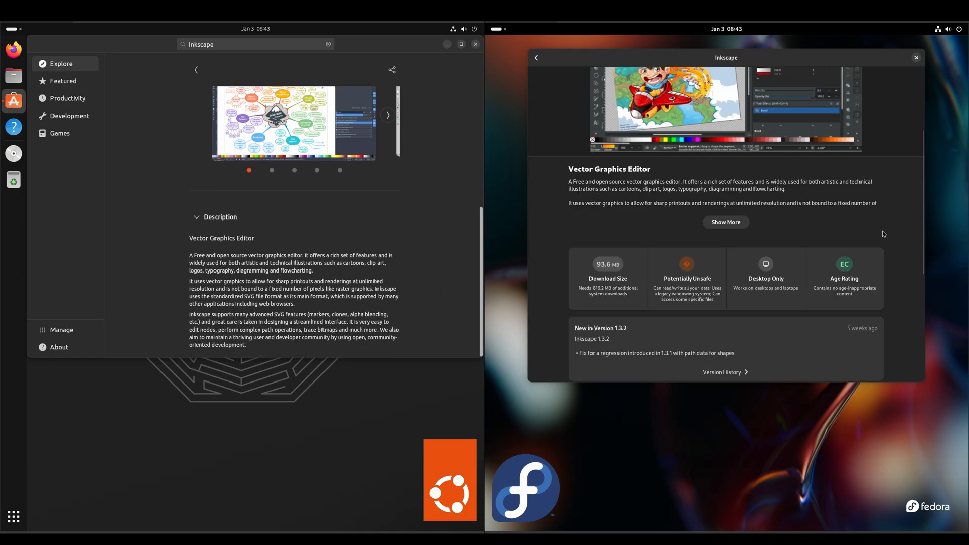
scroll("down", 3)
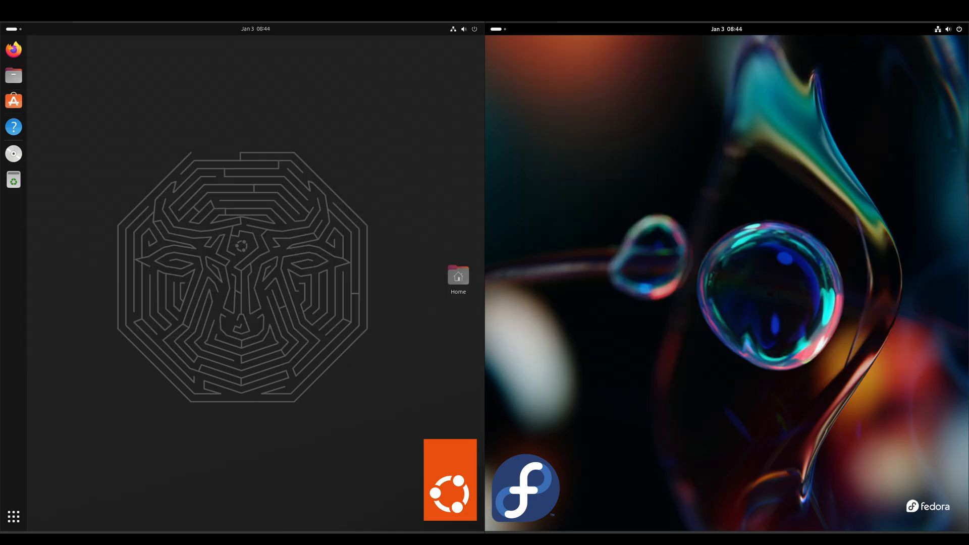
mouse_move(847, 79)
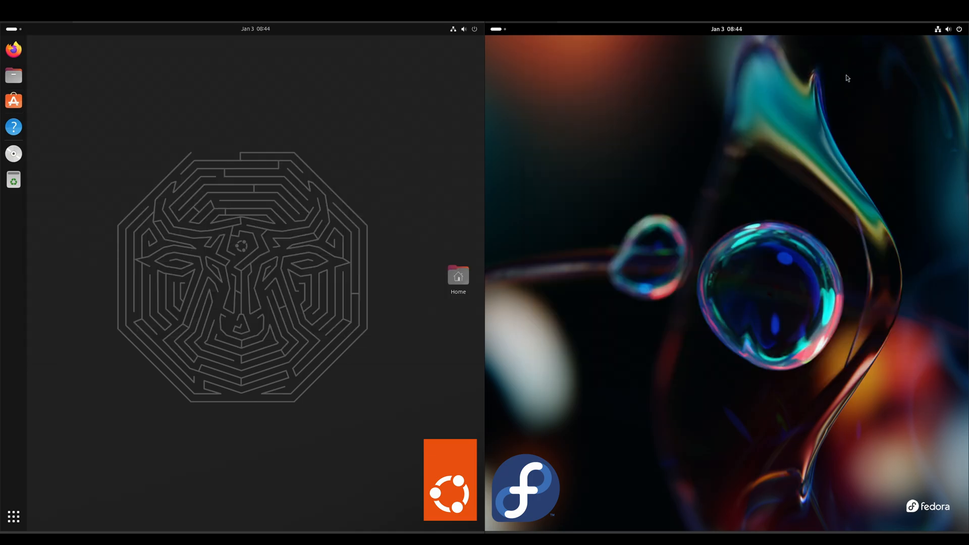
- Open Fedora's quick settings panel, then Ubuntu's, to compare them
left_click(943, 28)
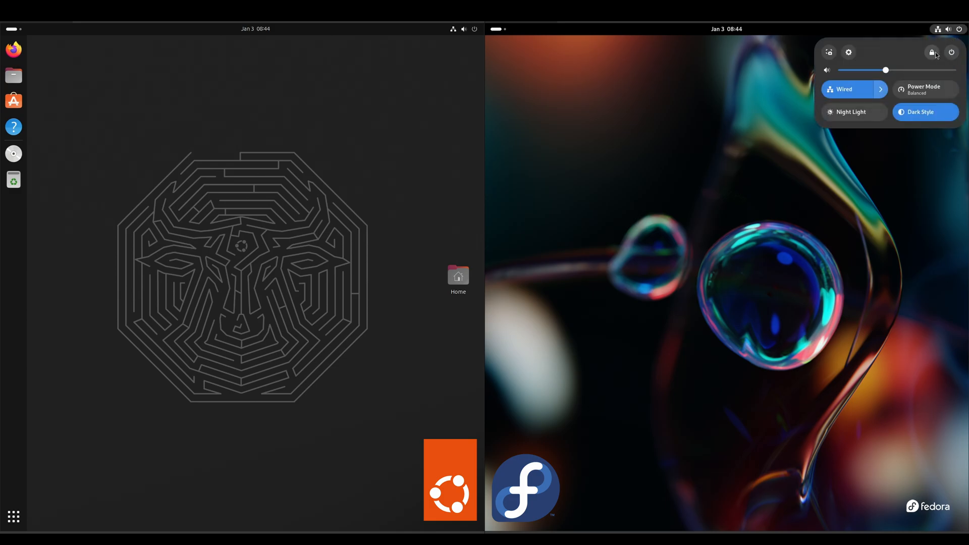
mouse_move(830, 52)
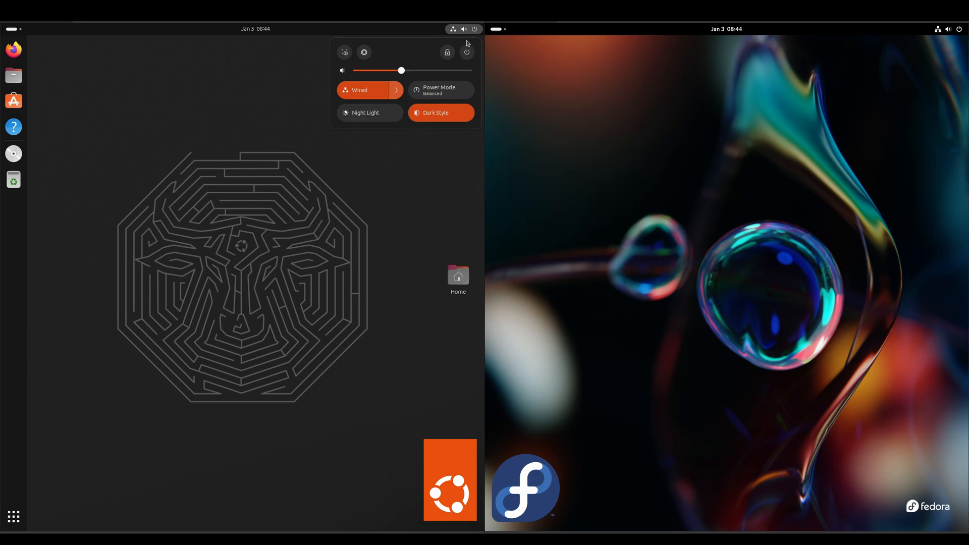
mouse_move(337, 59)
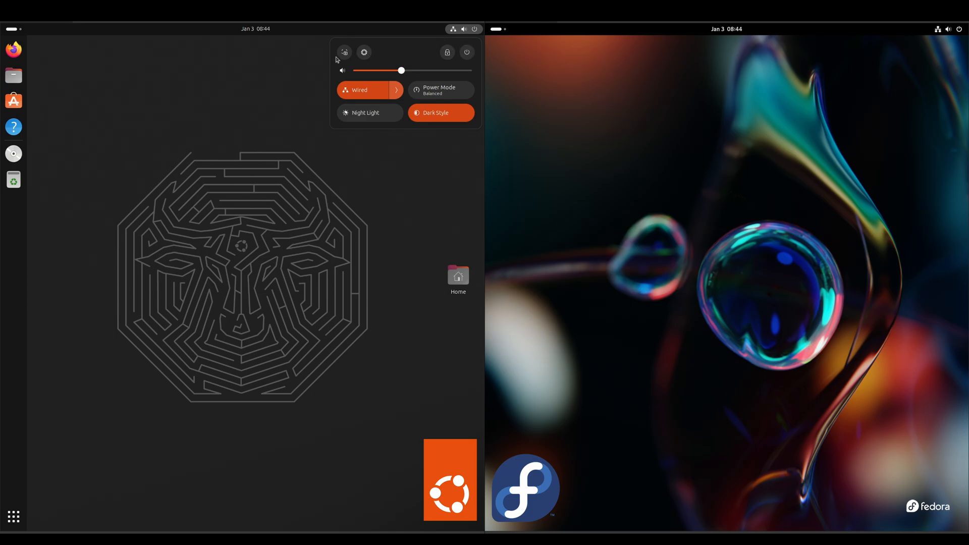
mouse_move(355, 93)
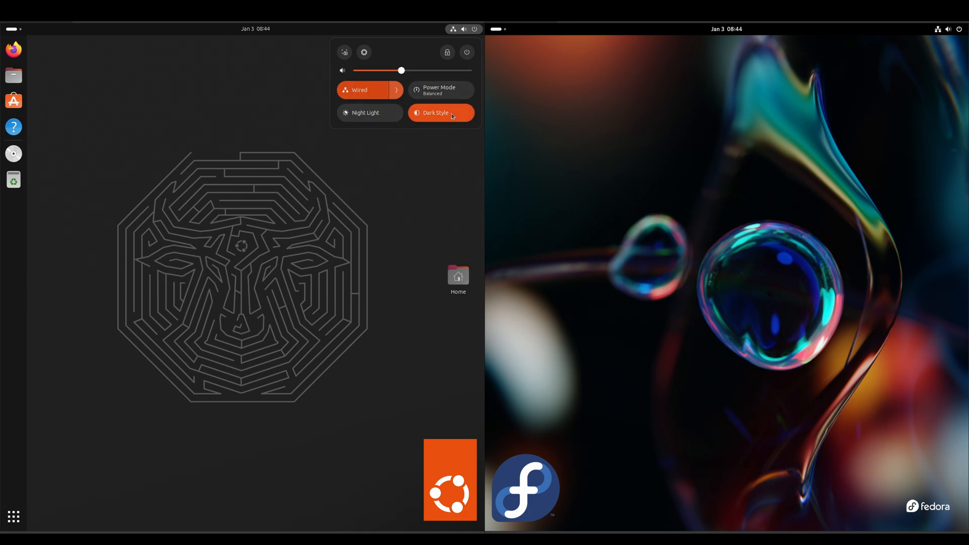
left_click(685, 136)
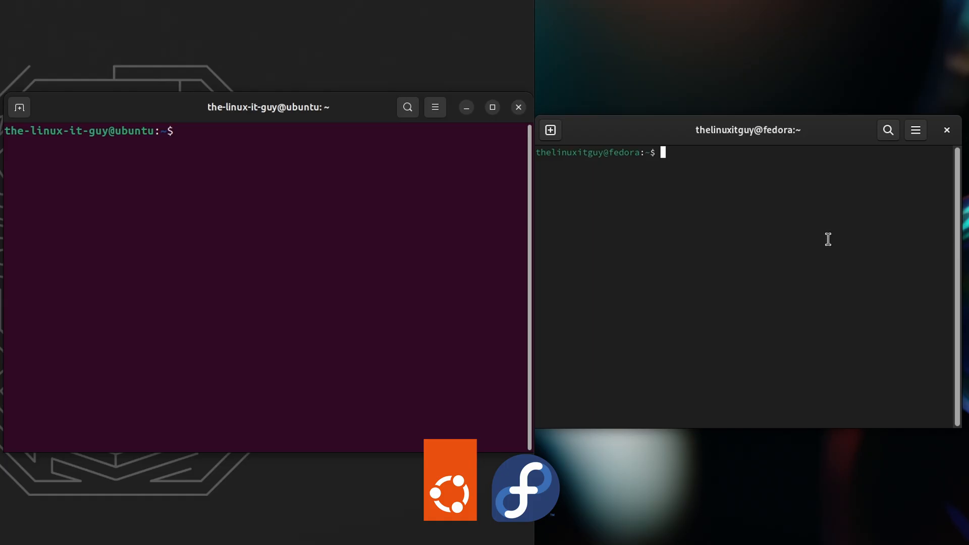
- Run neofetch and highlight Fedora 39's kernel version 6.6.8 against Ubuntu's 6.5.0
type("neofetc")
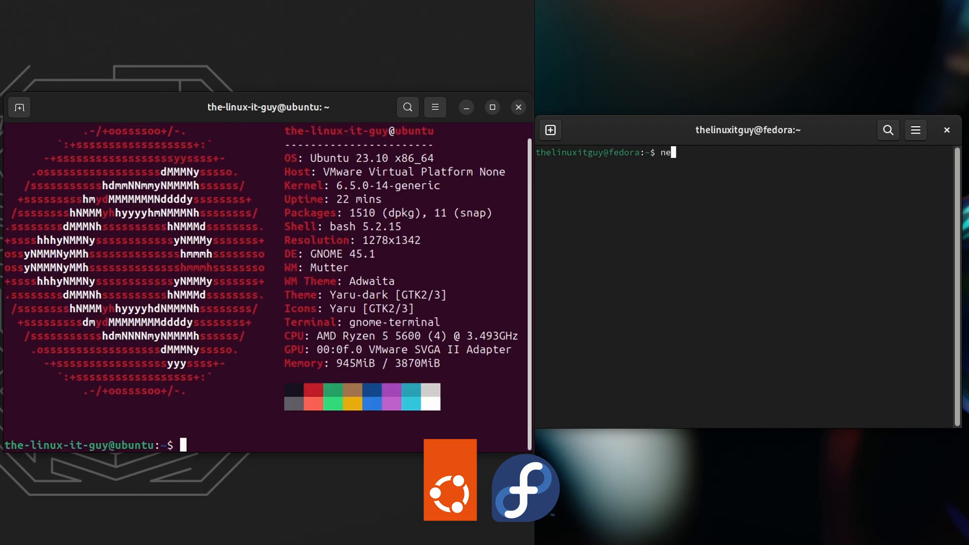
key("Return")
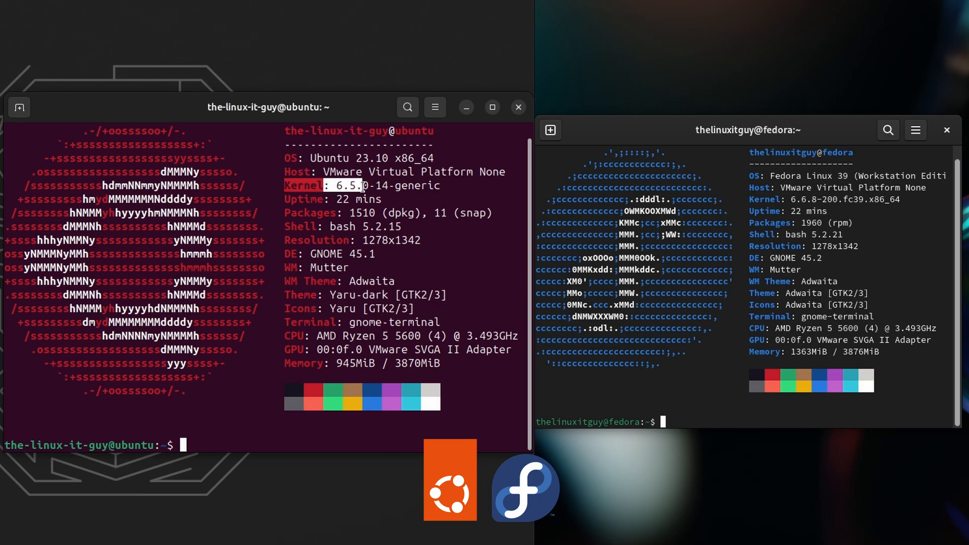
mouse_move(326, 218)
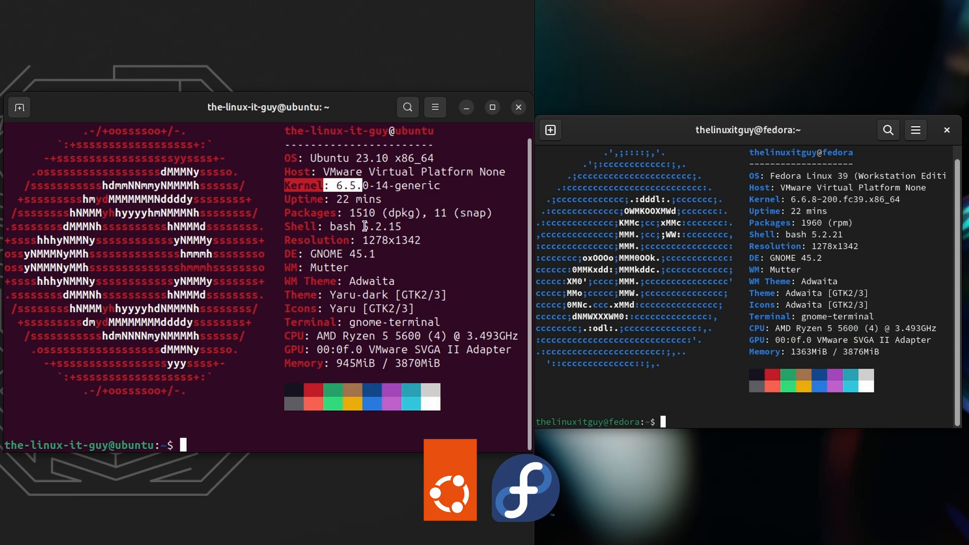
mouse_move(396, 238)
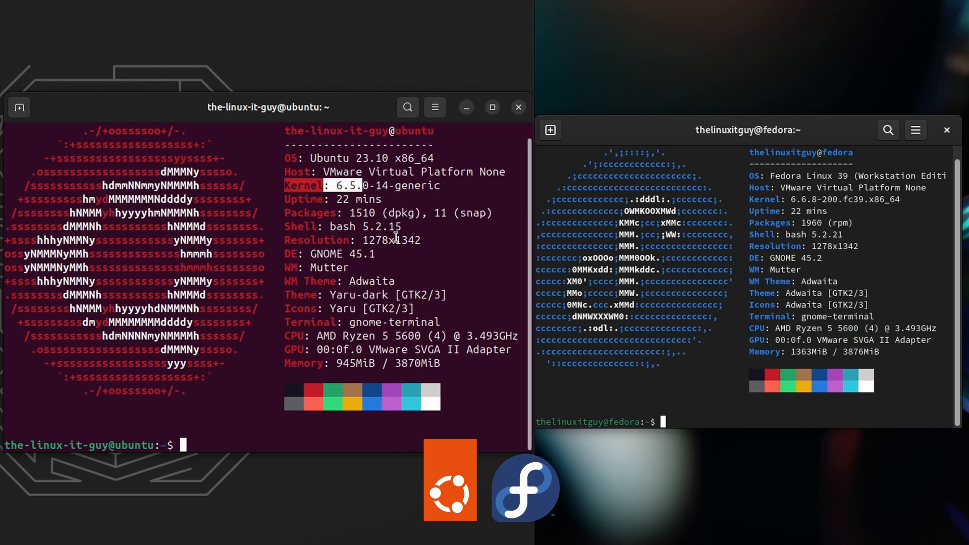
mouse_move(377, 256)
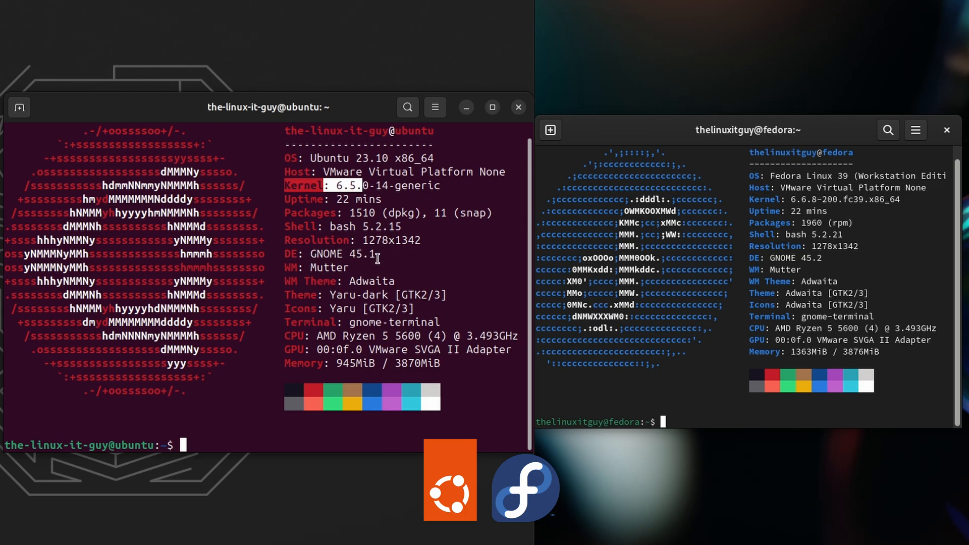
mouse_move(345, 365)
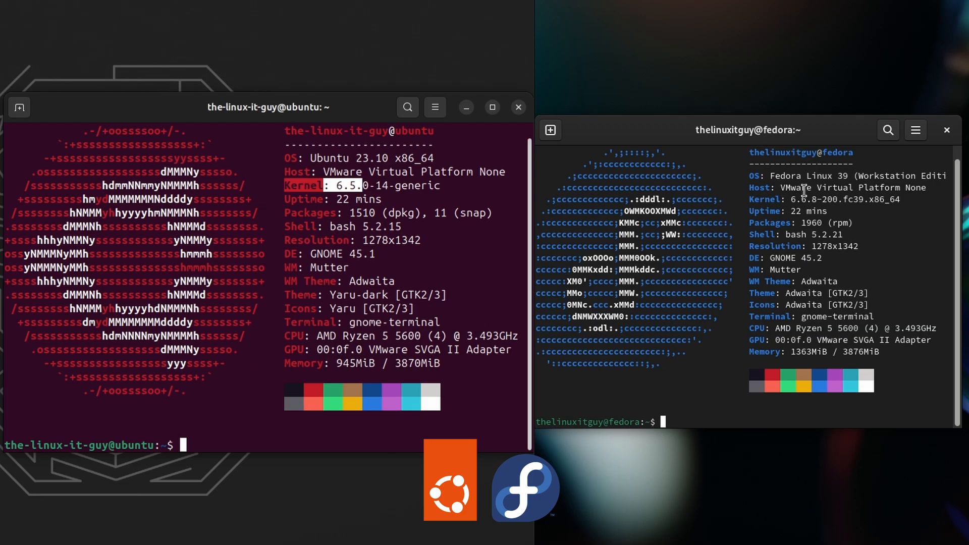
double_click(762, 199)
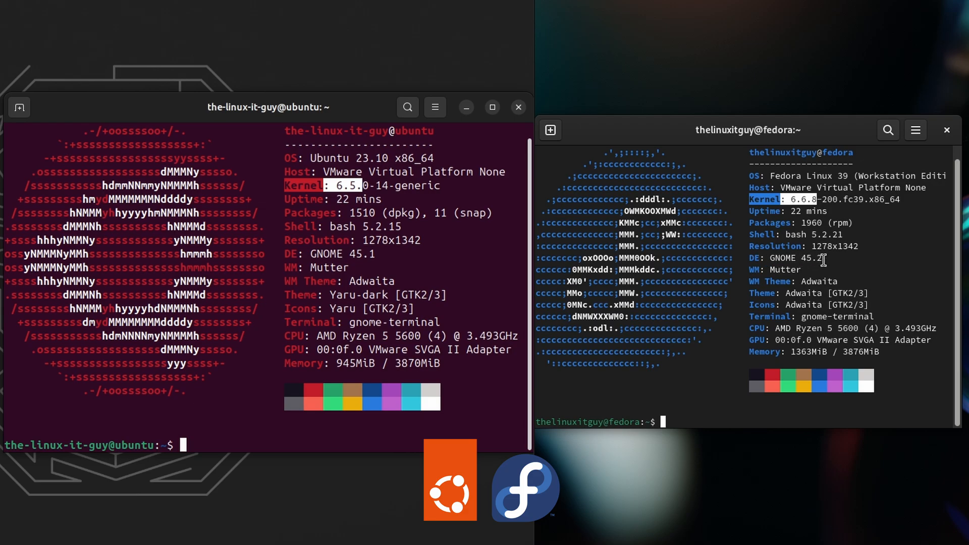
mouse_move(753, 356)
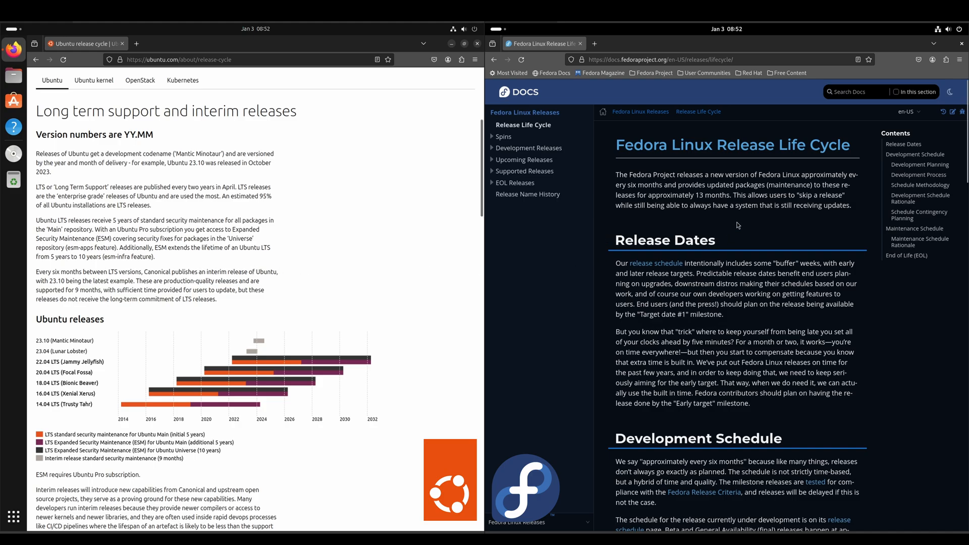
mouse_move(740, 224)
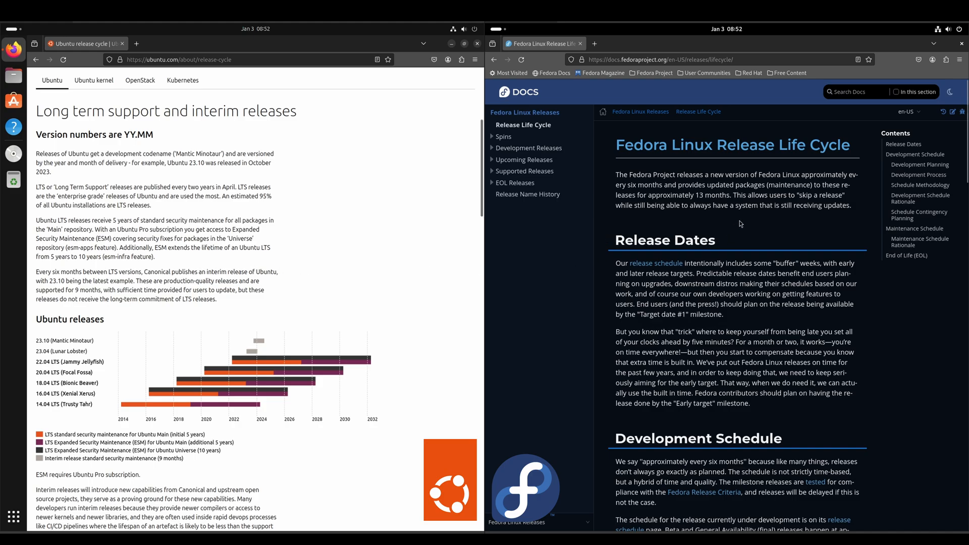
mouse_move(653, 184)
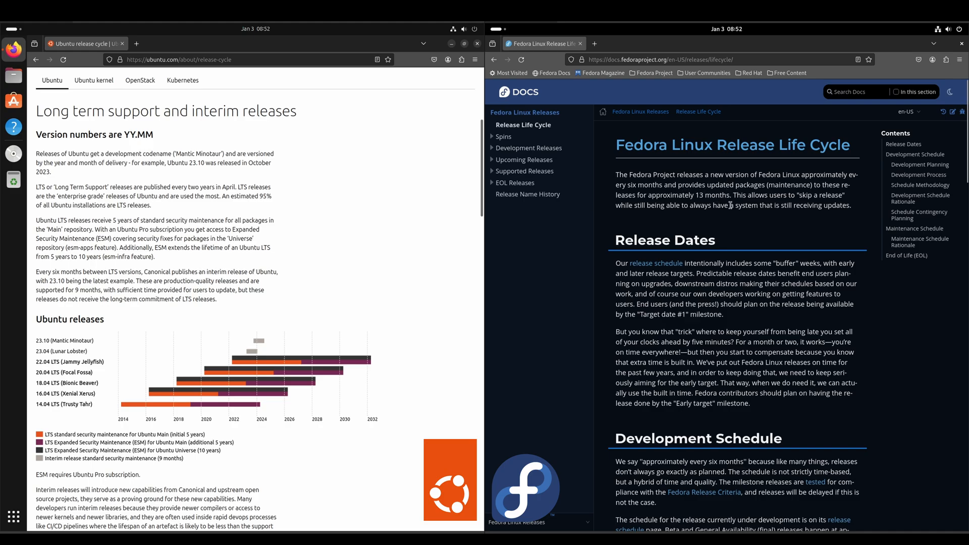
mouse_move(713, 224)
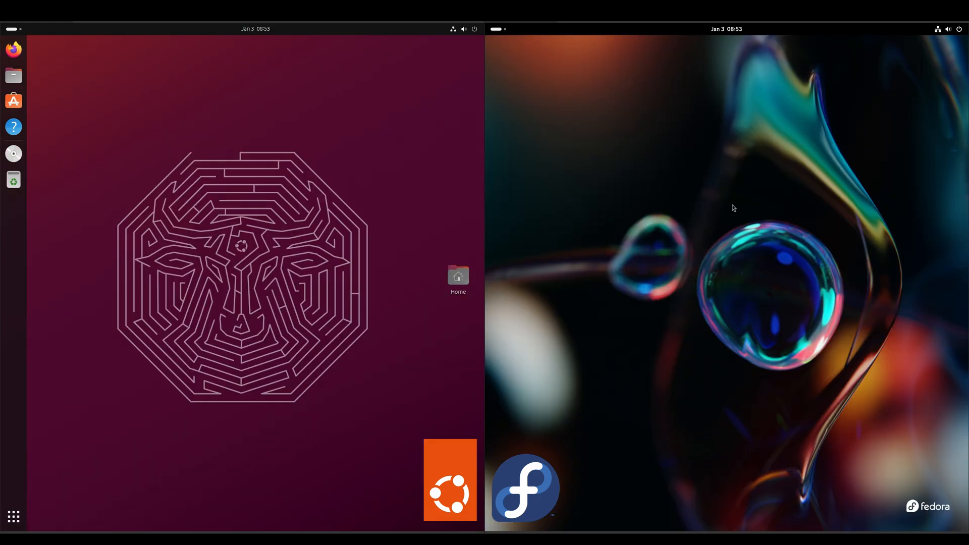
- Change Fedora's background to the red-and-purple wallpaper from the Appearance page
right_click(733, 208)
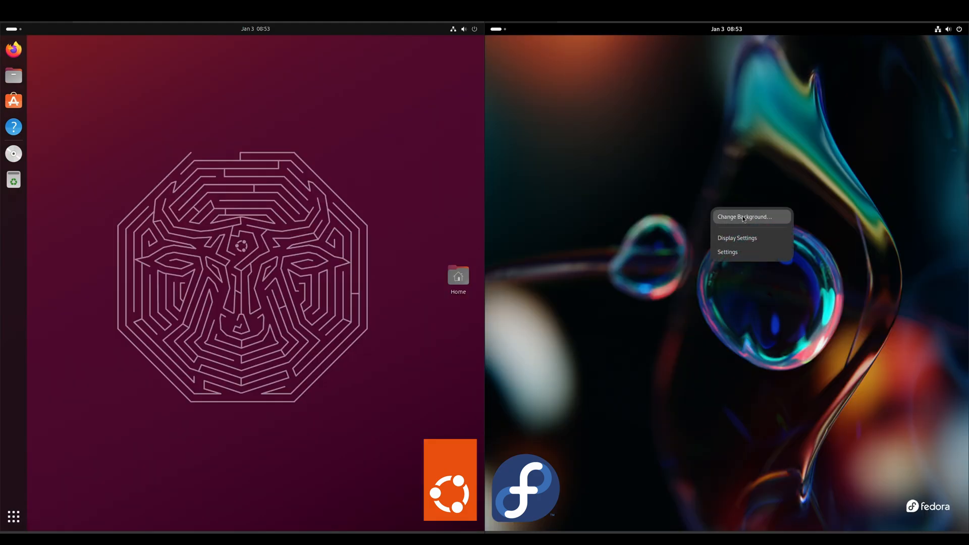
left_click(744, 217)
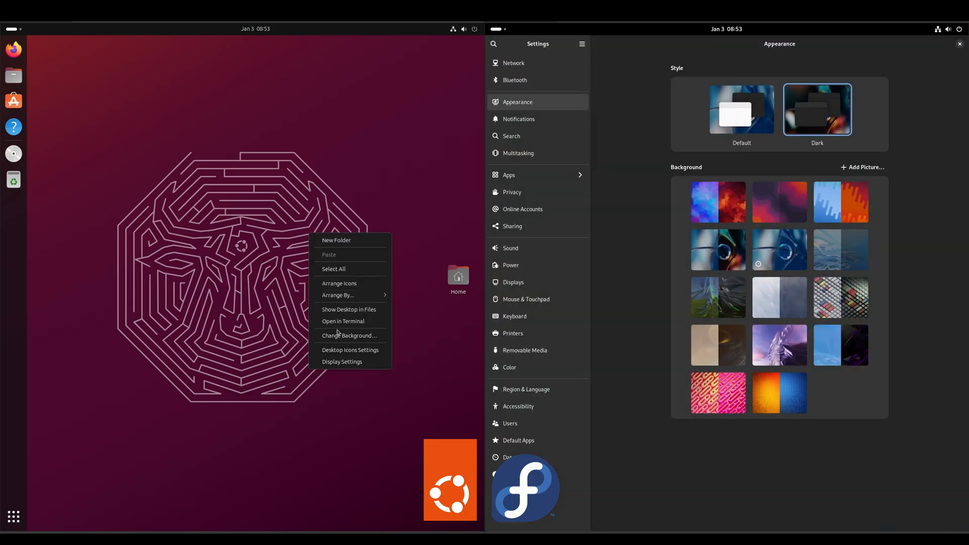
left_click(349, 335)
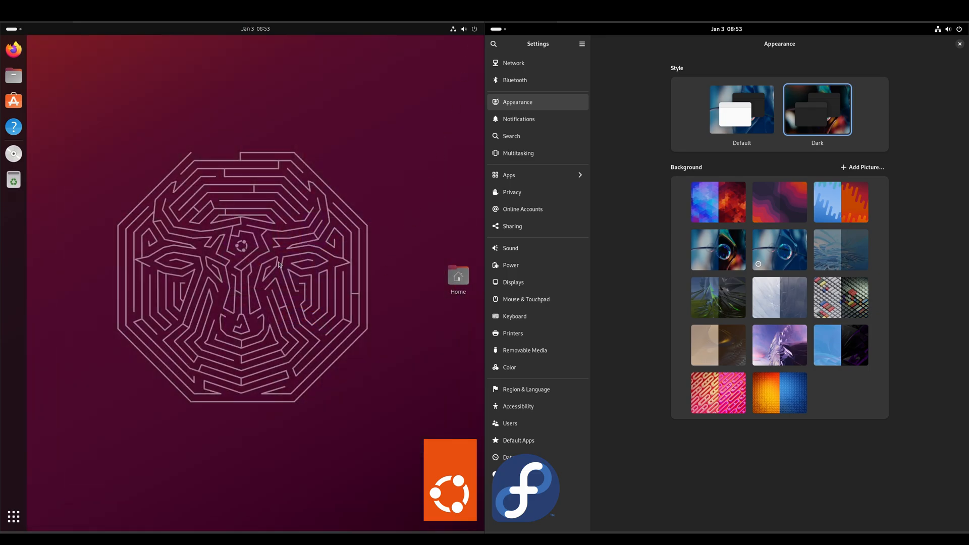
mouse_move(742, 253)
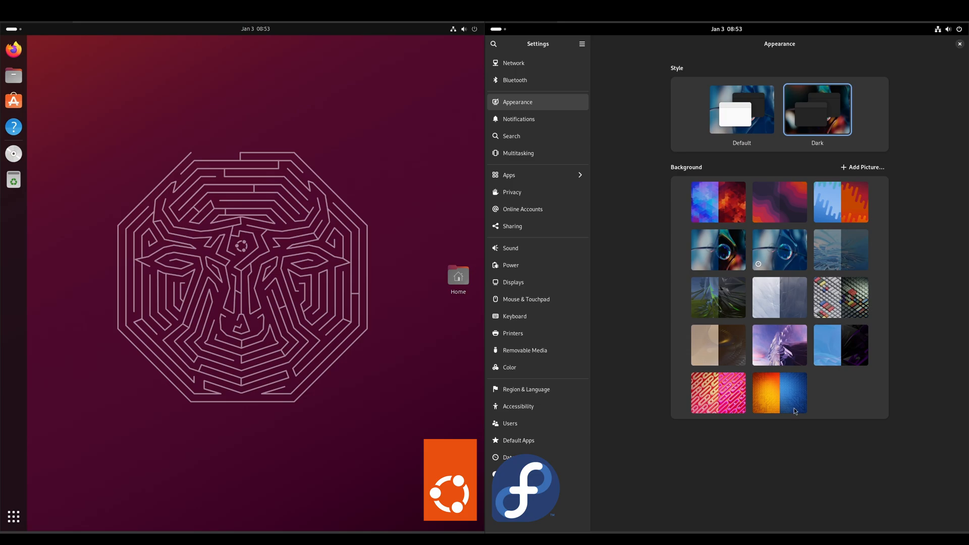
left_click(779, 202)
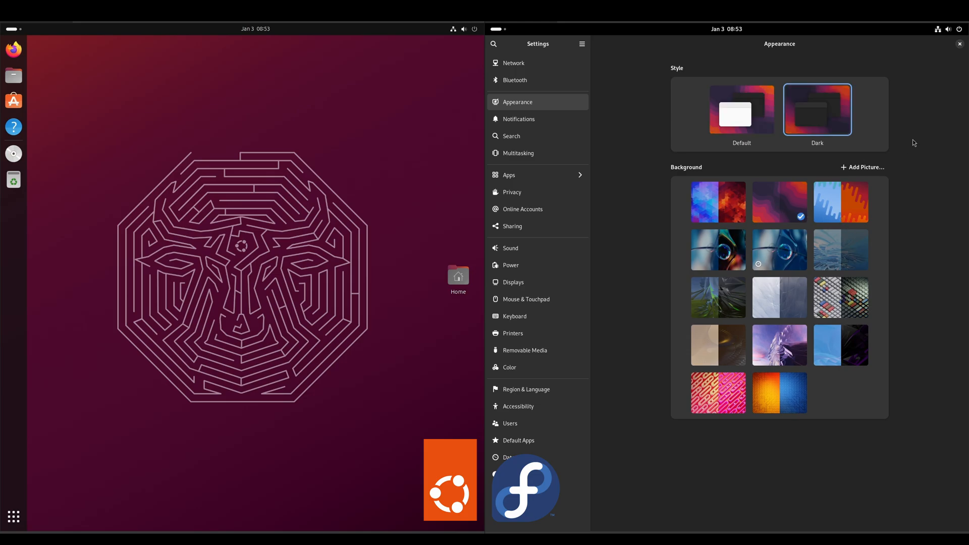